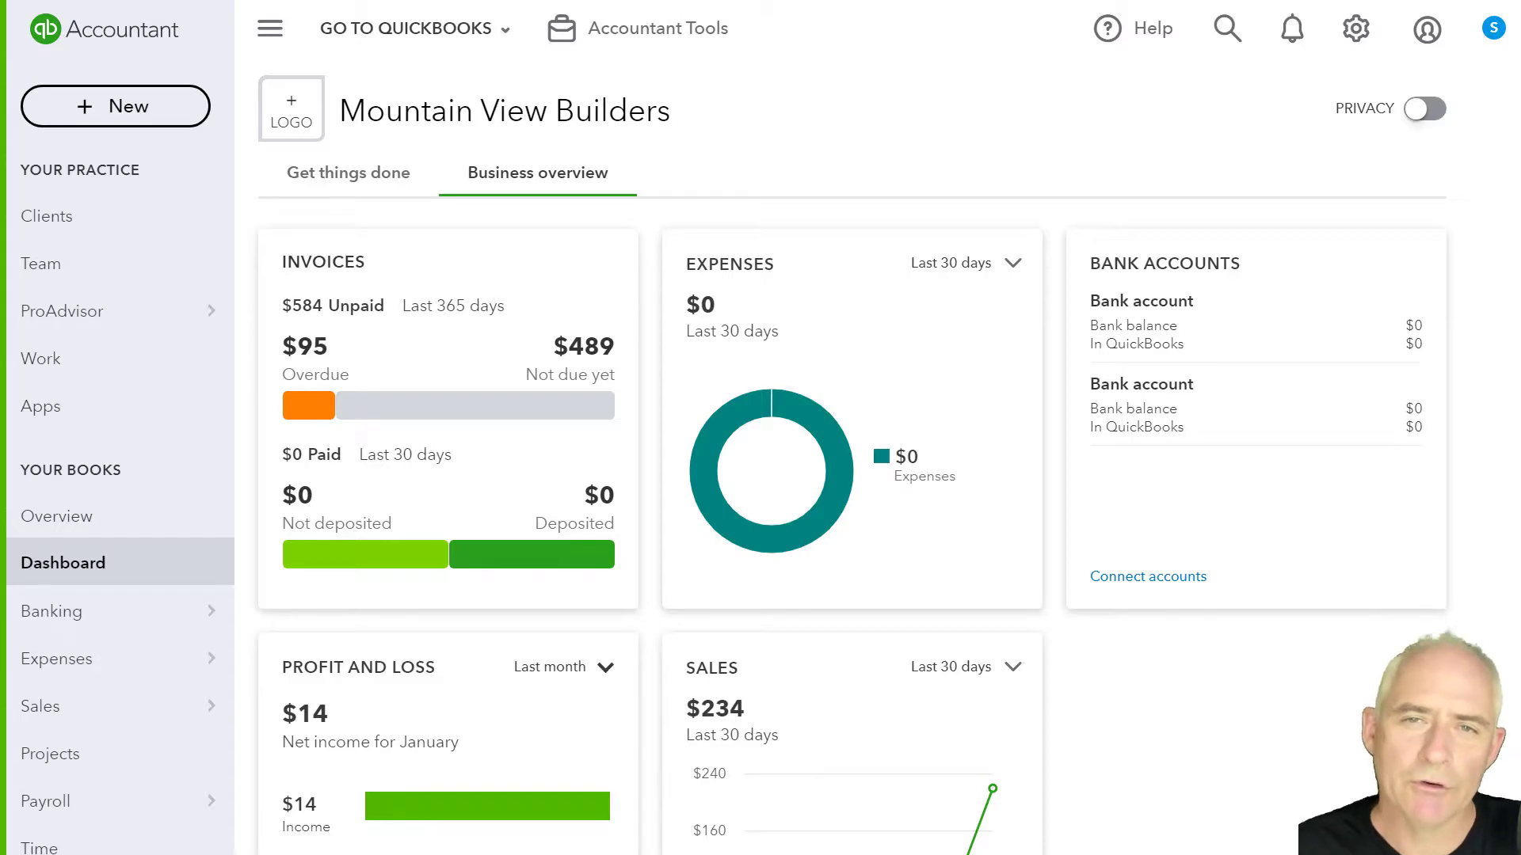
mouse_move(1361, 76)
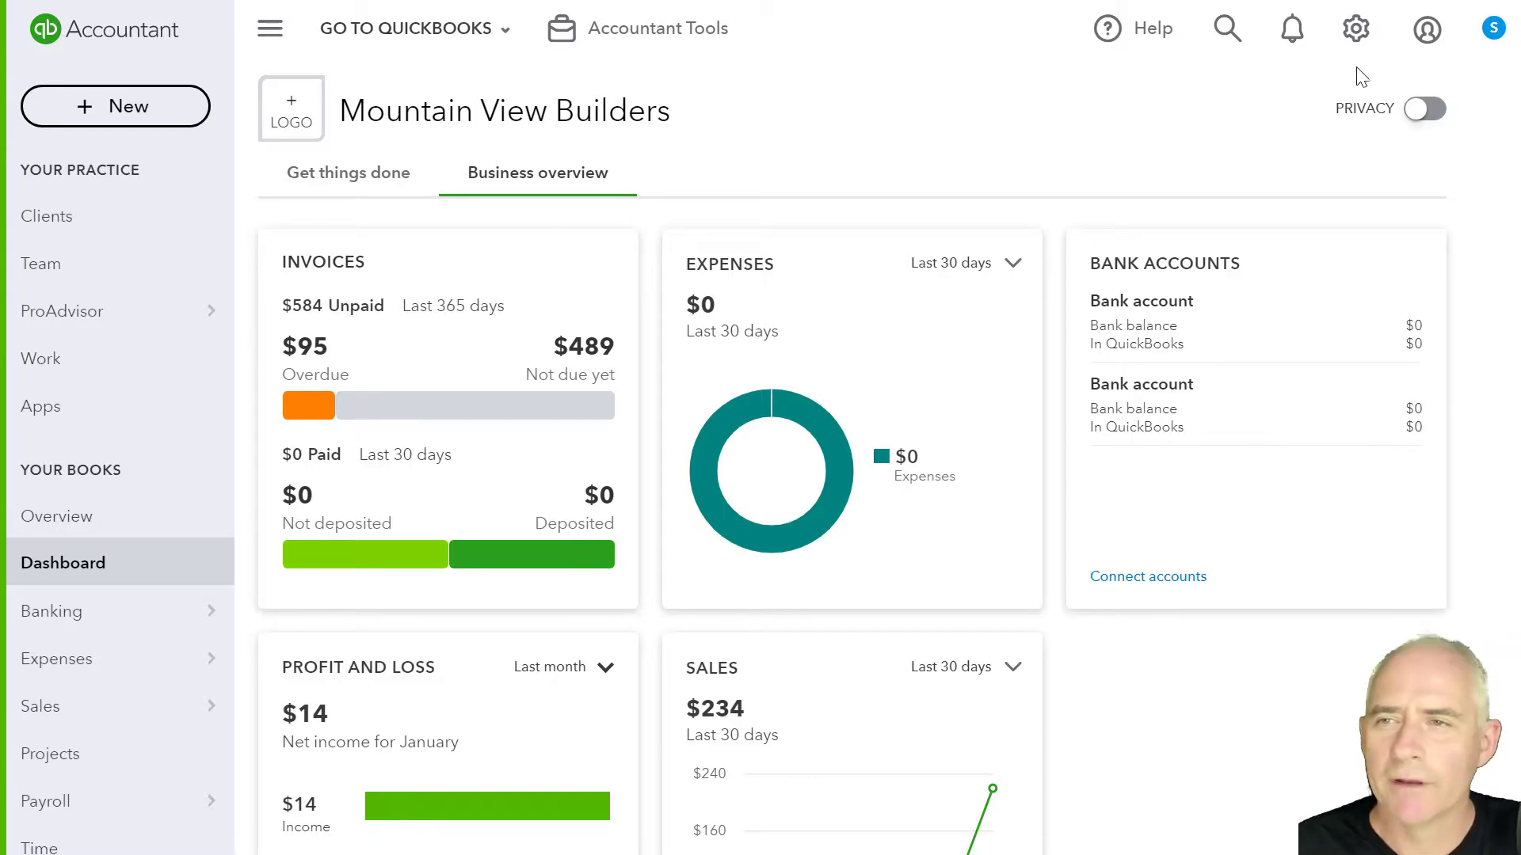
Reach the Recurring Transactions list for Mountain View Builders from the gear menu
left_click(1356, 28)
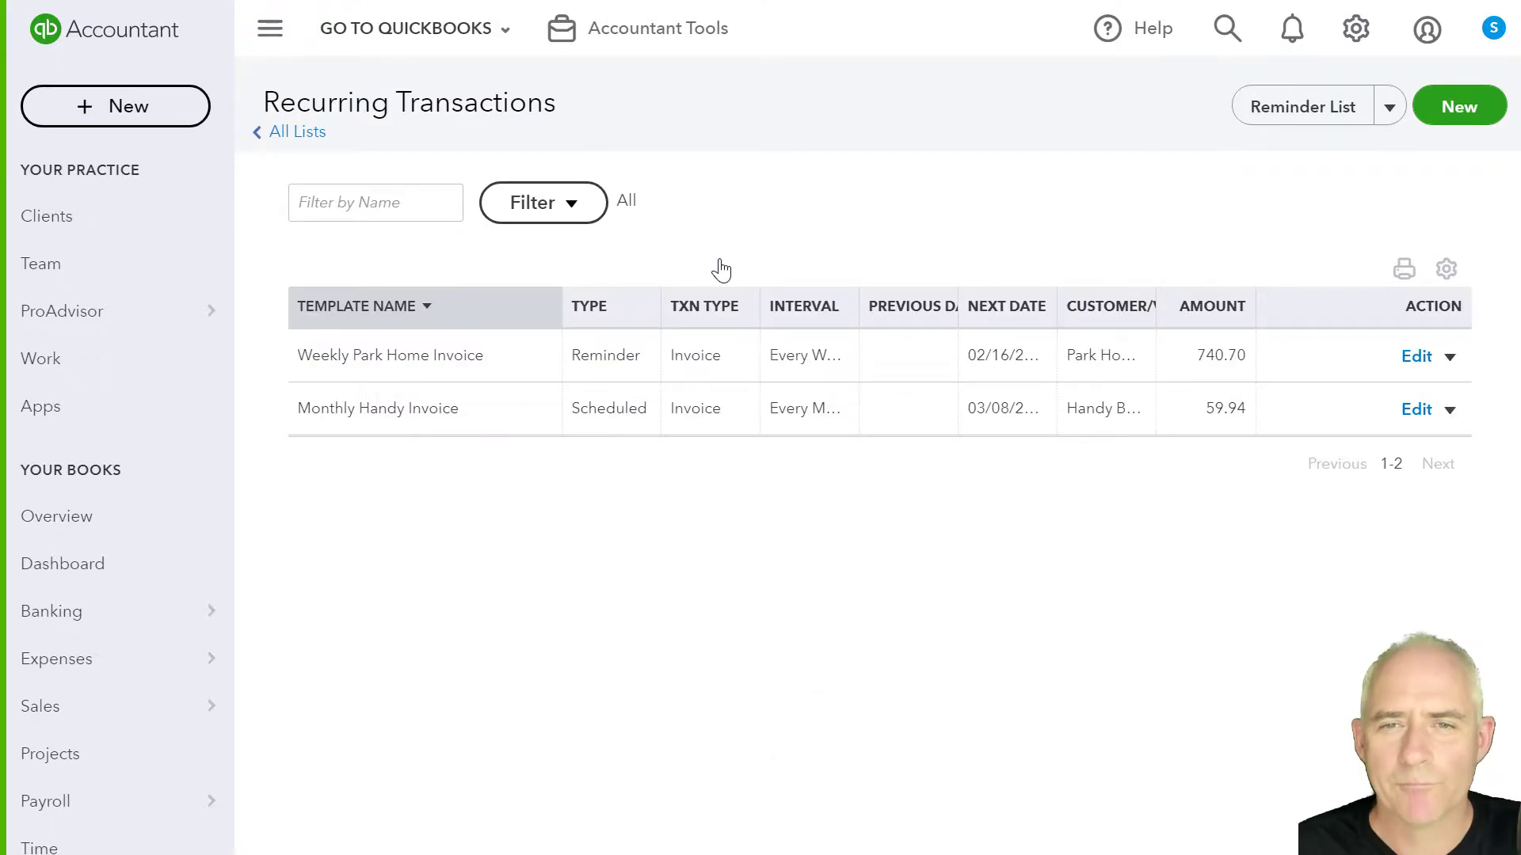
mouse_move(659, 317)
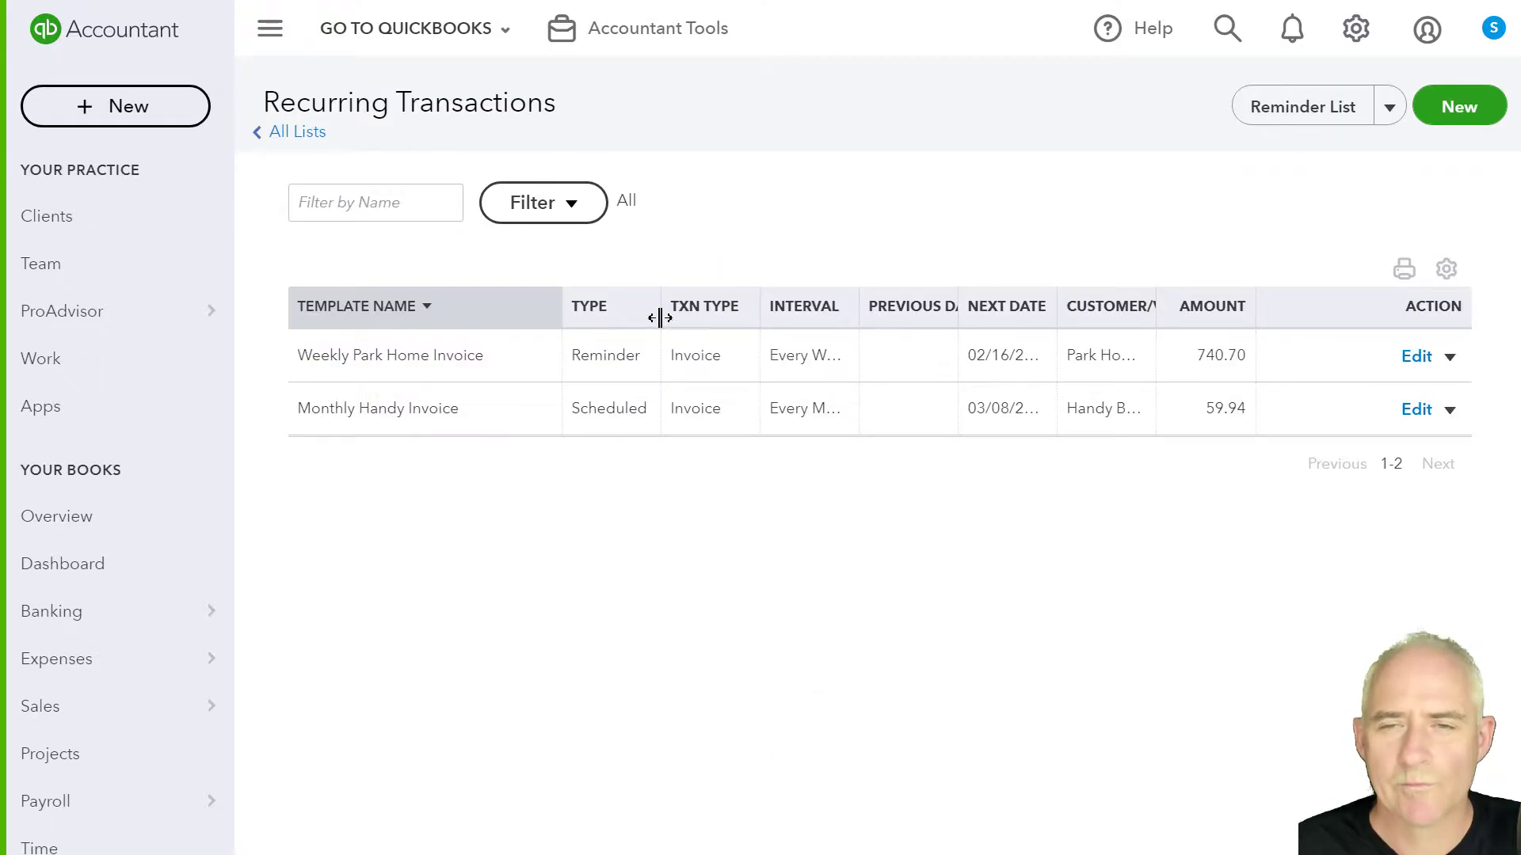
Edit the Monthly Handy Invoice row in the Recurring Transactions list
left_click(589, 306)
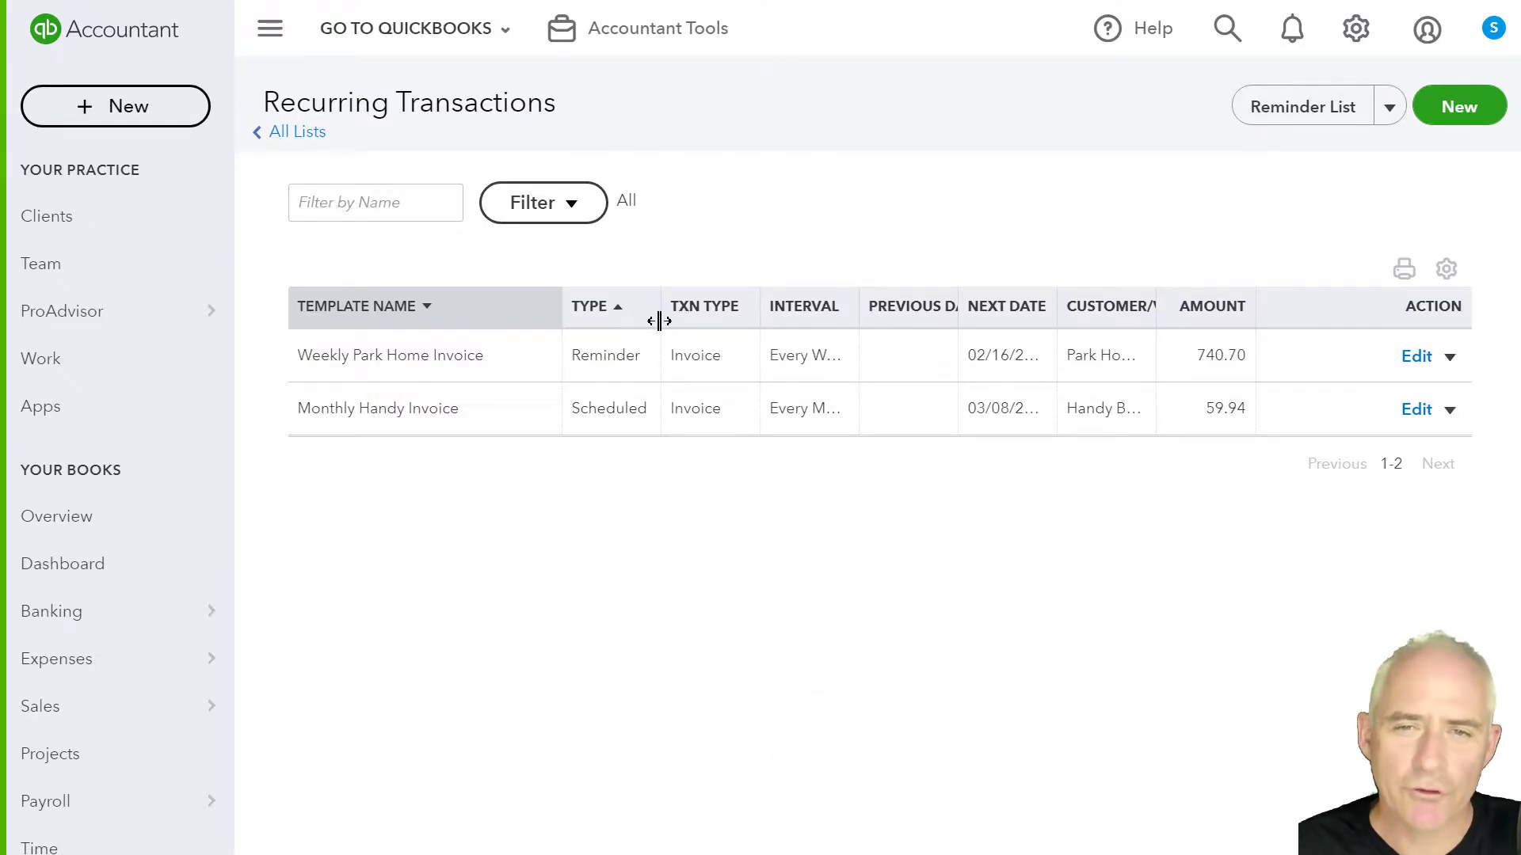
mouse_move(584, 374)
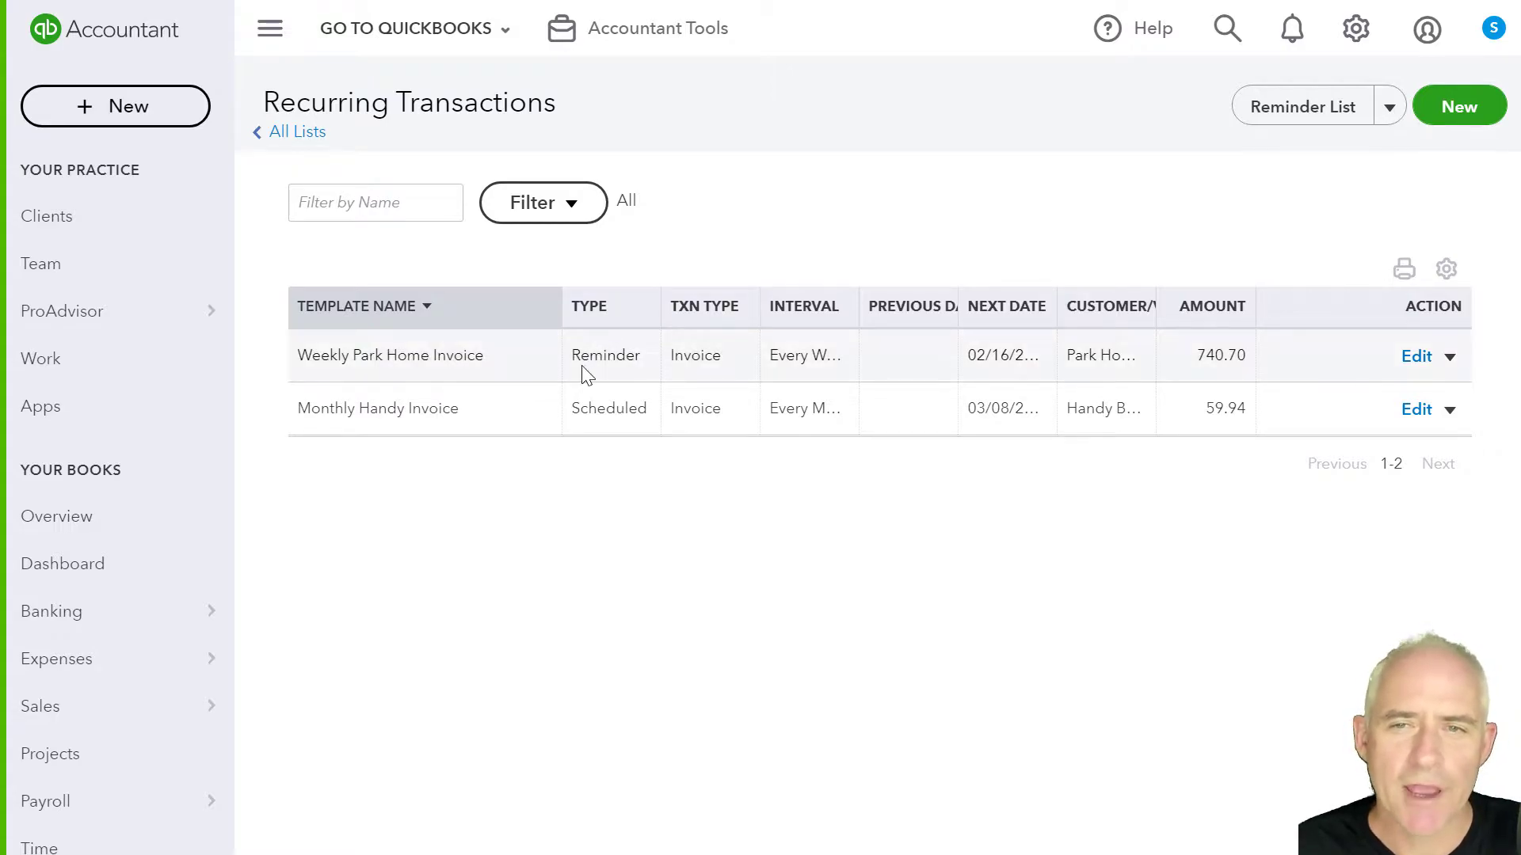
mouse_move(542, 374)
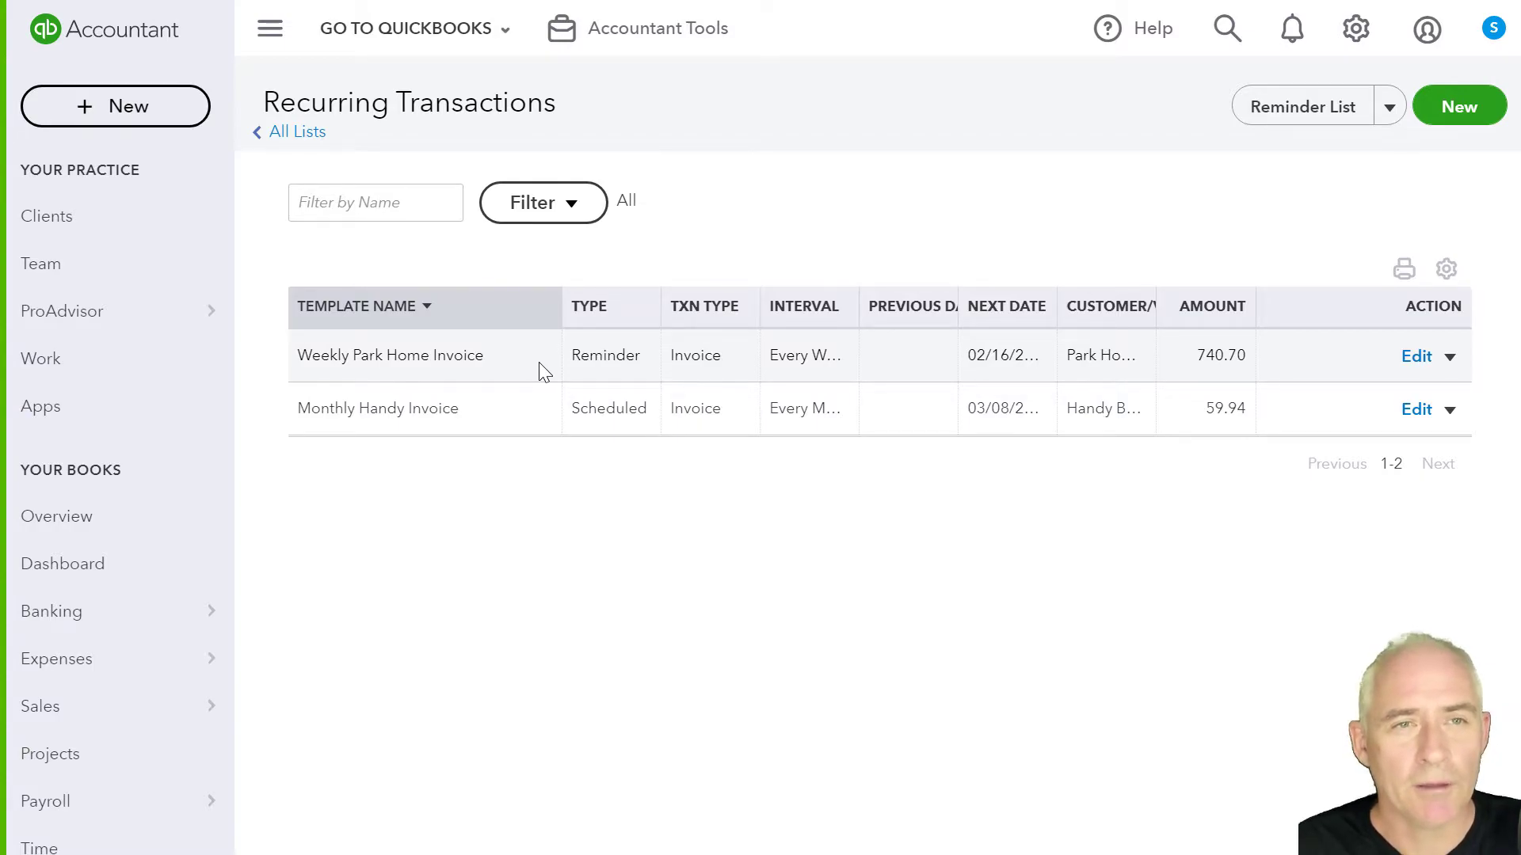
mouse_move(582, 416)
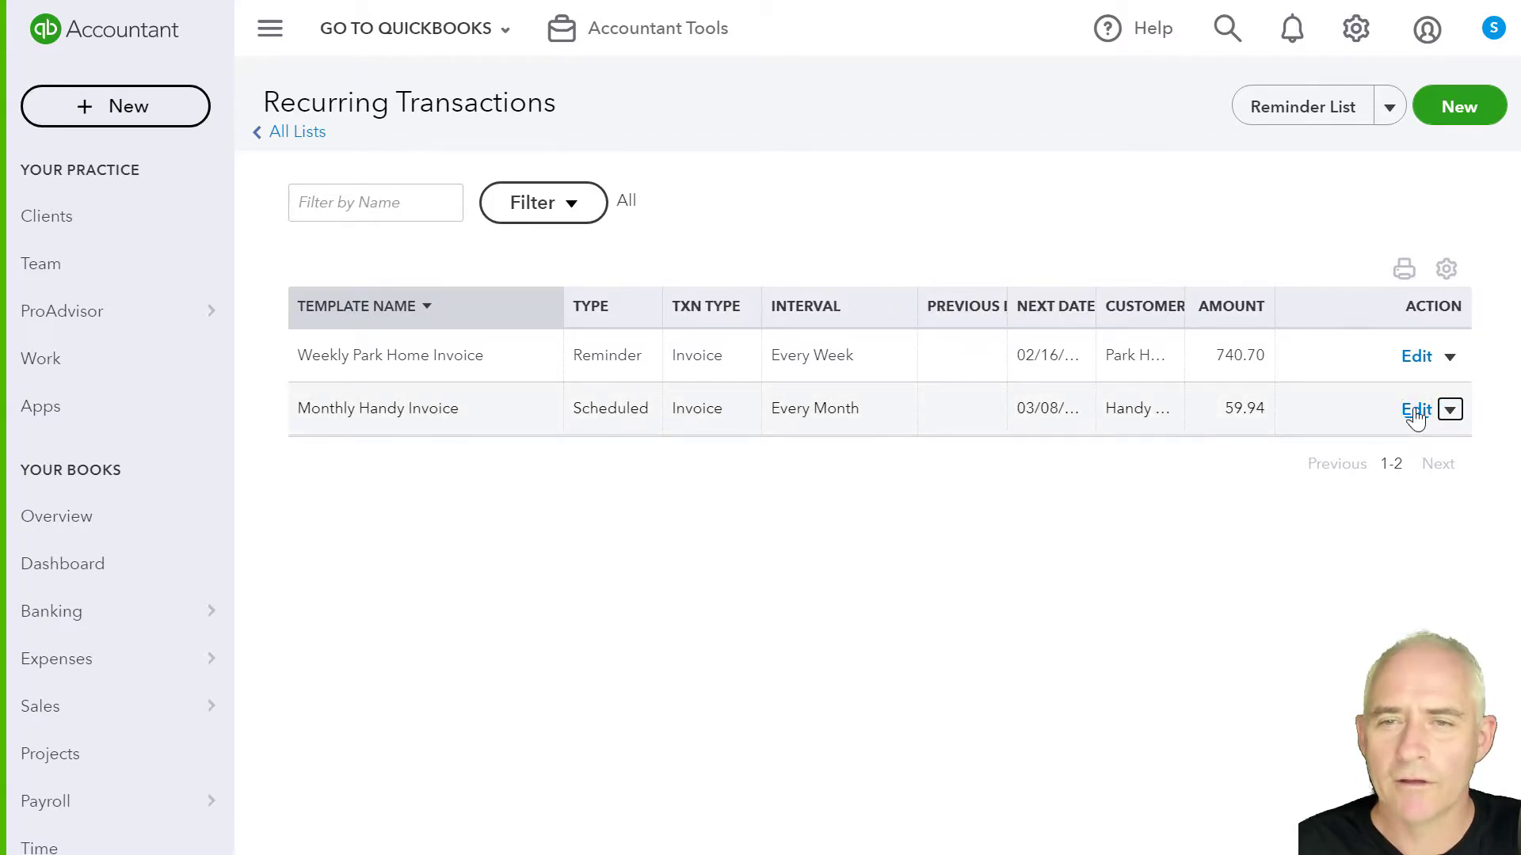
left_click(1414, 408)
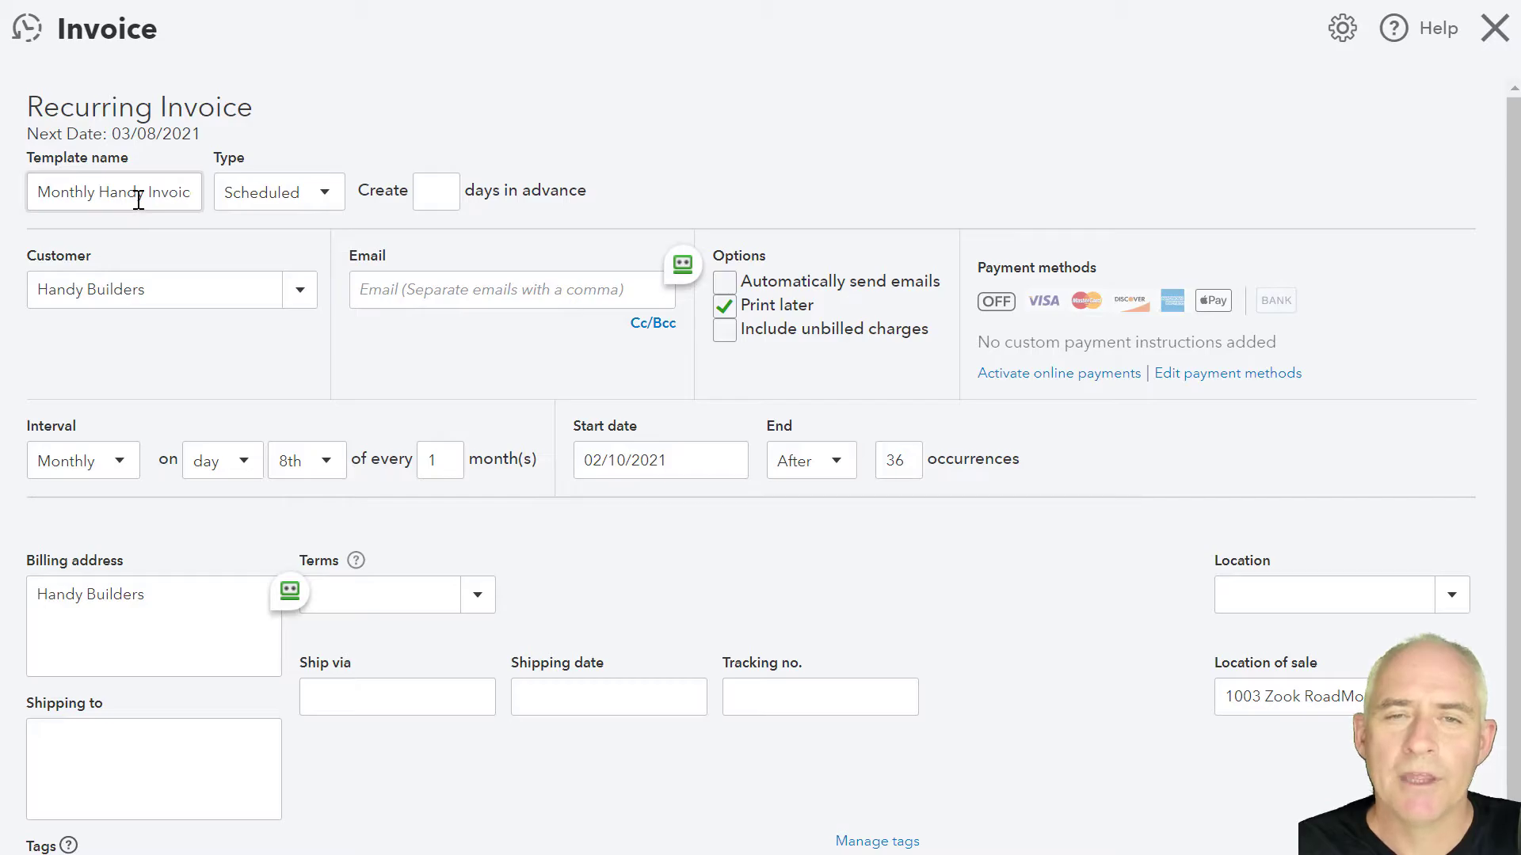
left_click(279, 192)
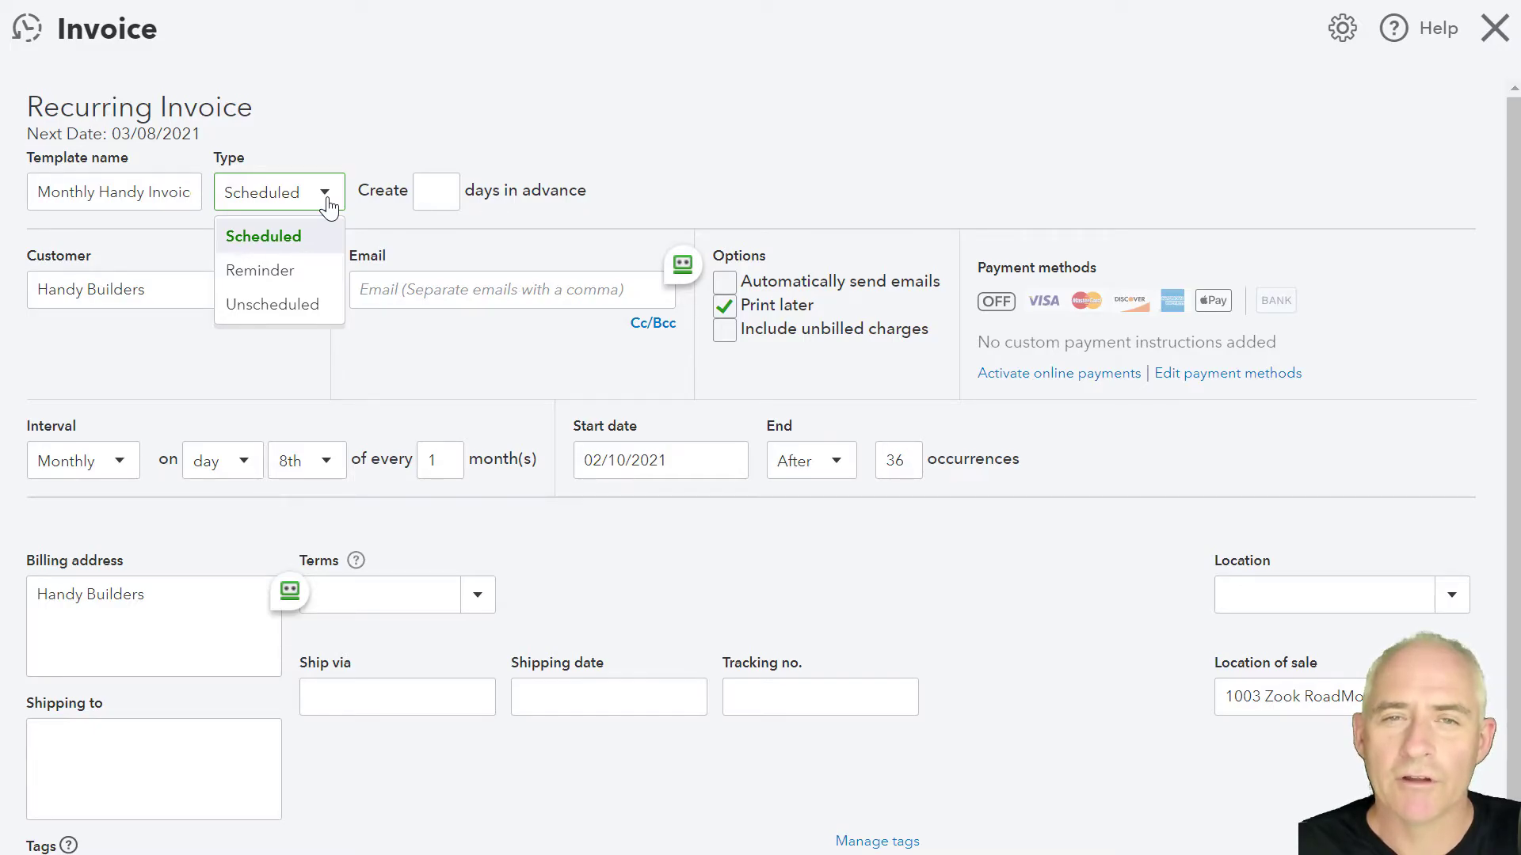
mouse_move(294, 241)
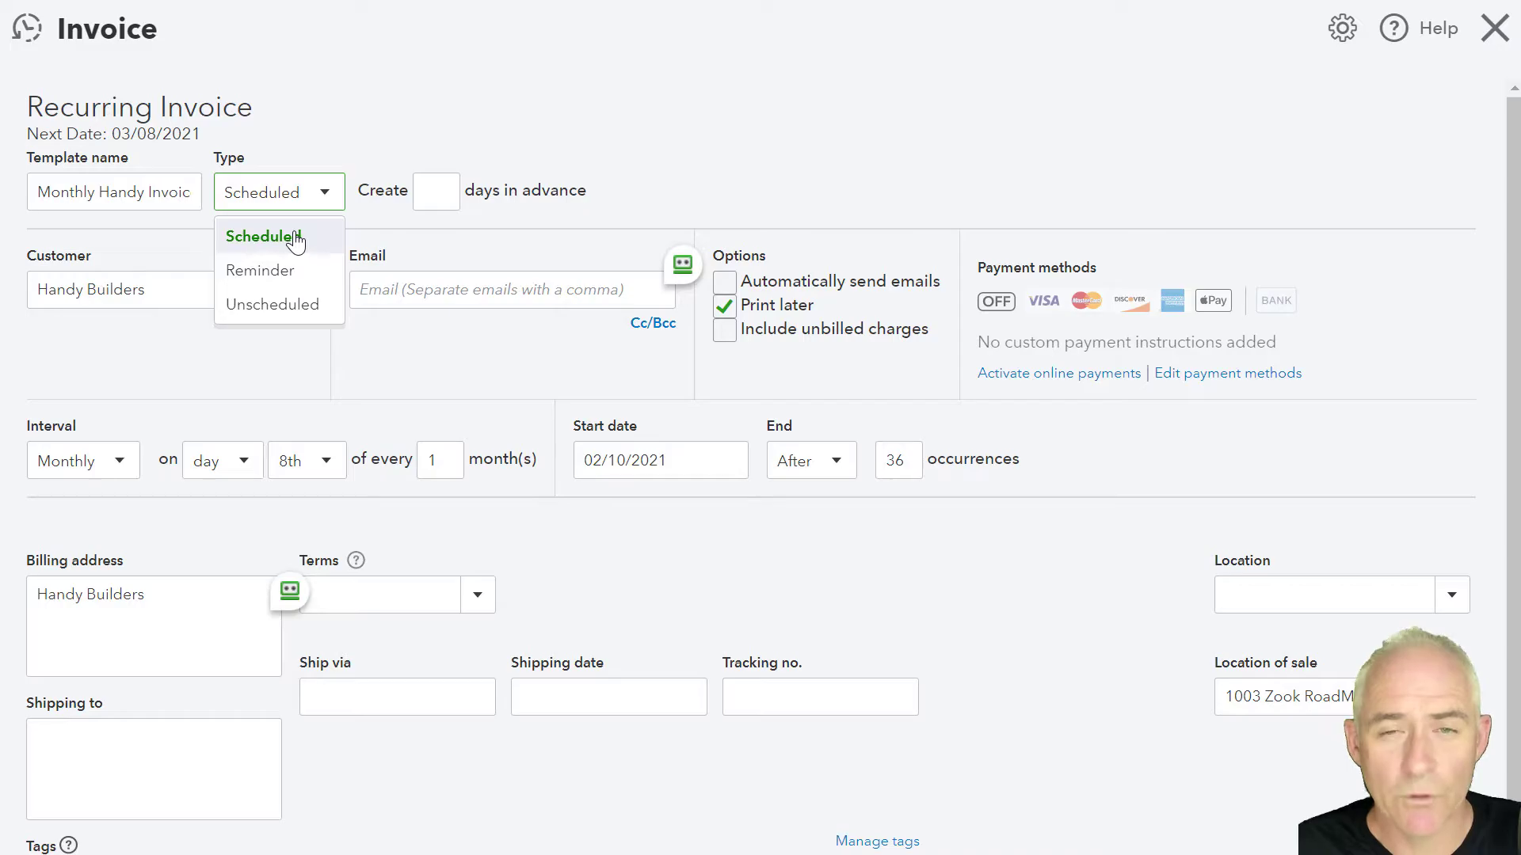
mouse_move(279, 304)
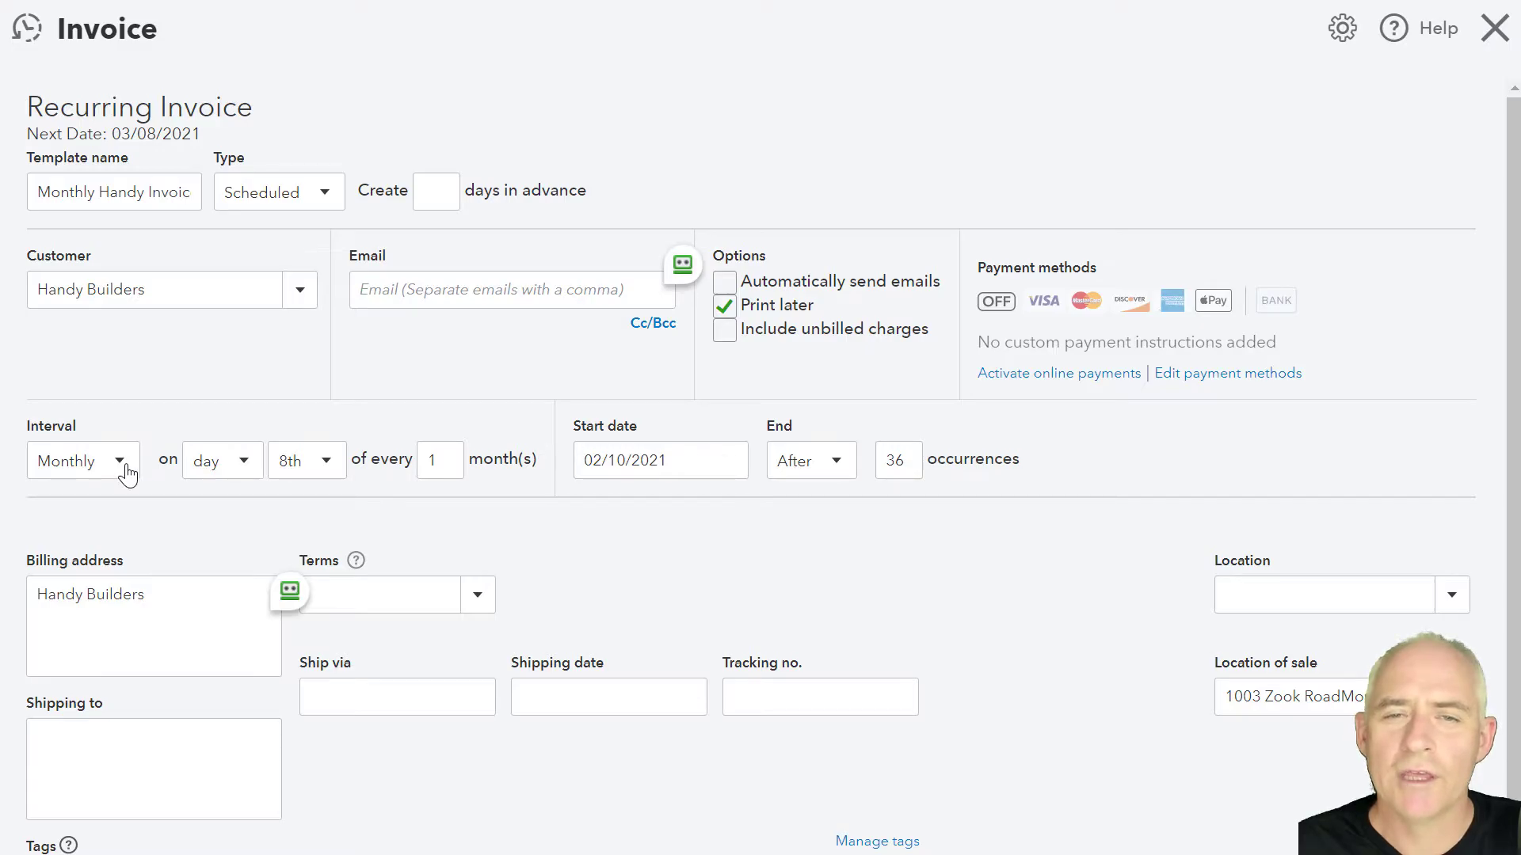
Review the Interval and day-of-month recurrence options without changing them
left_click(136, 460)
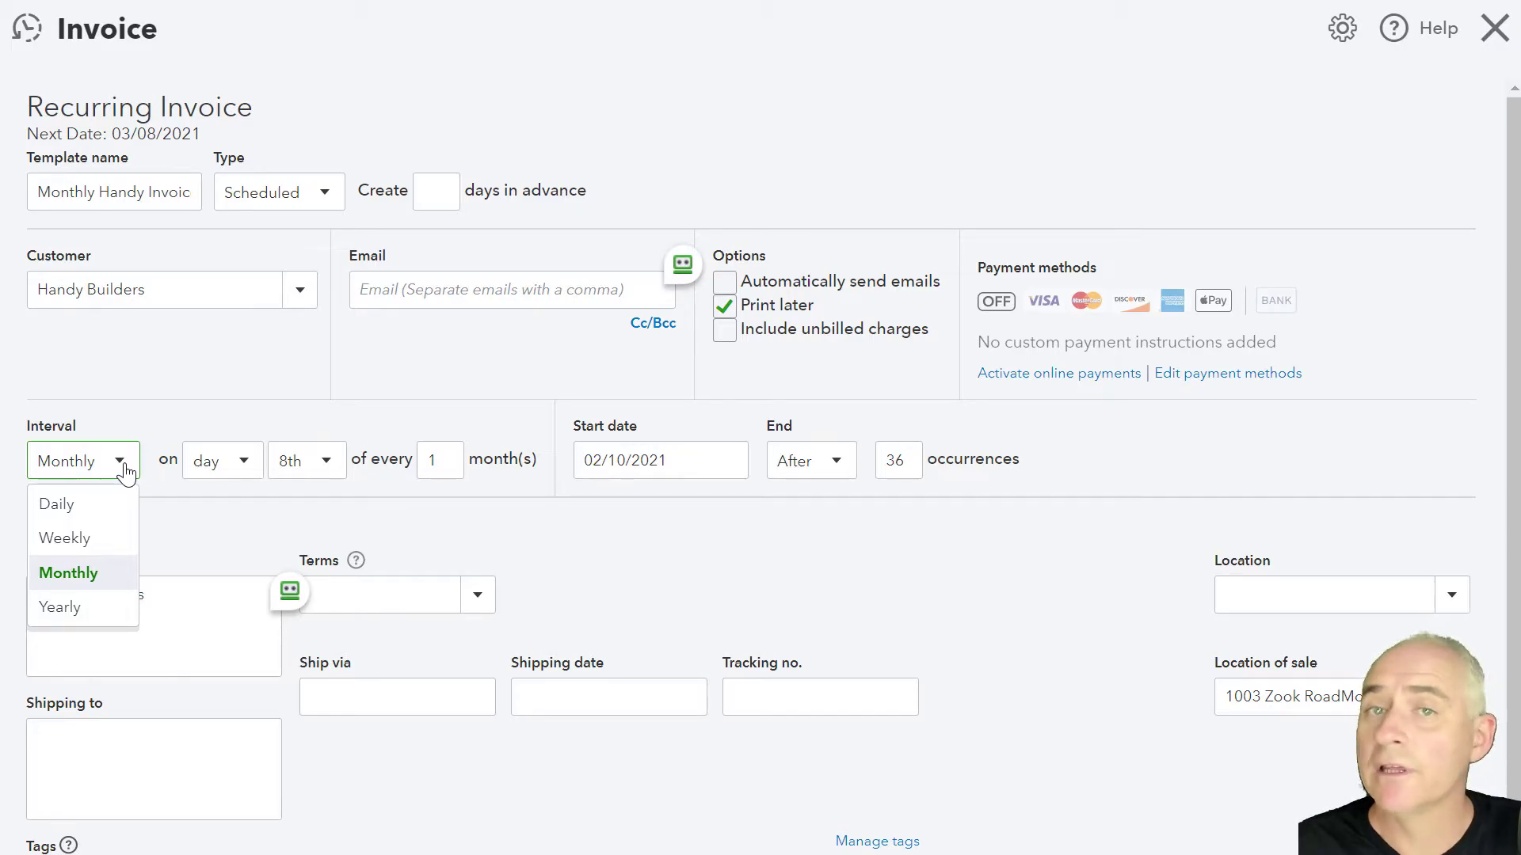
mouse_move(236, 459)
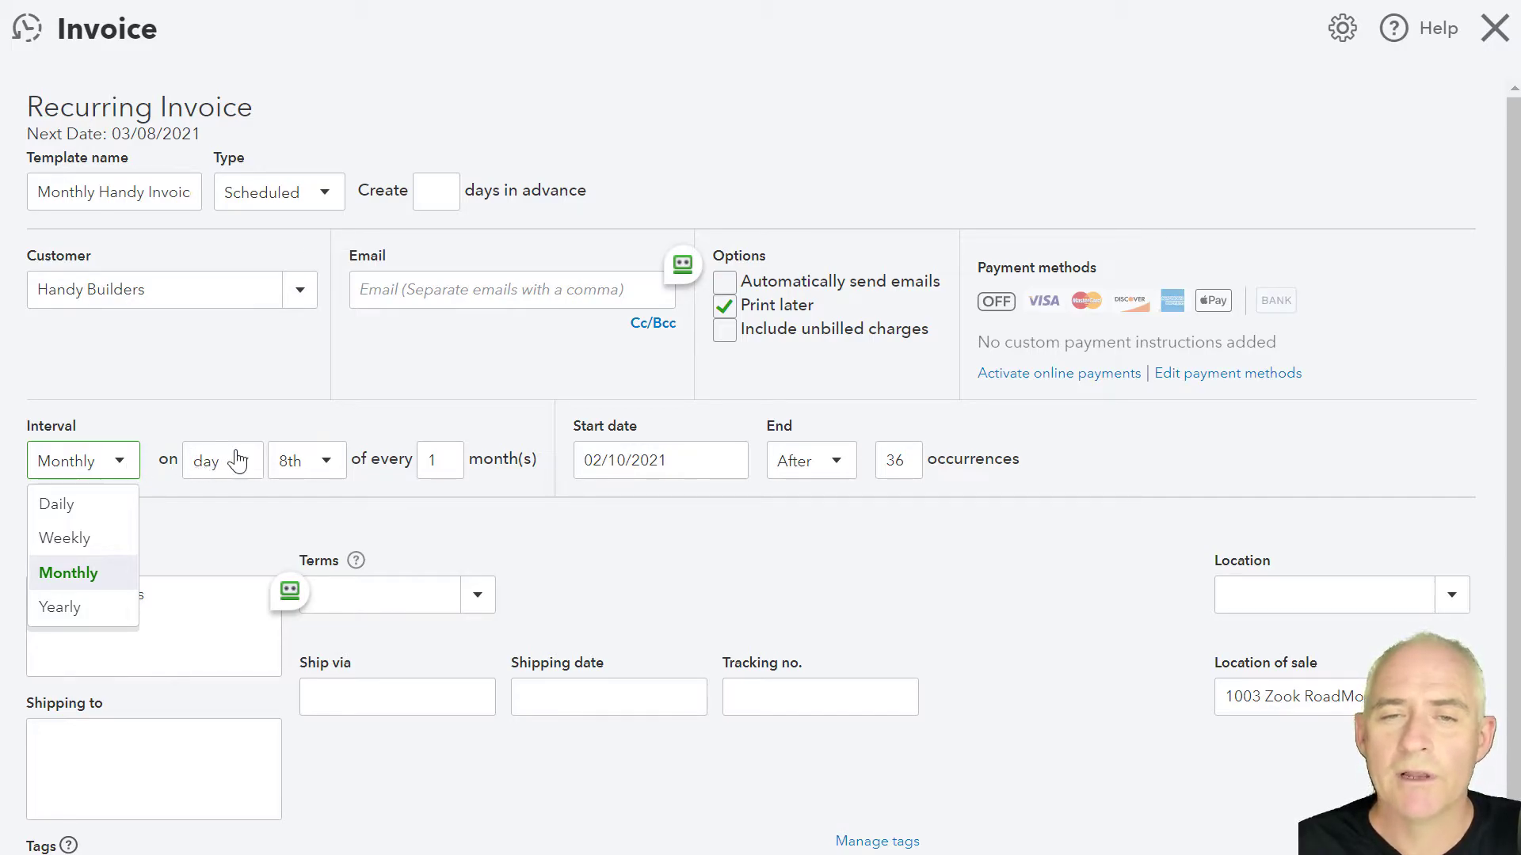
left_click(222, 459)
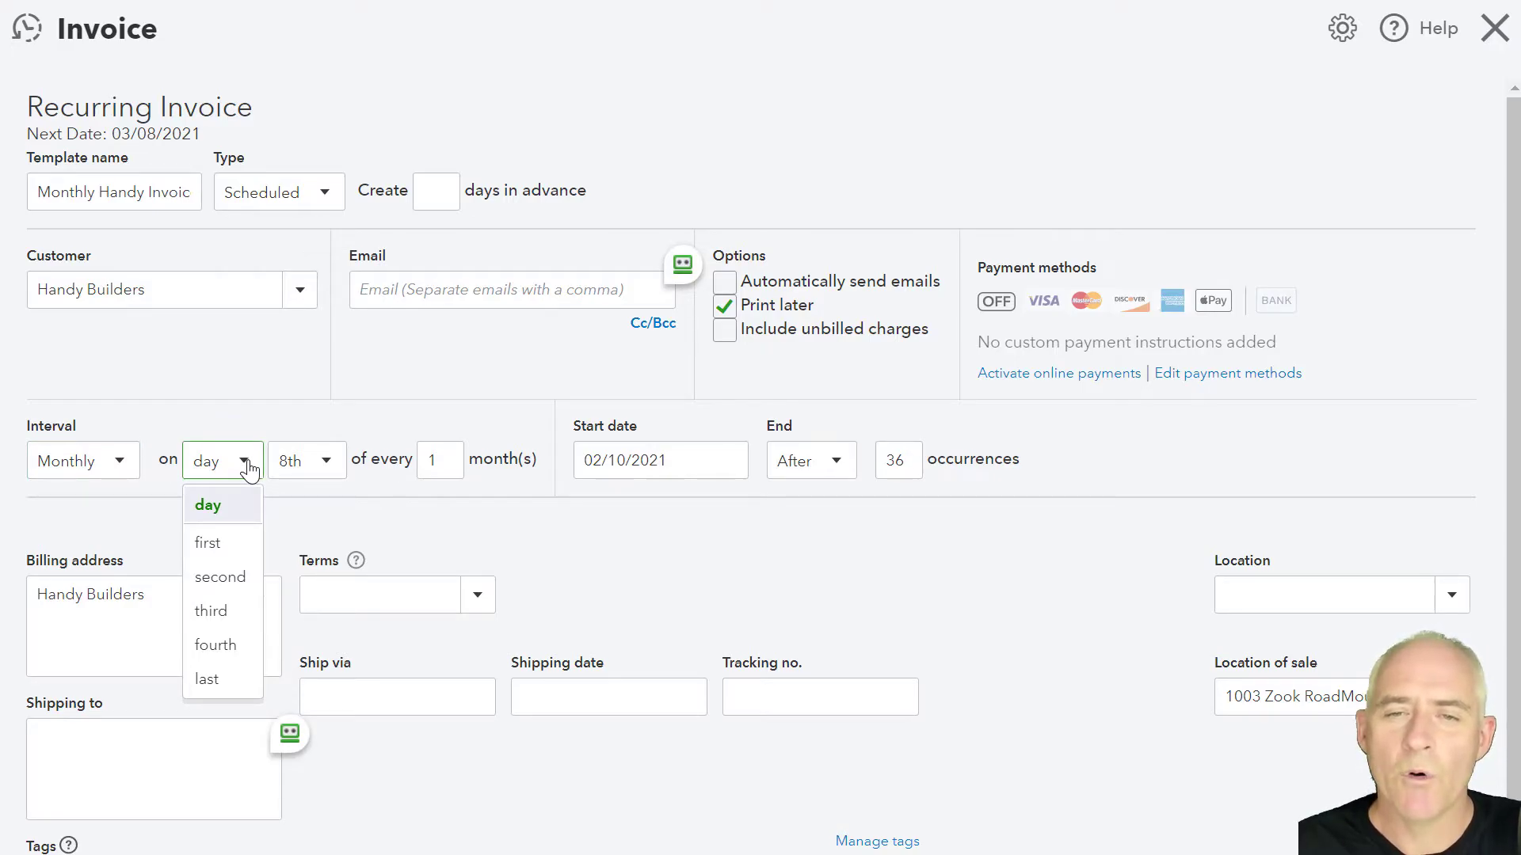
mouse_move(238, 514)
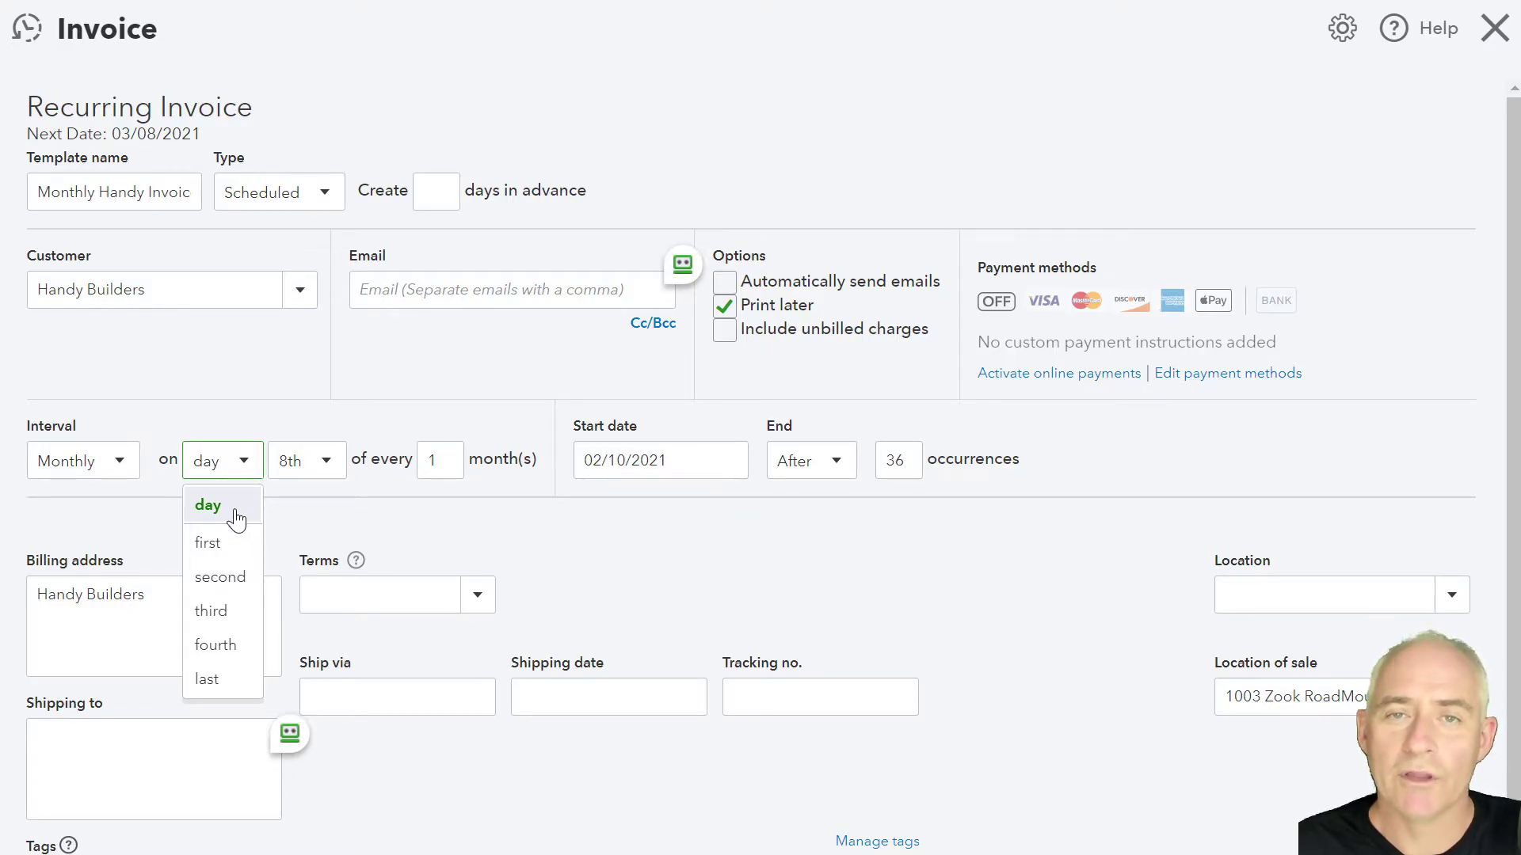
mouse_move(438, 459)
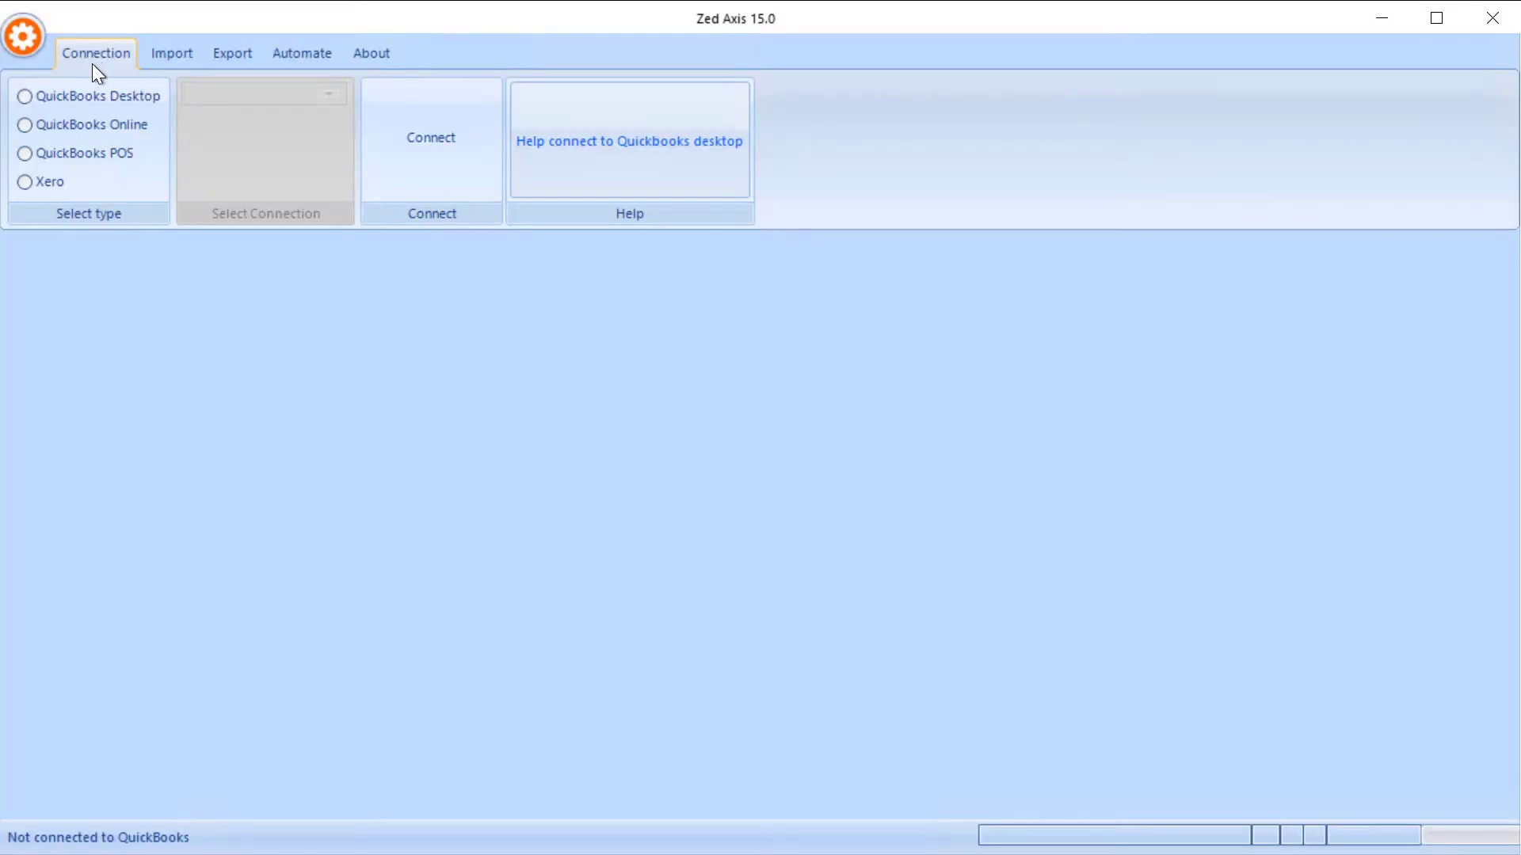
Save a new token-based QuickBooks Online connection and connect to Mountain View Builders
left_click(23, 124)
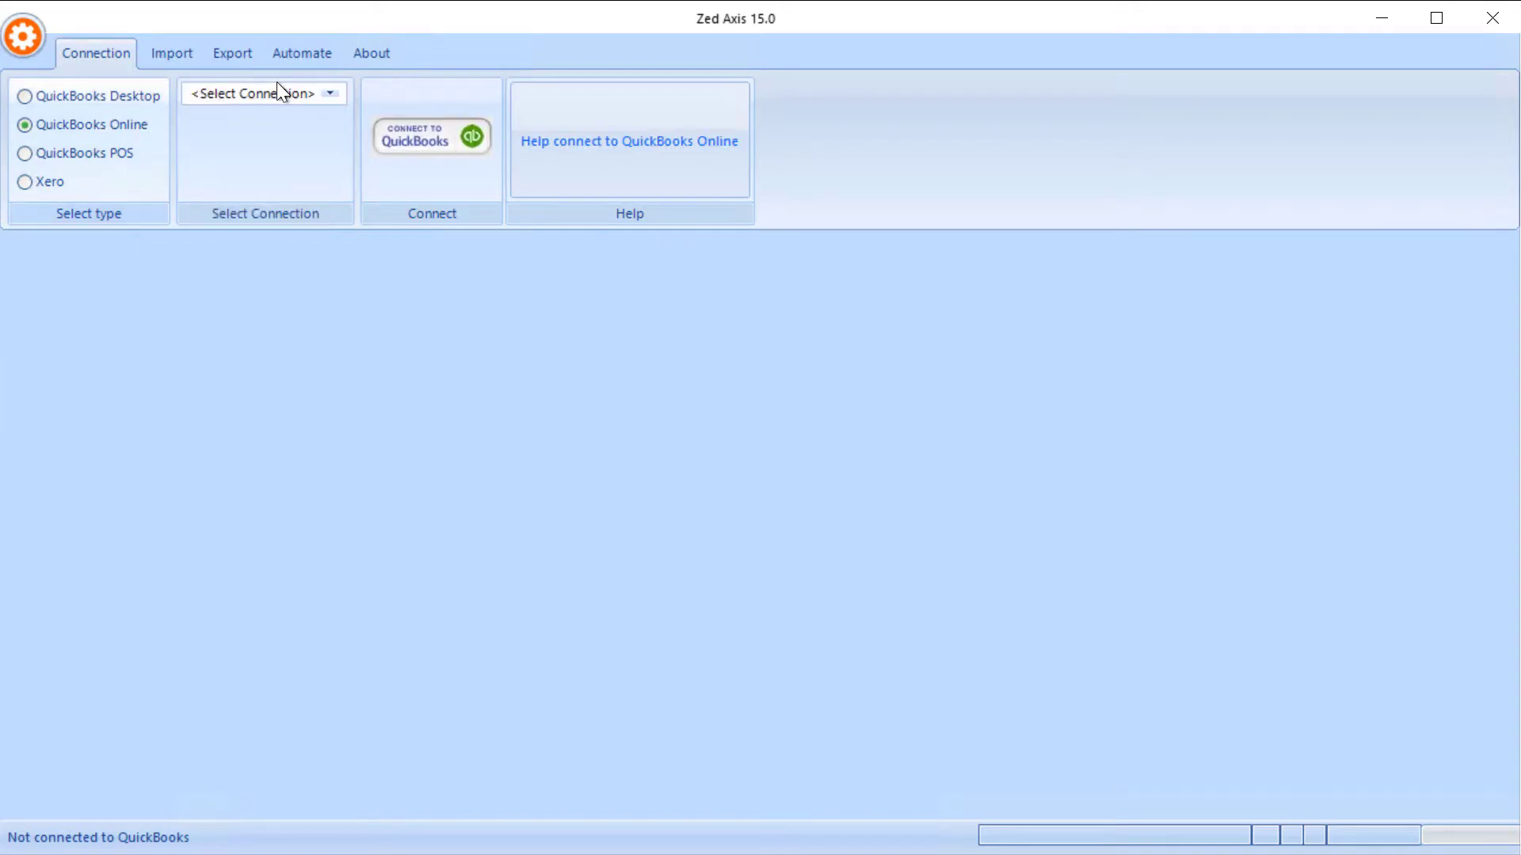
left_click(430, 135)
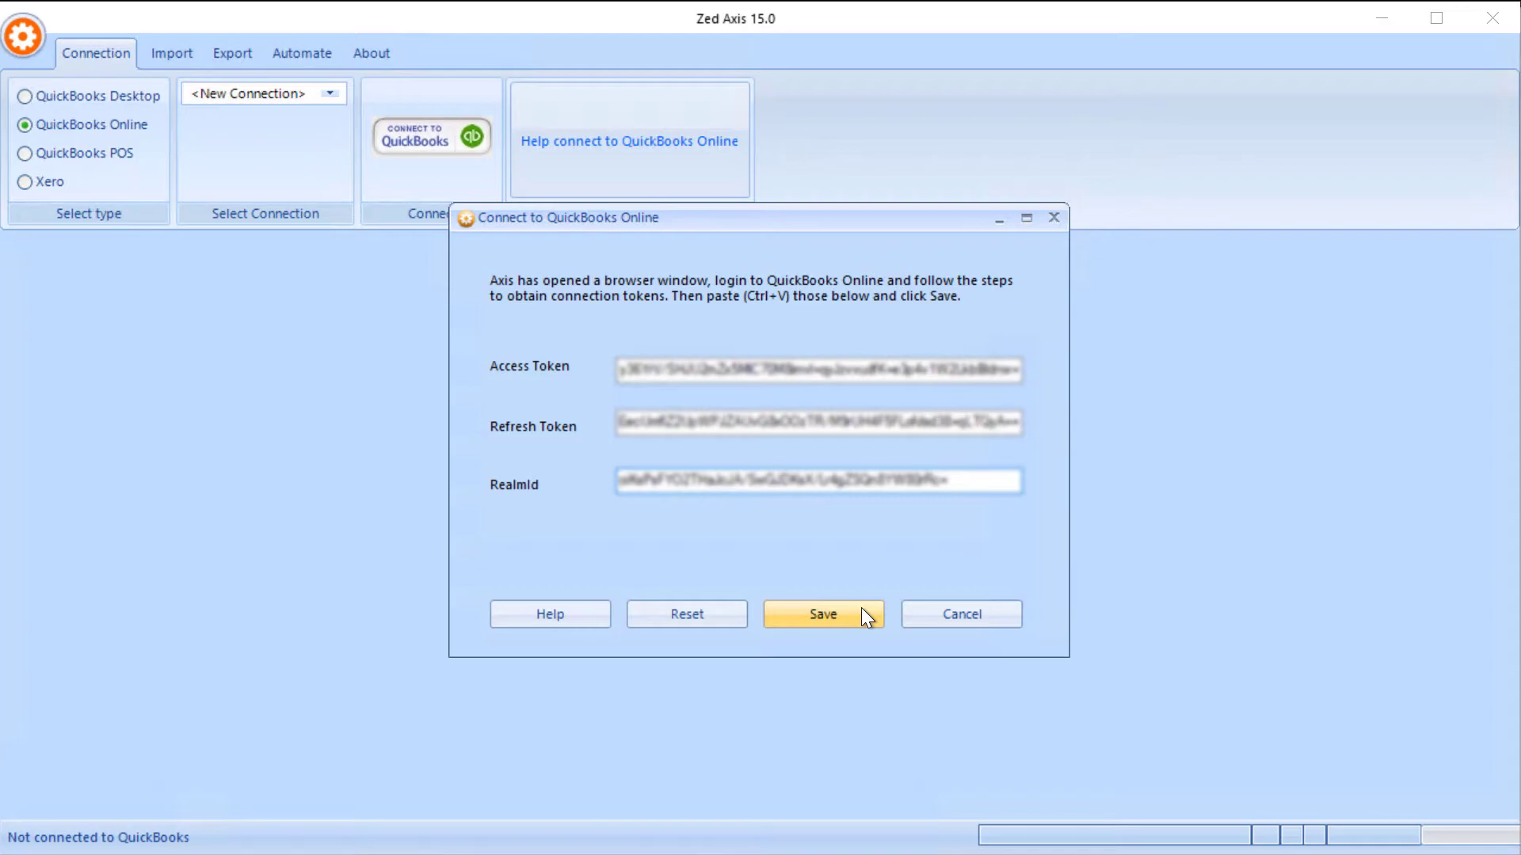
left_click(822, 613)
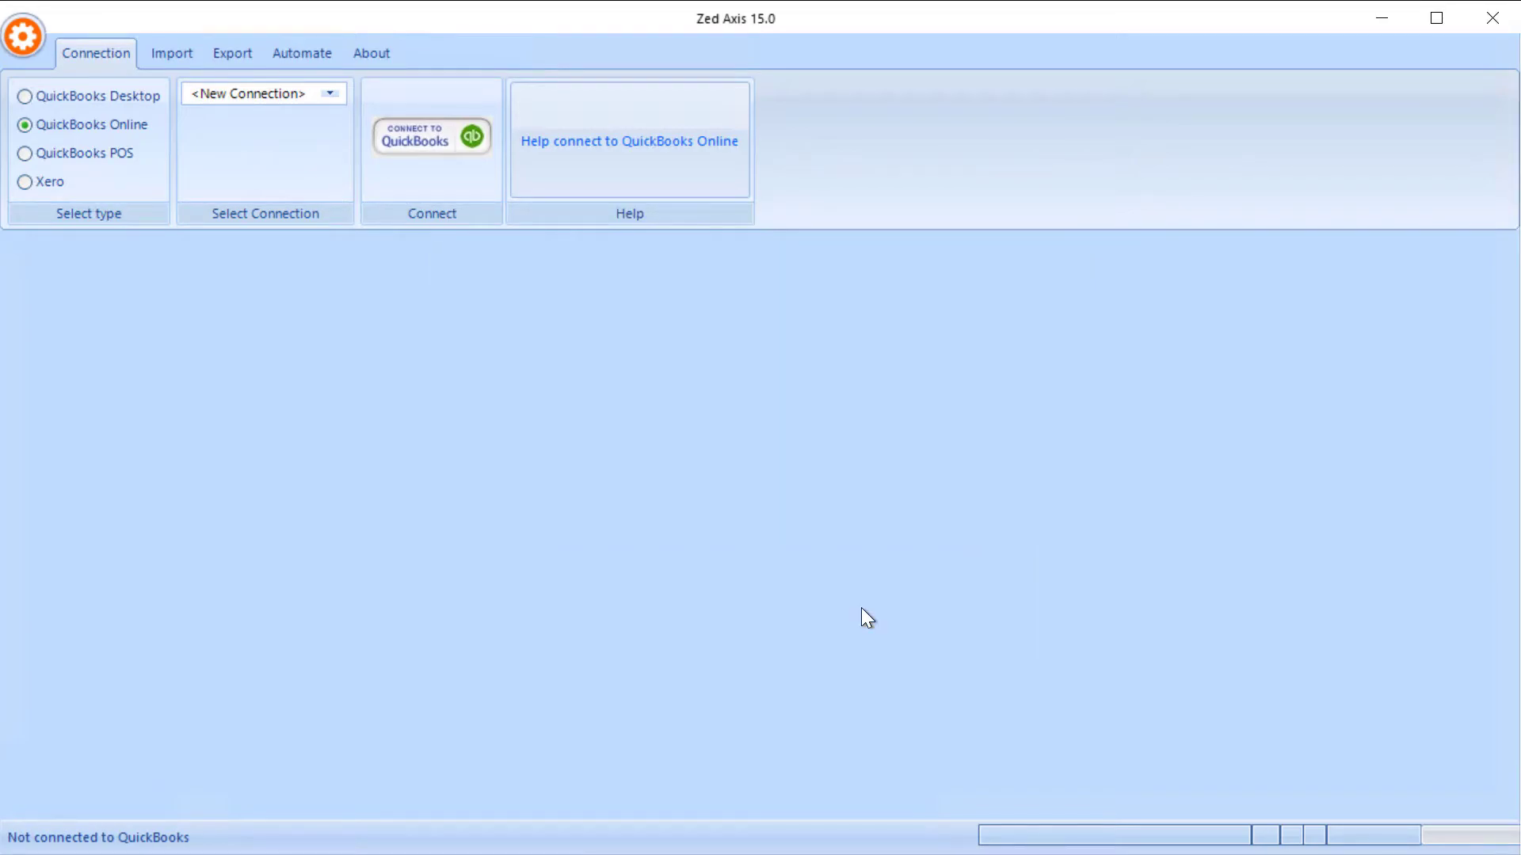
left_click(430, 134)
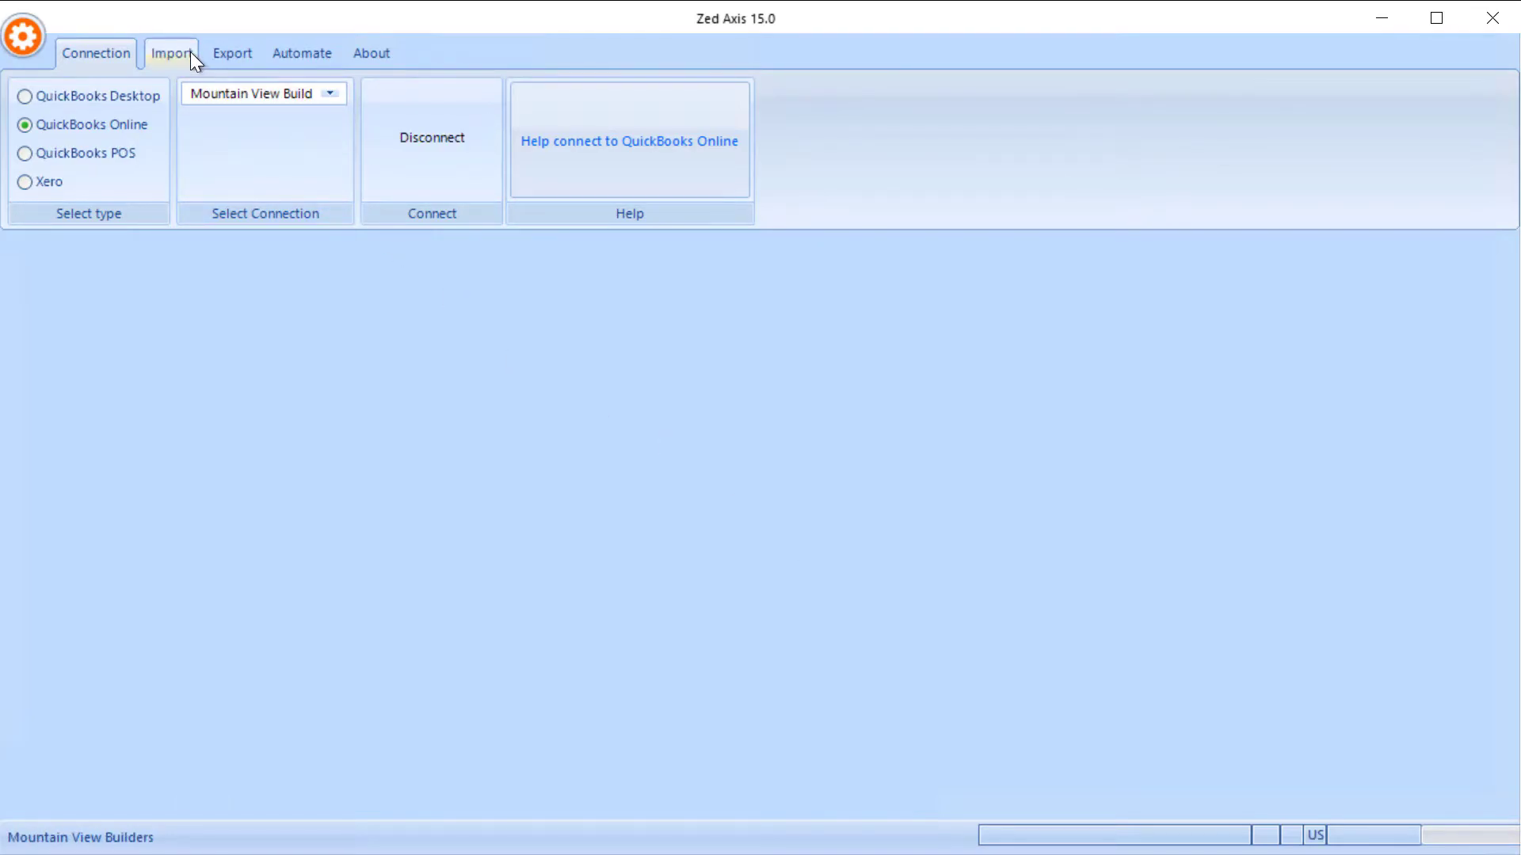
Import Recurring Transactions.txt from the Dropbox Test Data QuickBooks Online folder
left_click(171, 52)
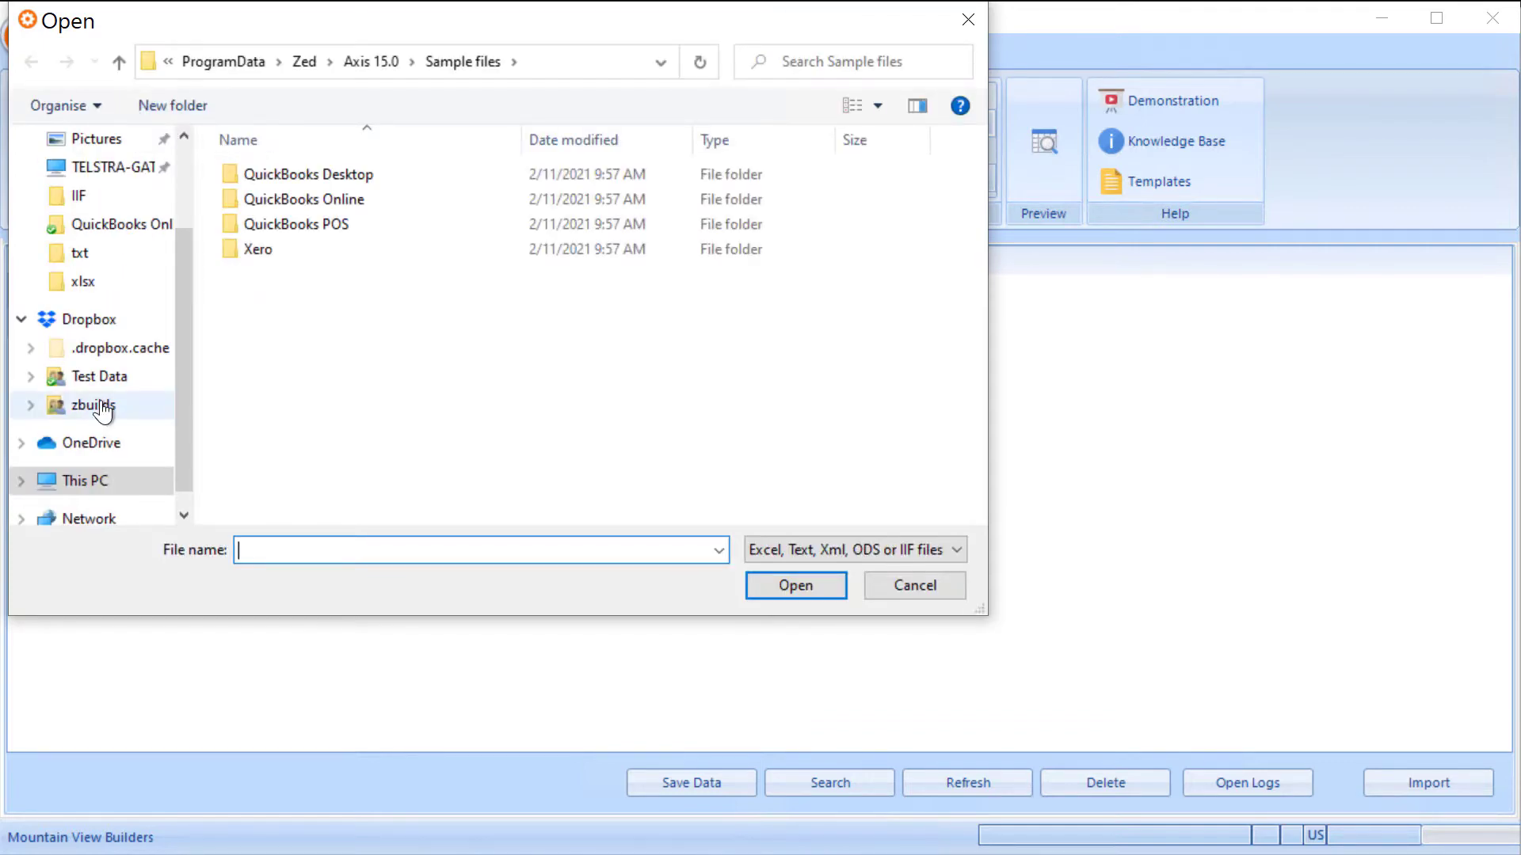
double_click(94, 404)
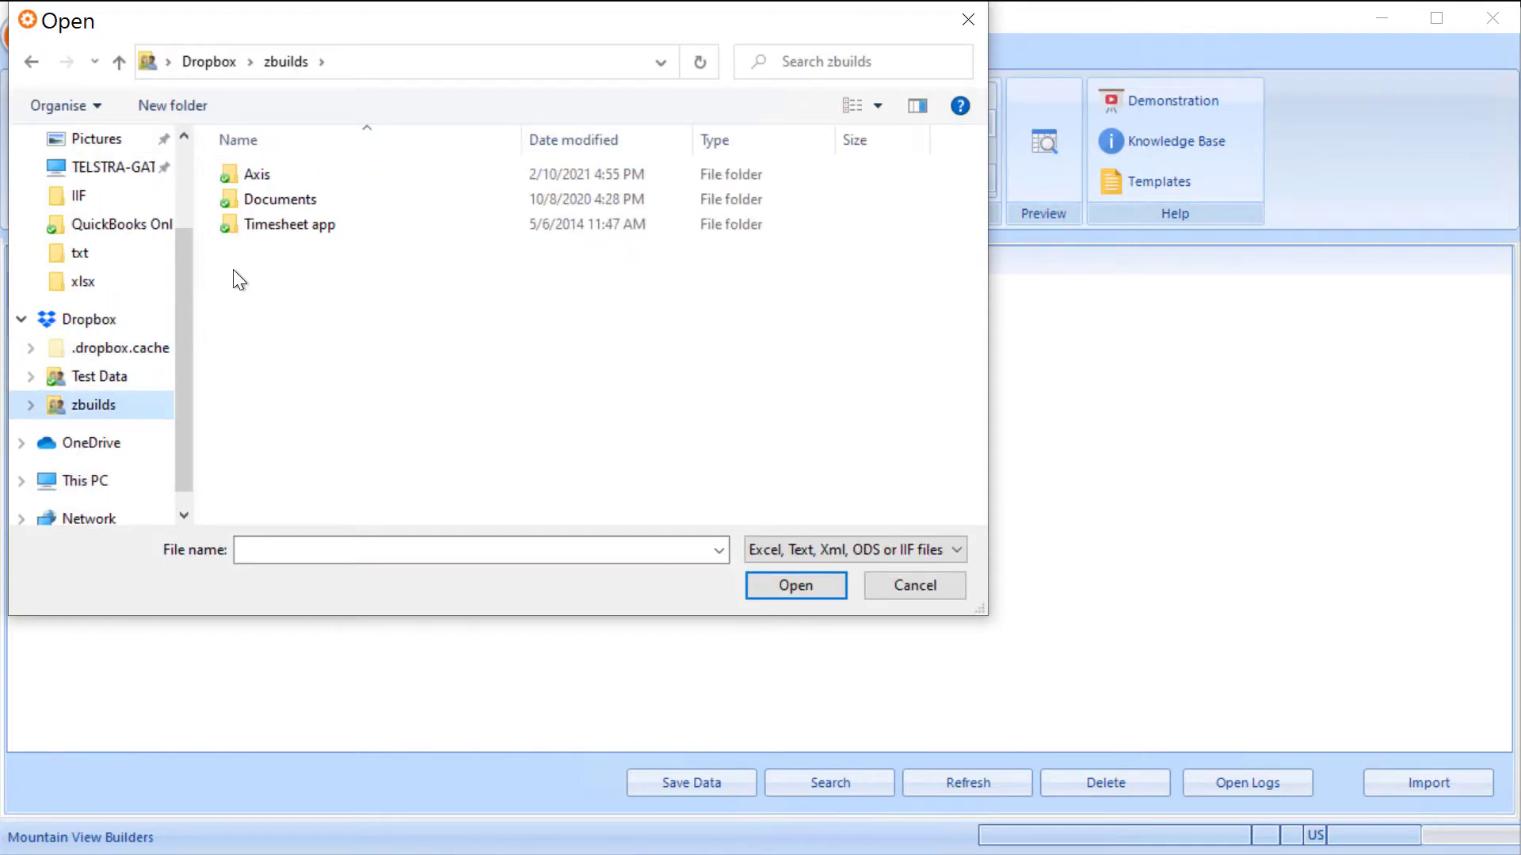
left_click(794, 584)
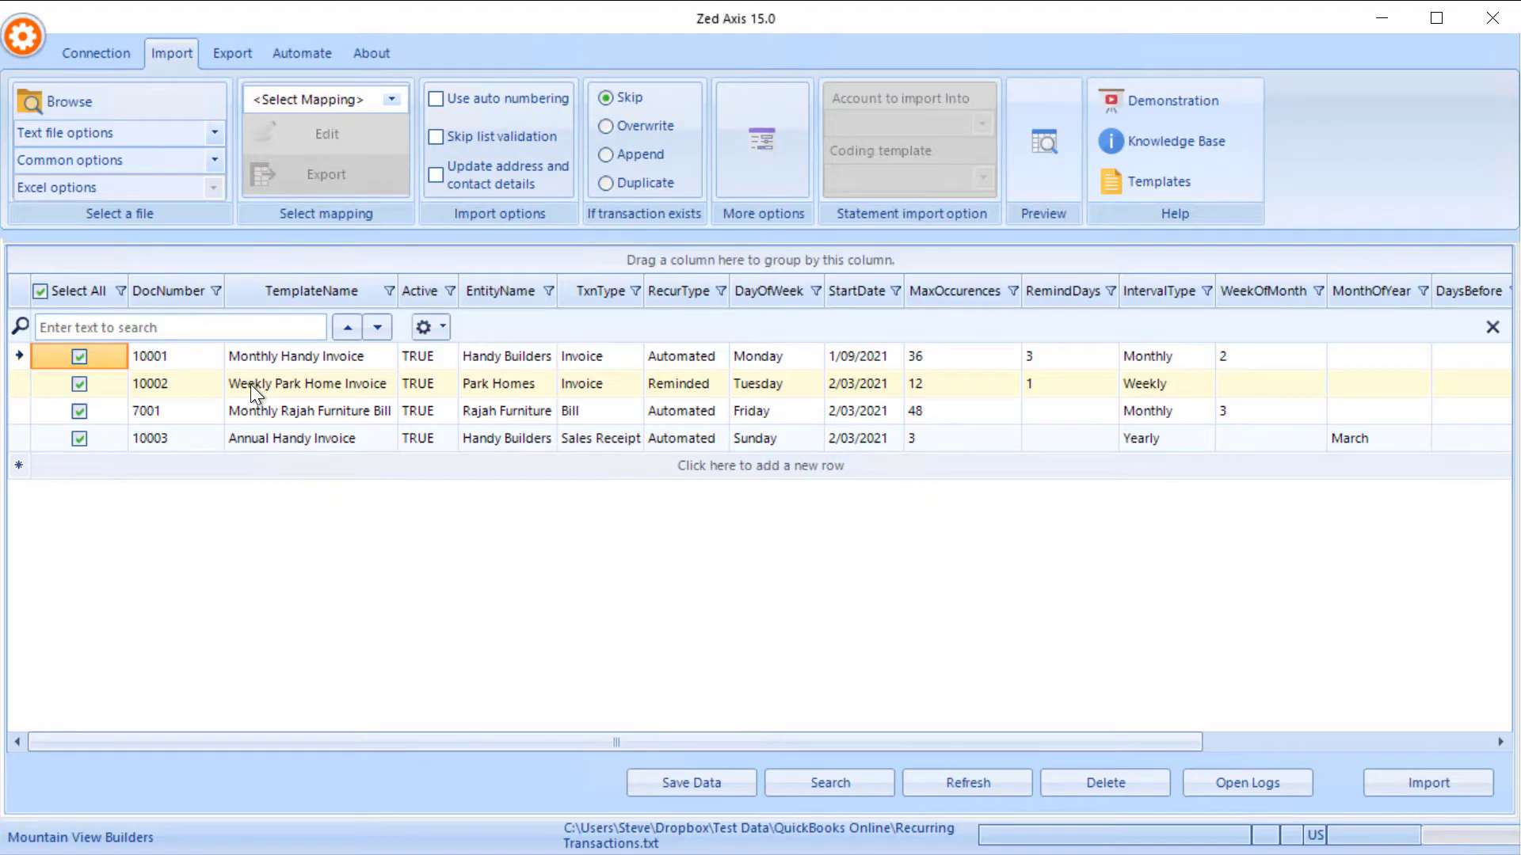
Inspect row 10001's DocNumber, Handy Builders entity and Invoice type, then list the import mappings
left_click(301, 356)
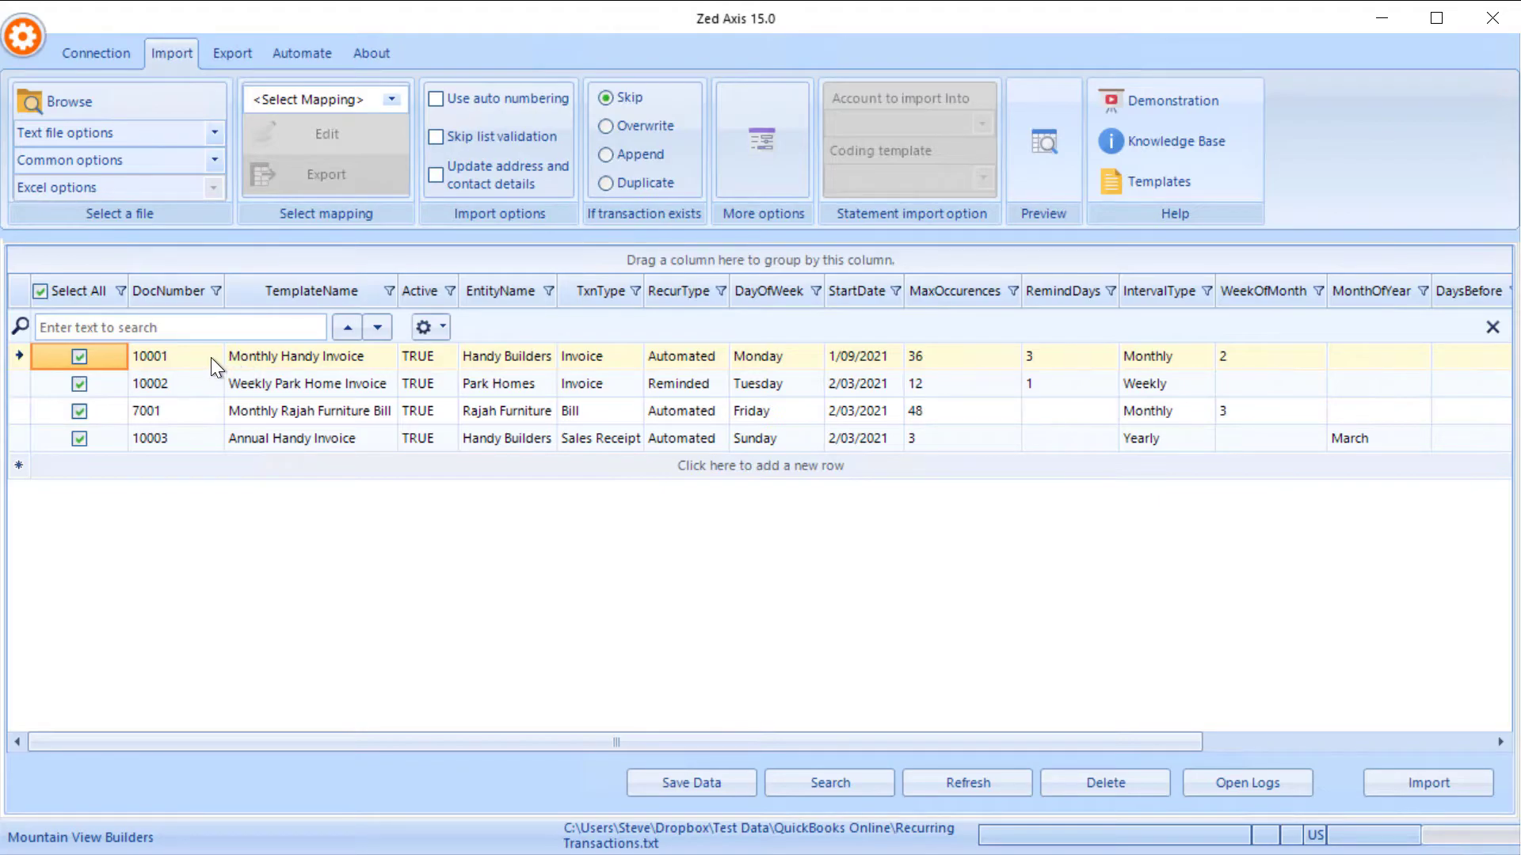
mouse_move(580, 371)
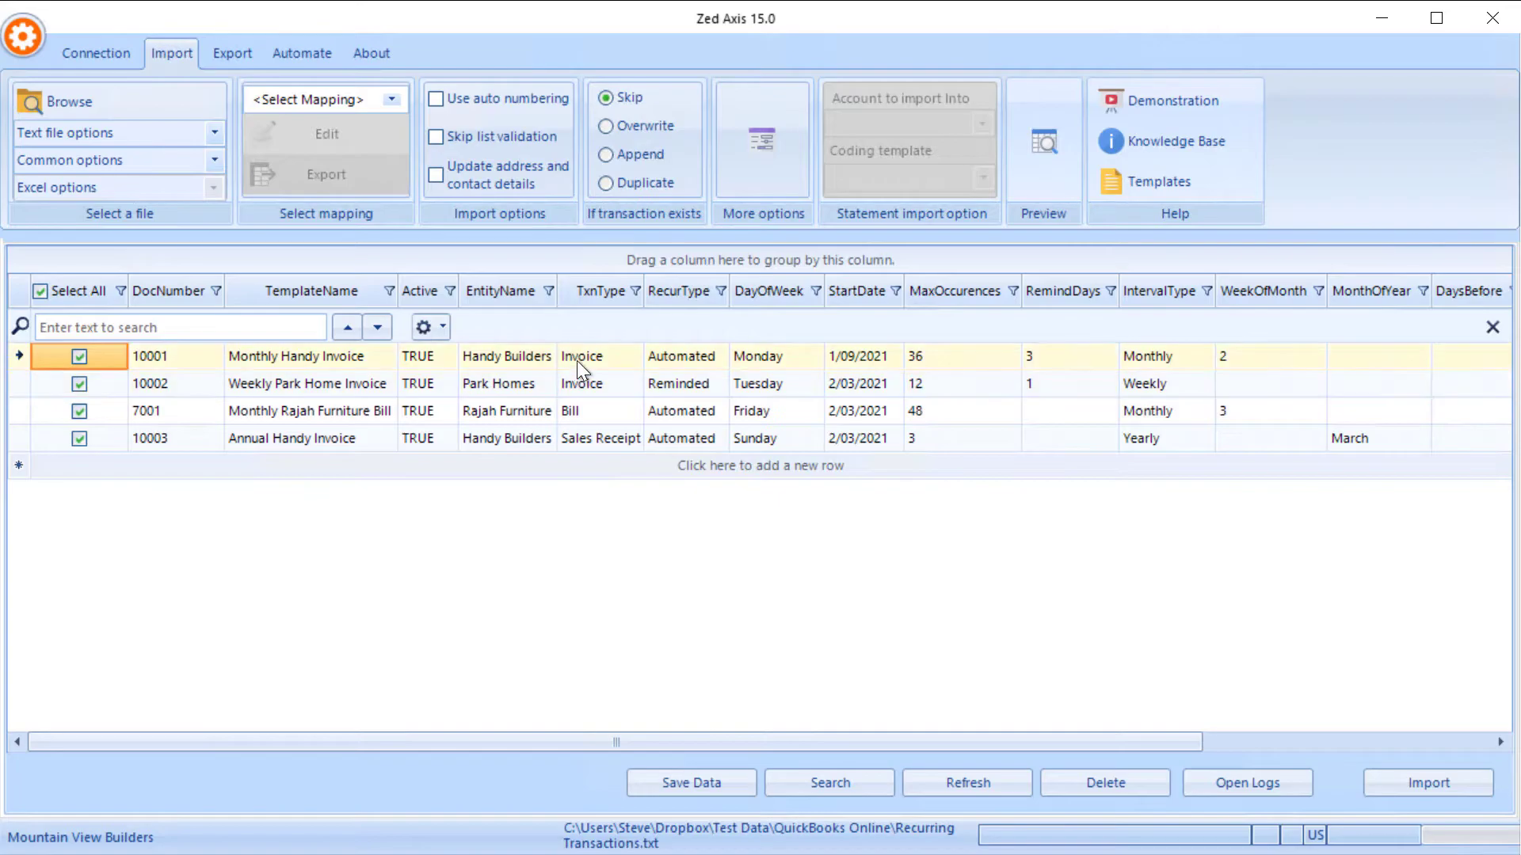
double_click(582, 357)
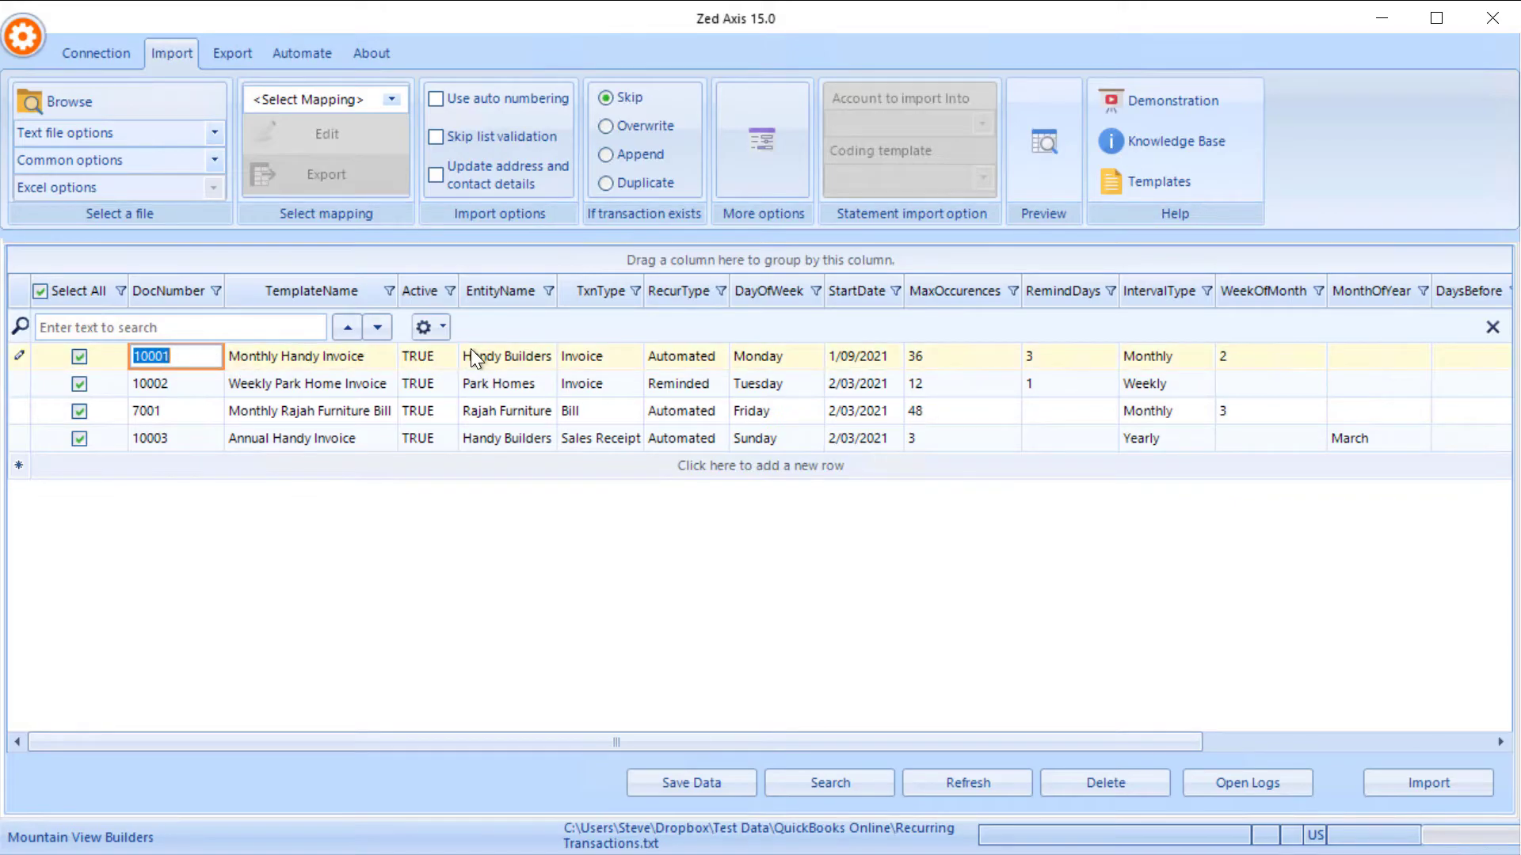
left_click(507, 356)
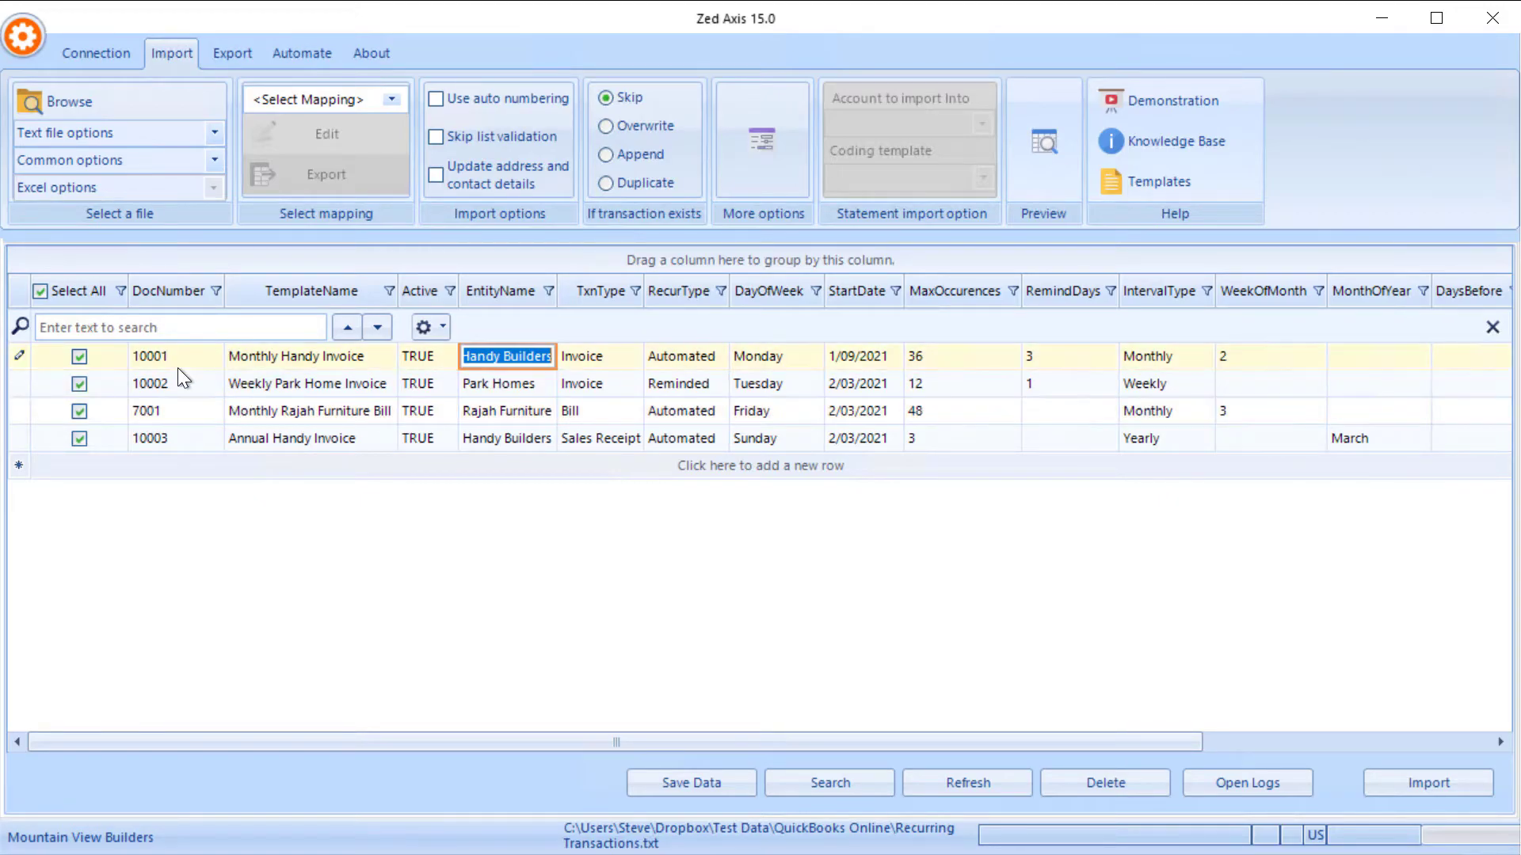
mouse_move(283, 388)
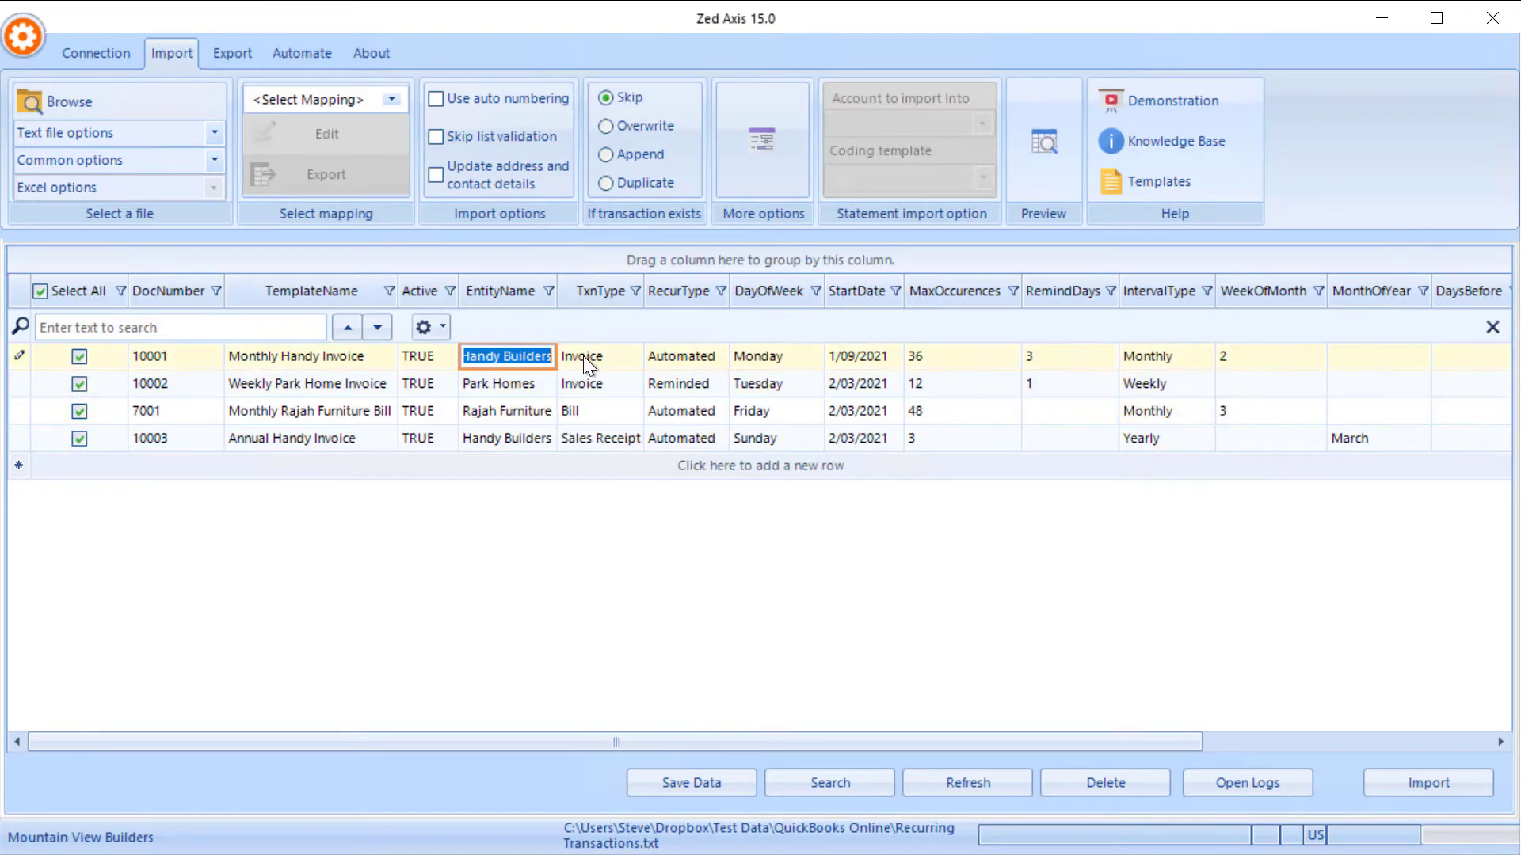
left_click(599, 357)
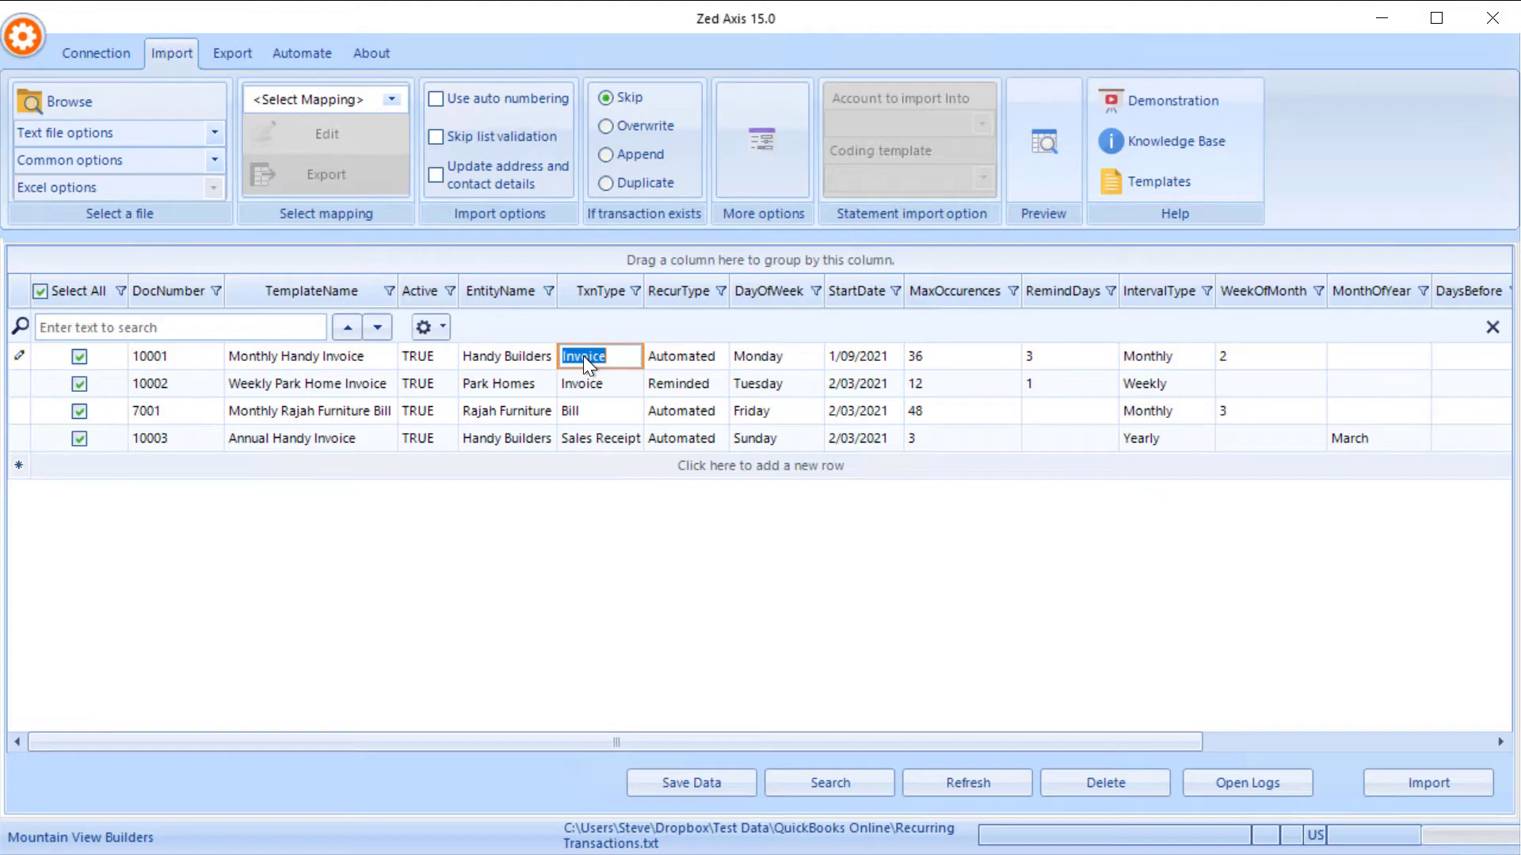
mouse_move(689, 381)
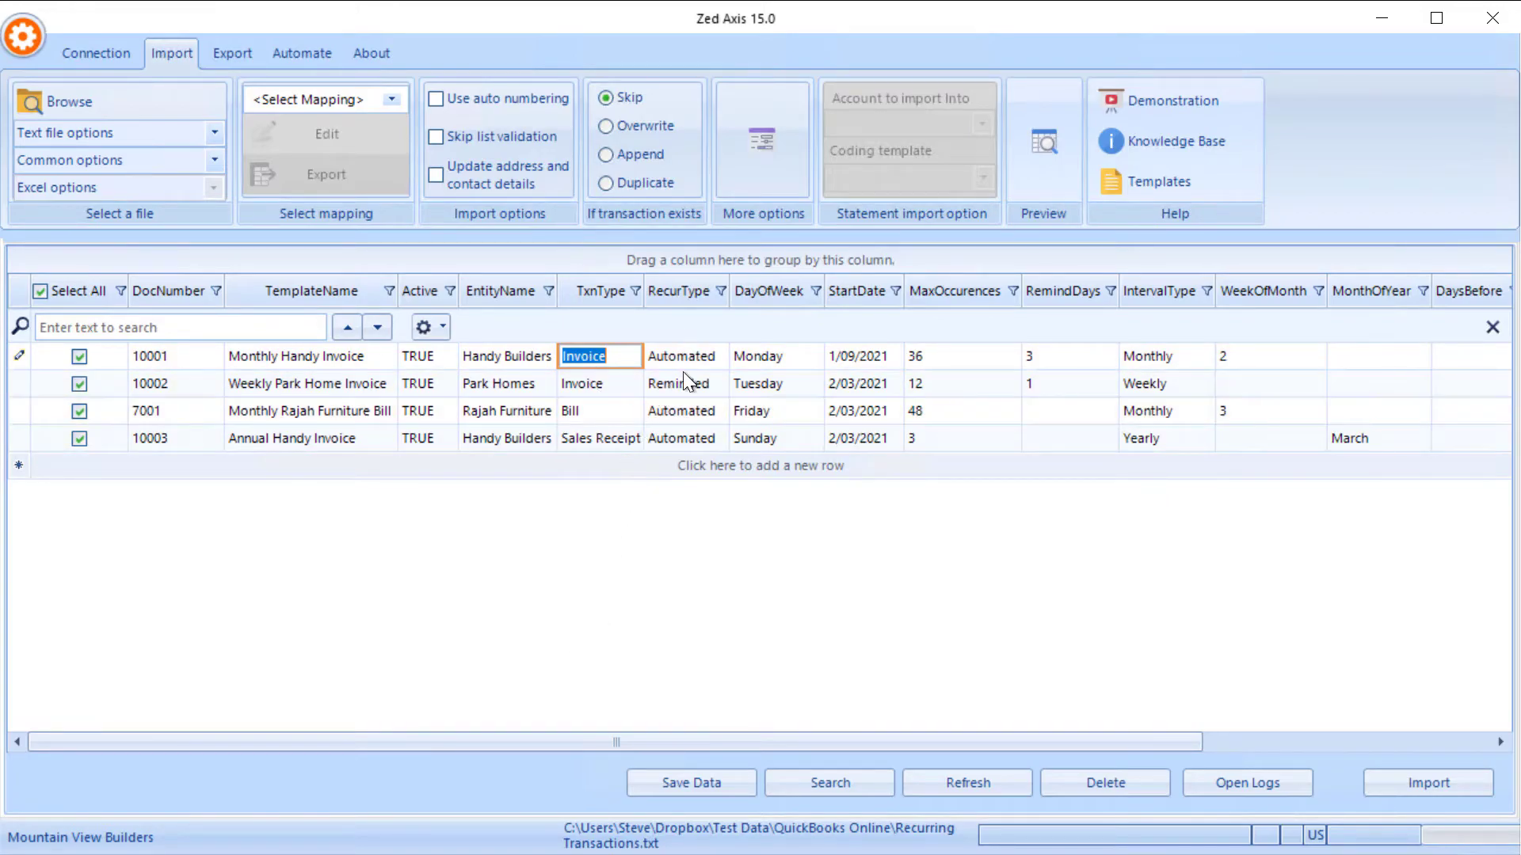
scroll("right", 3)
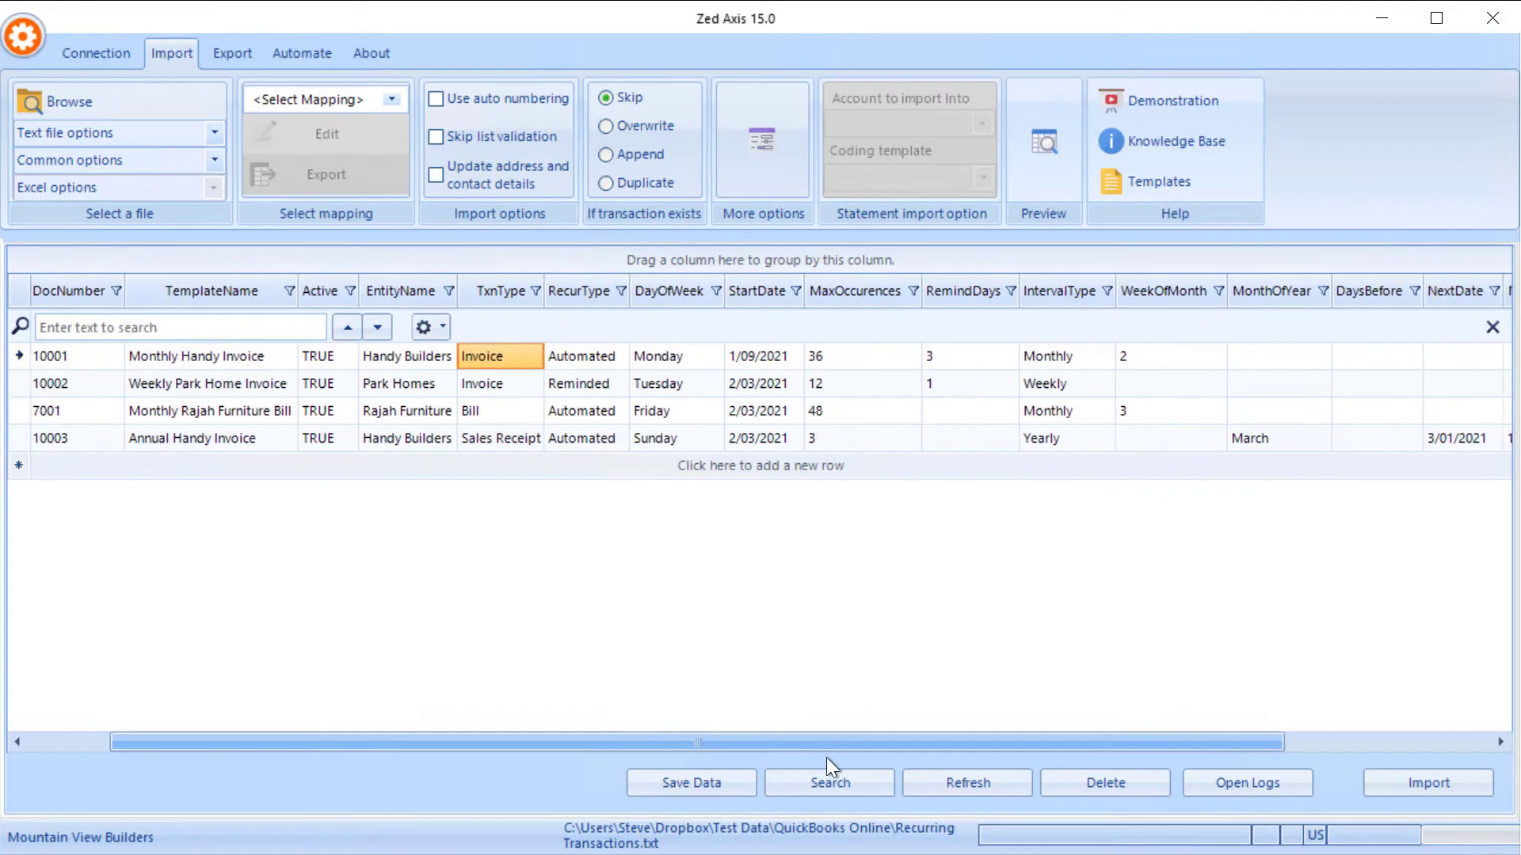
scroll("right", 3)
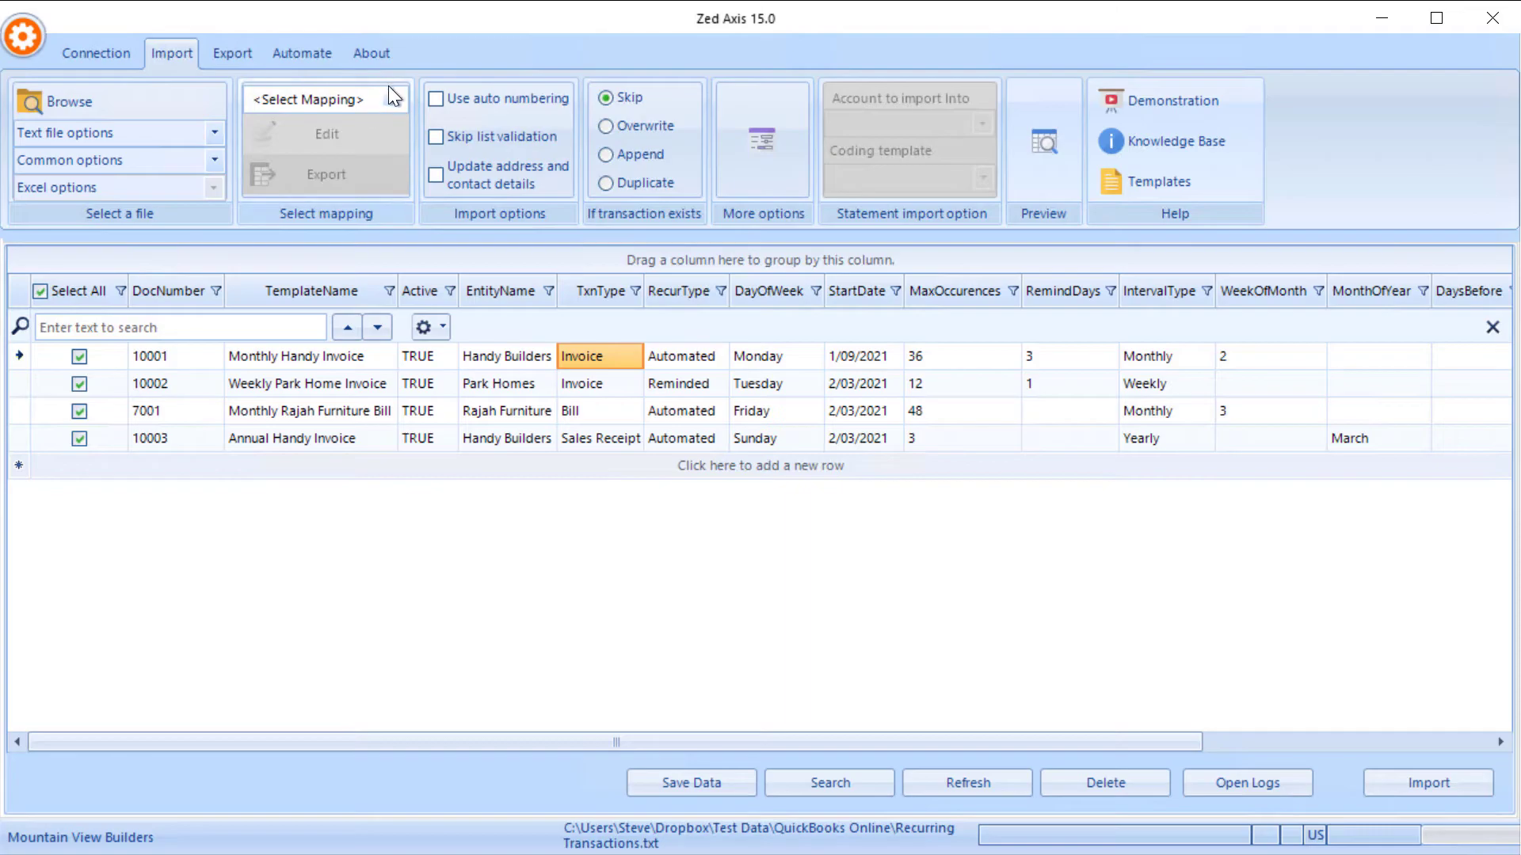
left_click(391, 99)
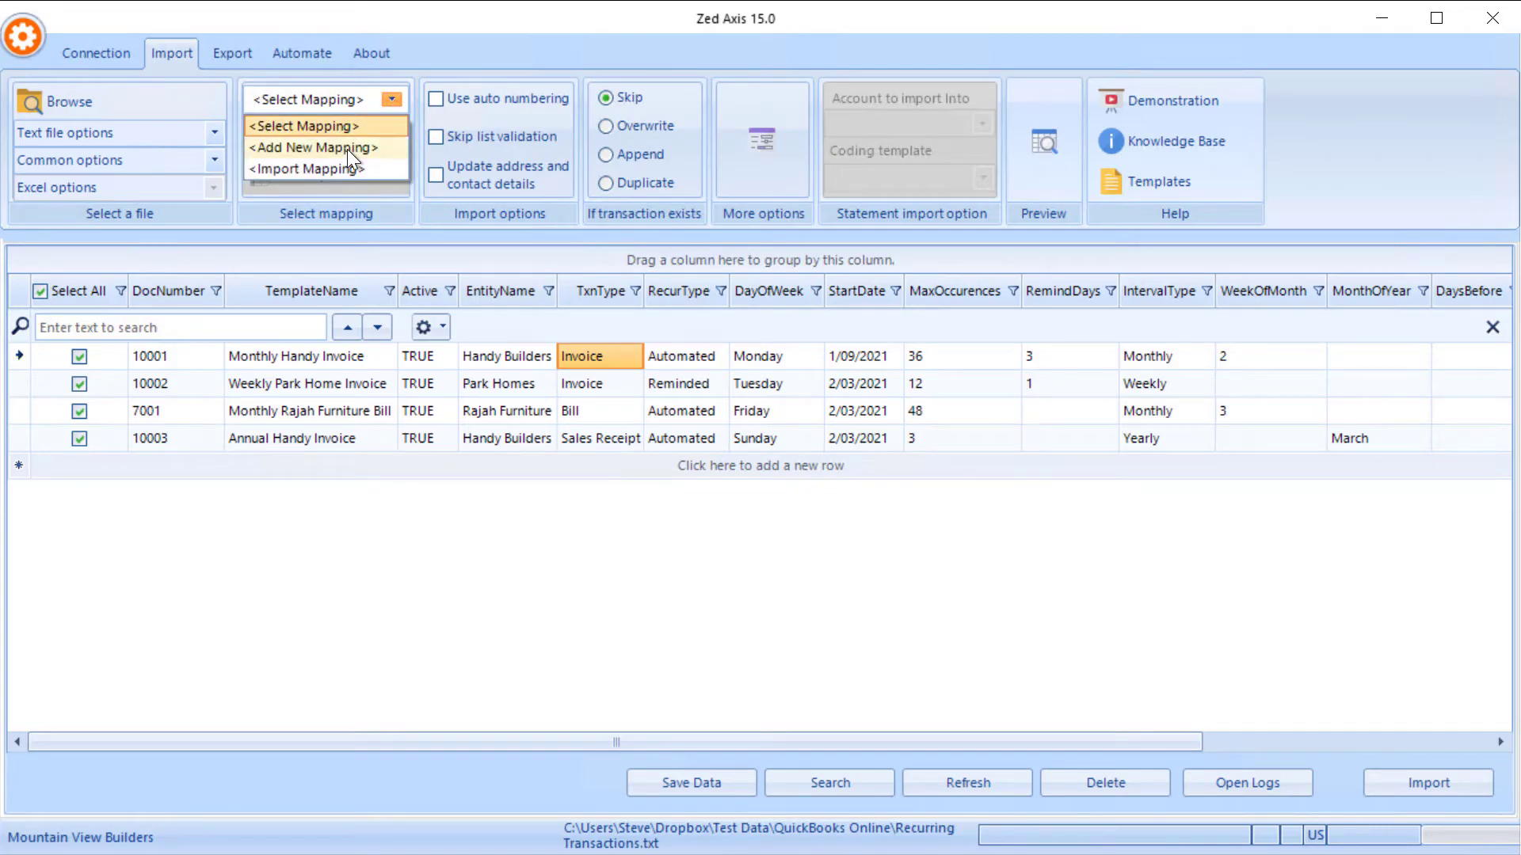
Add a new mapping with Transaction Type set to RecurringTransaction
left_click(311, 147)
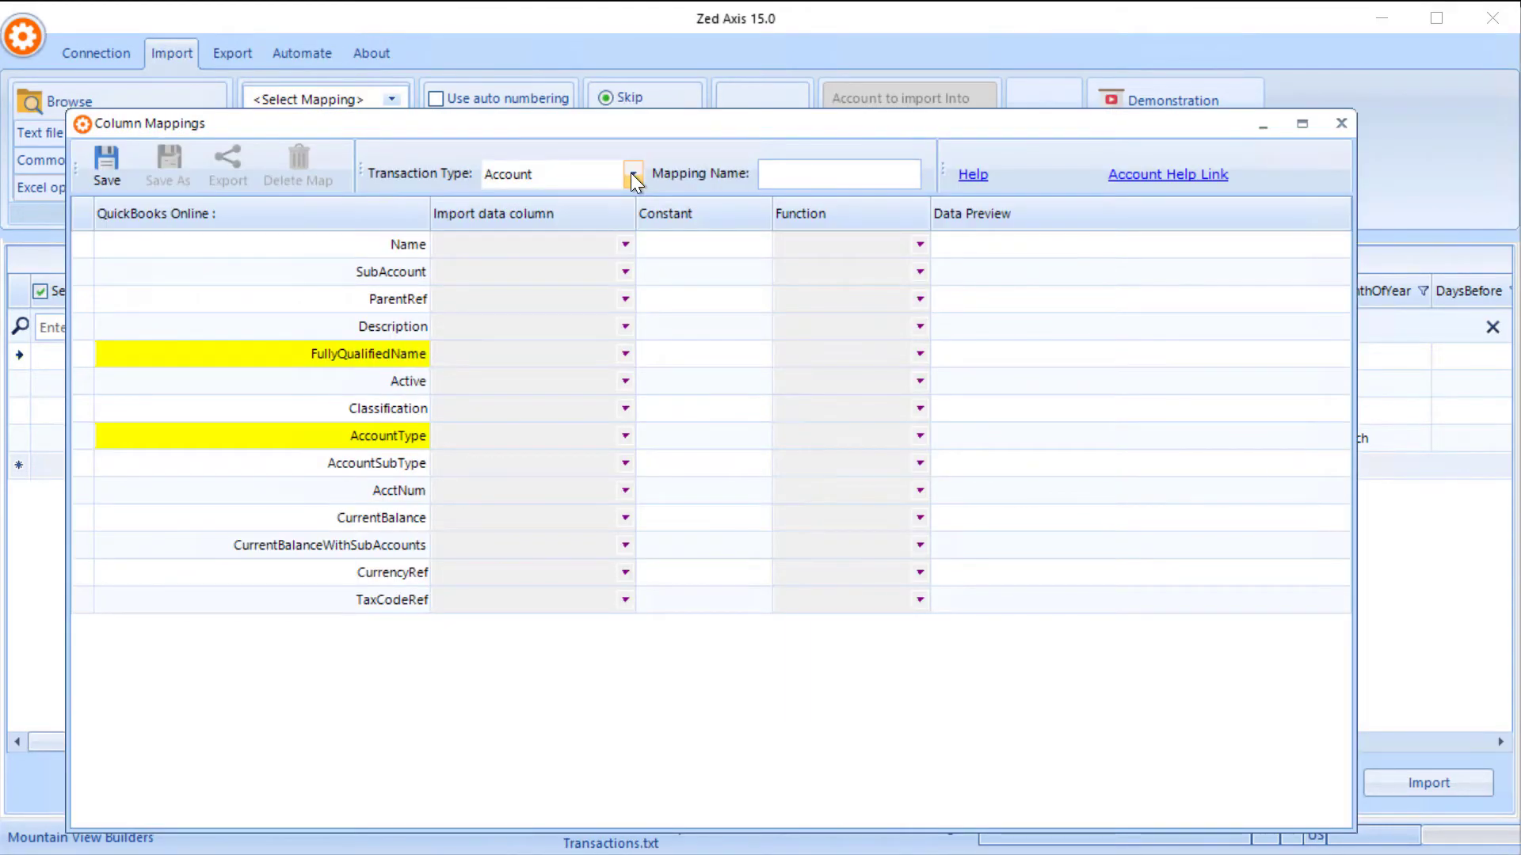
left_click(634, 175)
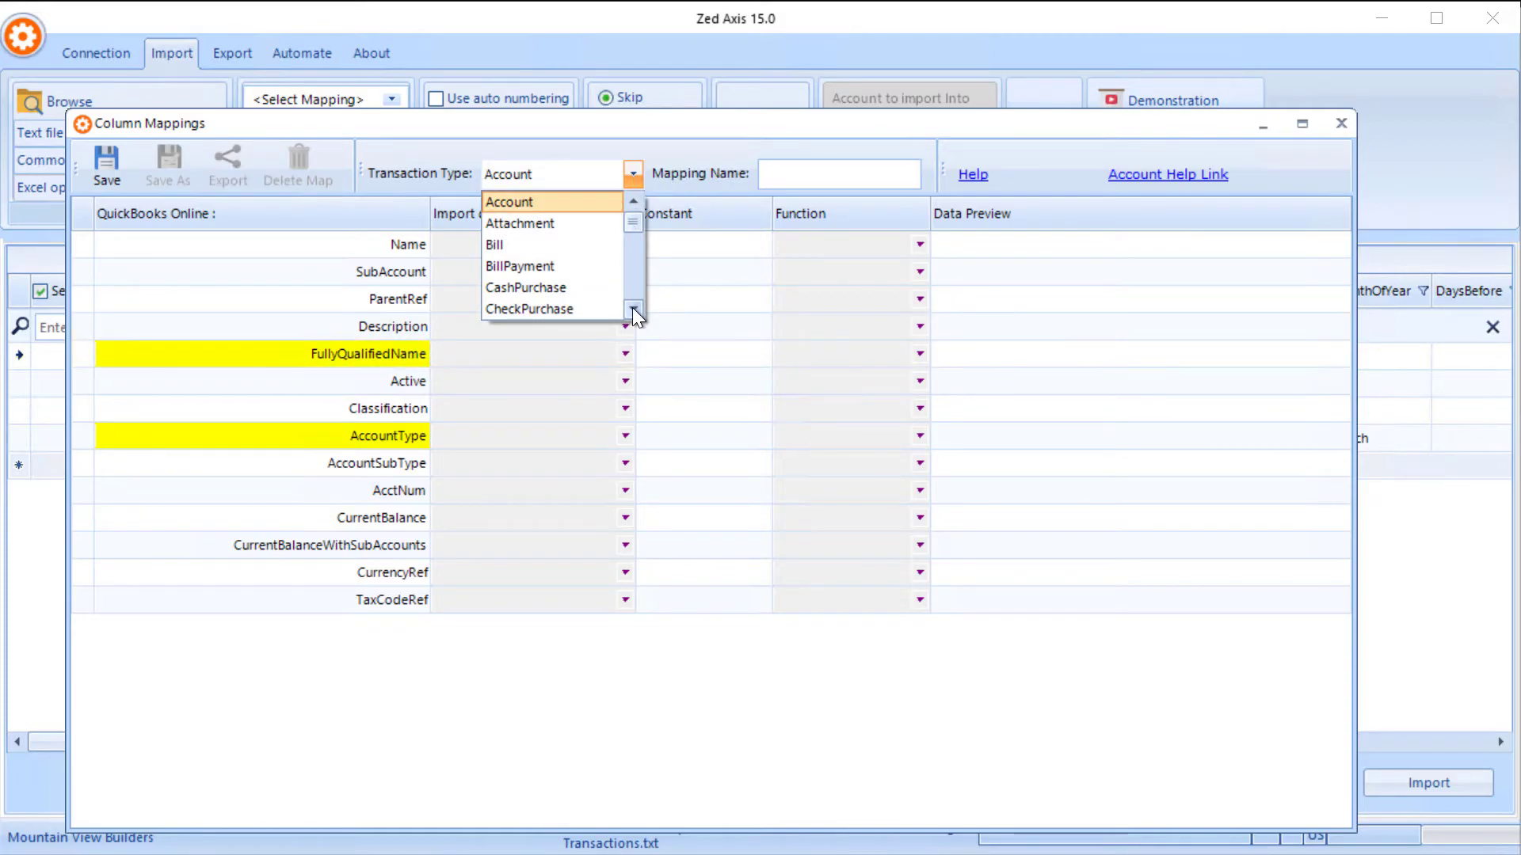
scroll("down", 3)
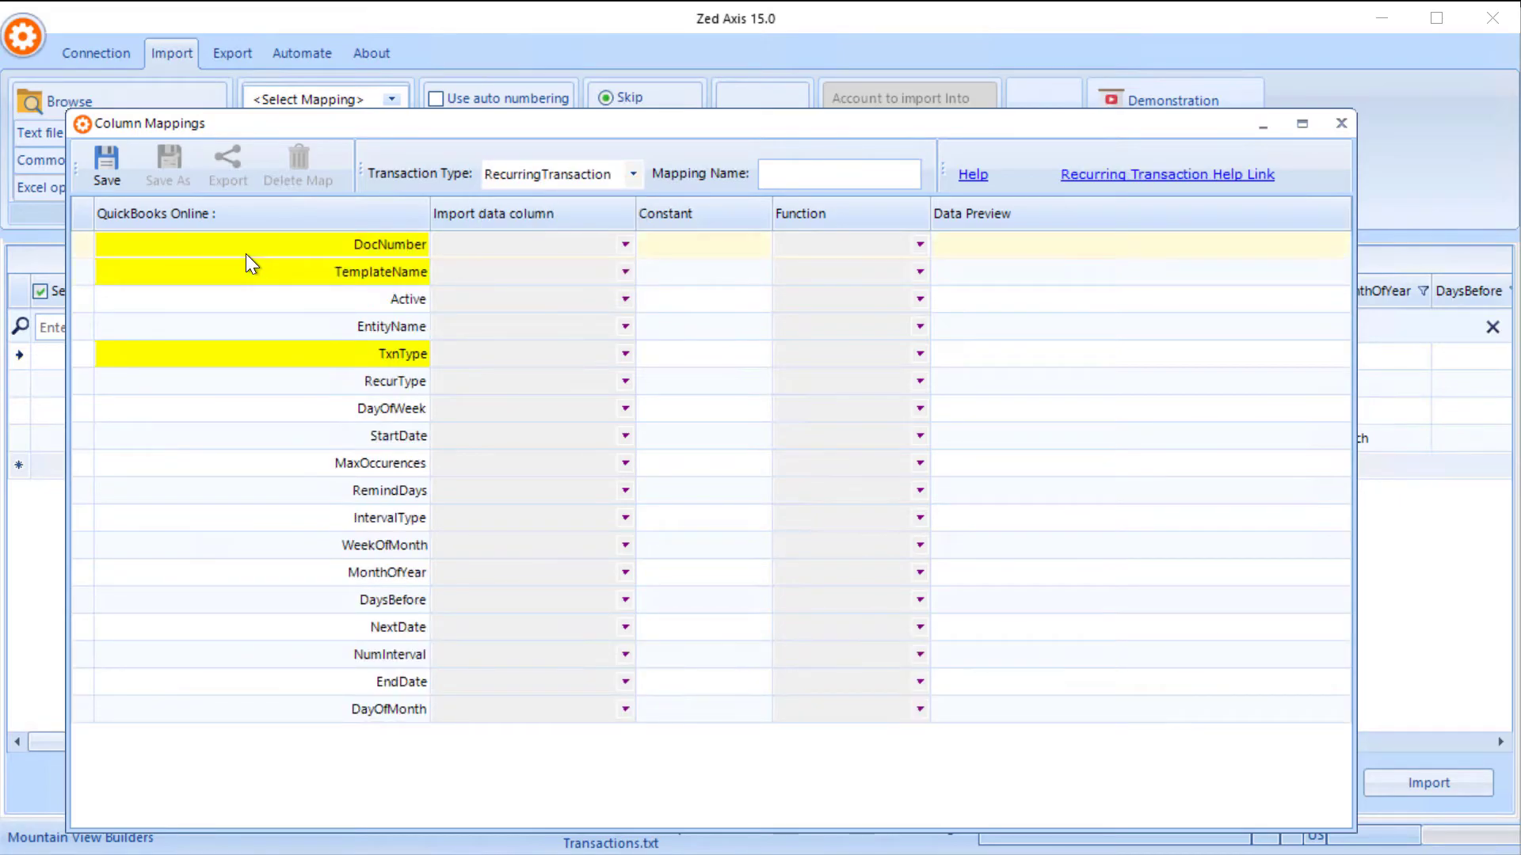
mouse_move(253, 249)
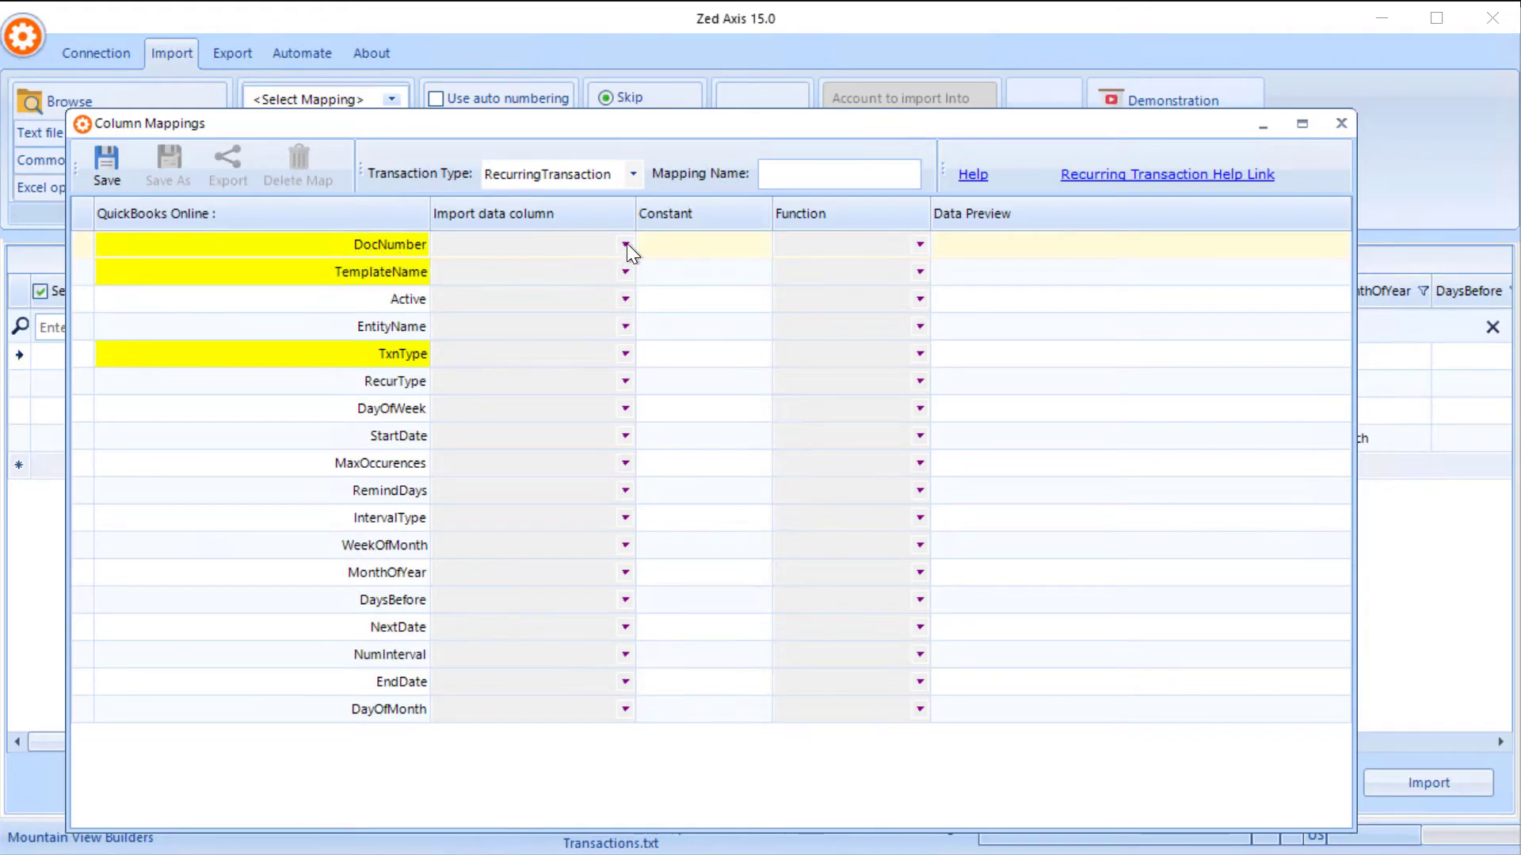
Map DocNumber, TemplateName, Active, EntityName and TxnType to their matching file columns
left_click(624, 243)
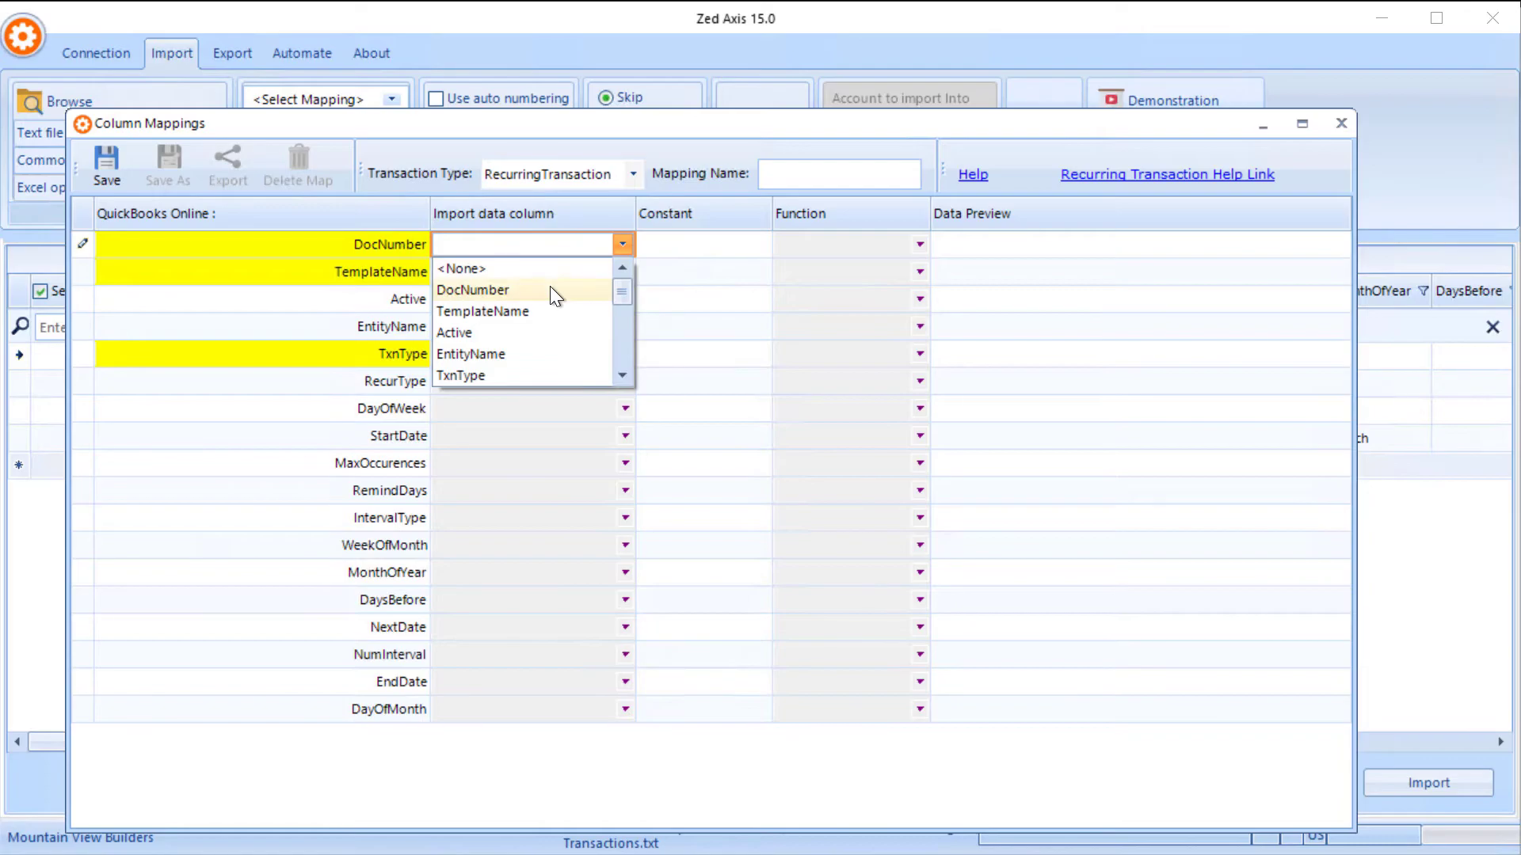
left_click(472, 290)
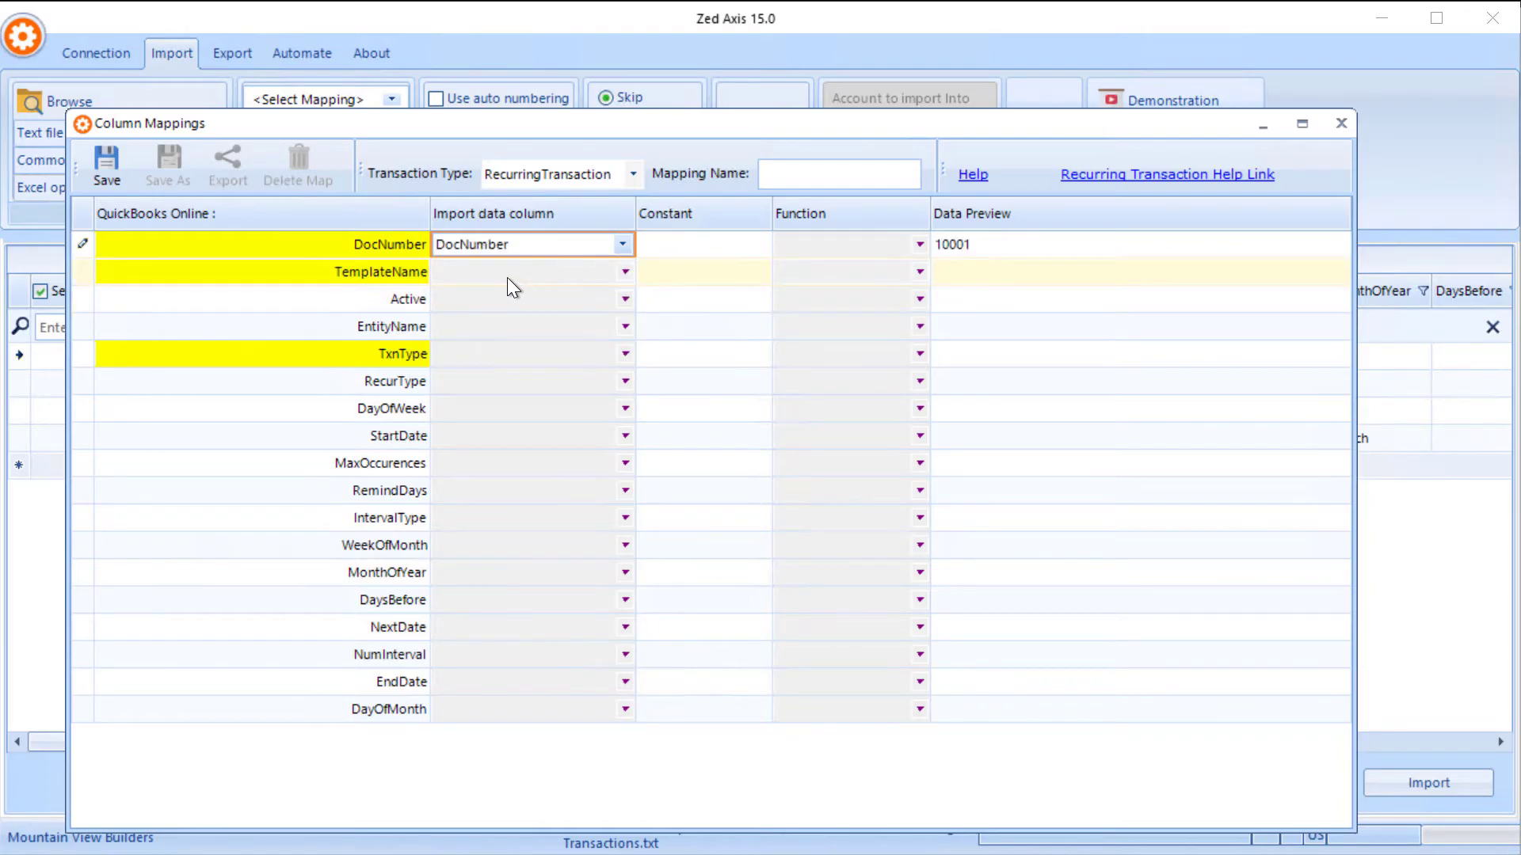
mouse_move(604, 282)
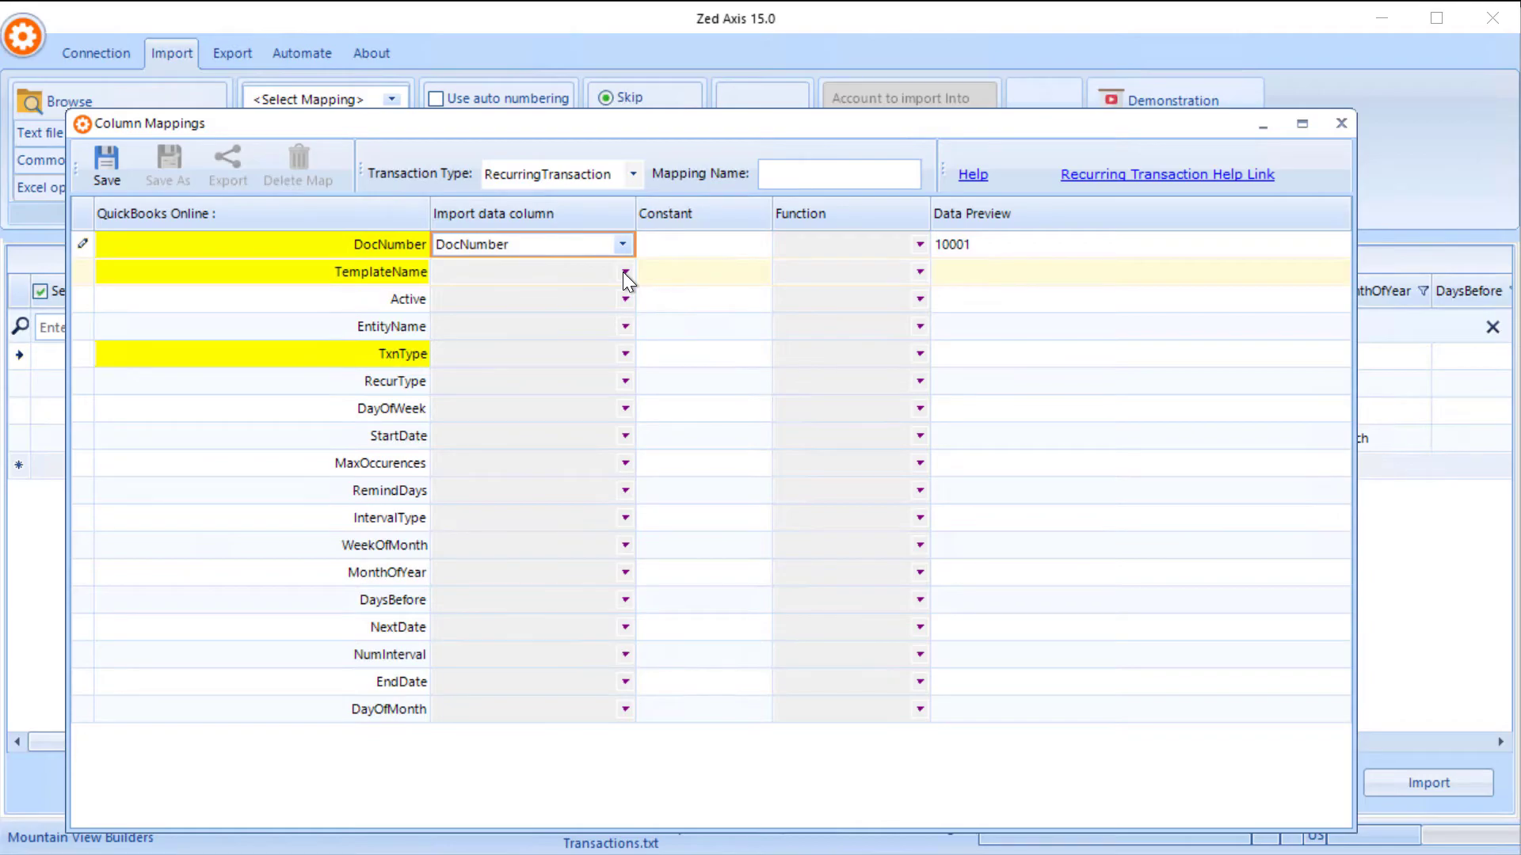
left_click(624, 353)
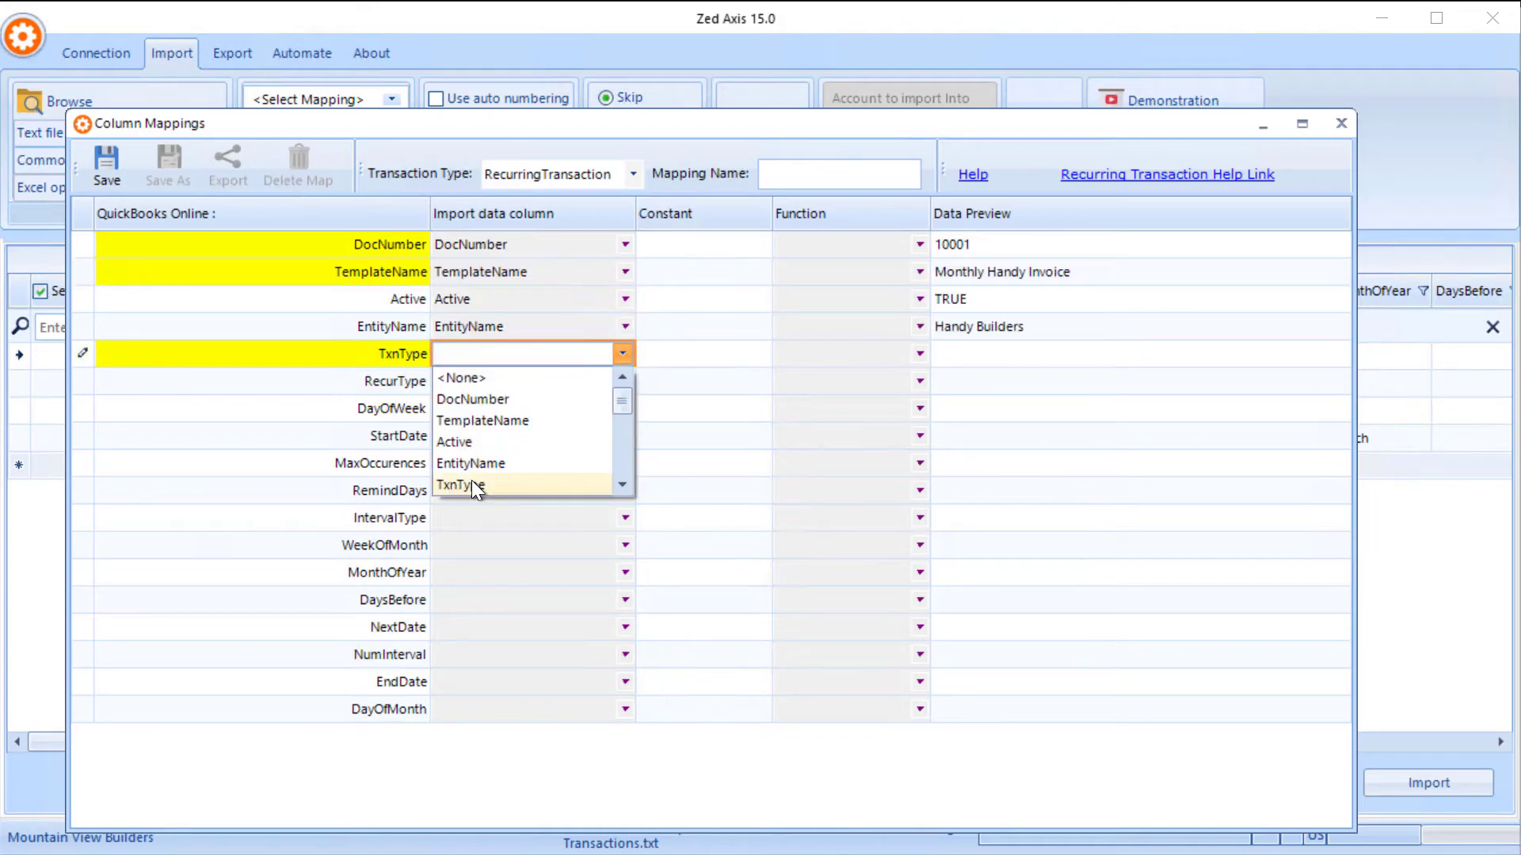
left_click(459, 484)
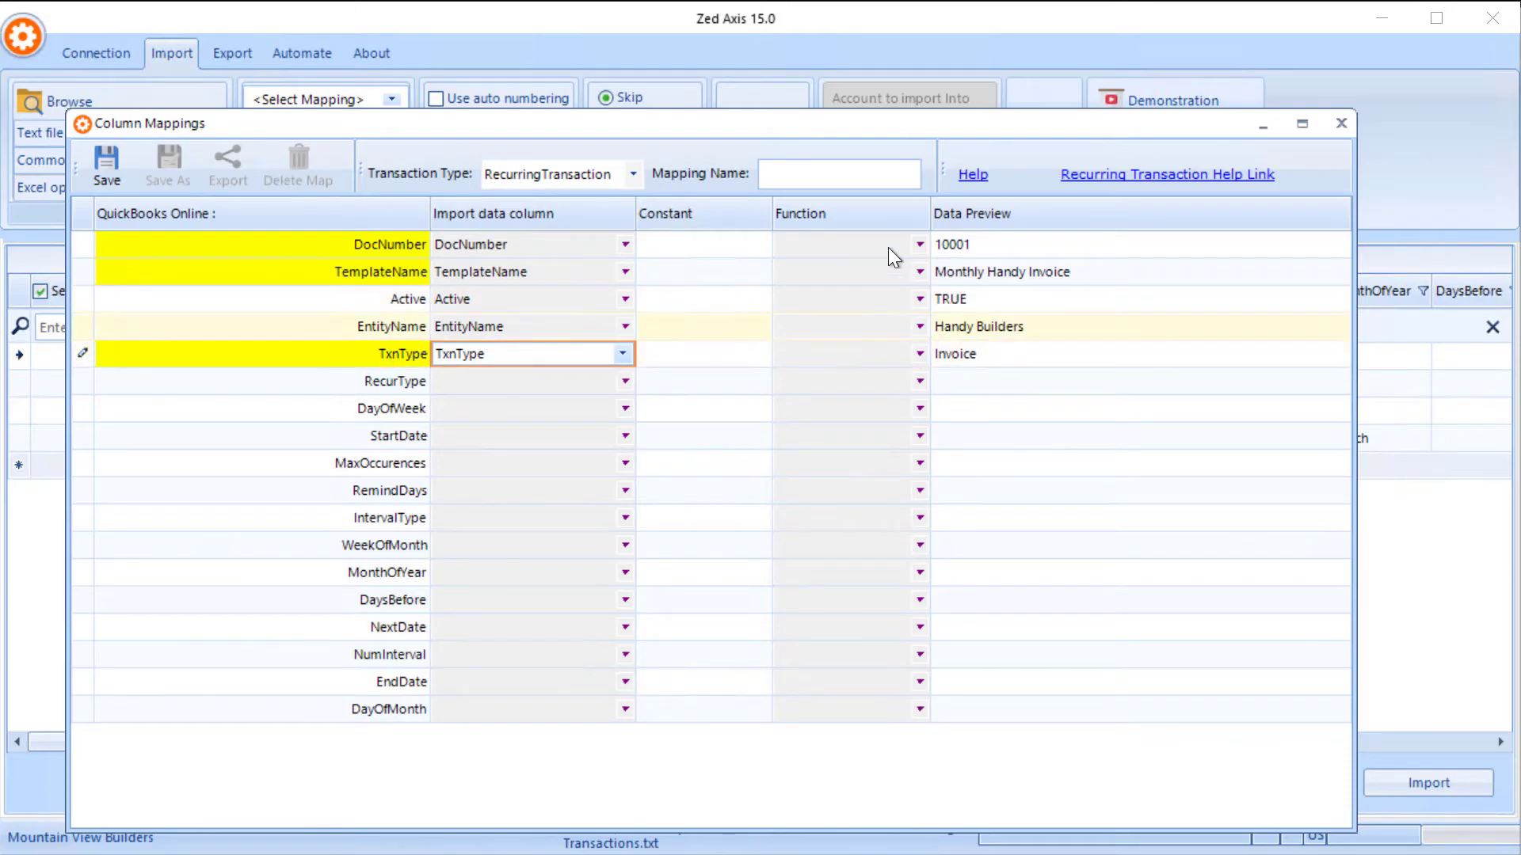
mouse_move(1078, 187)
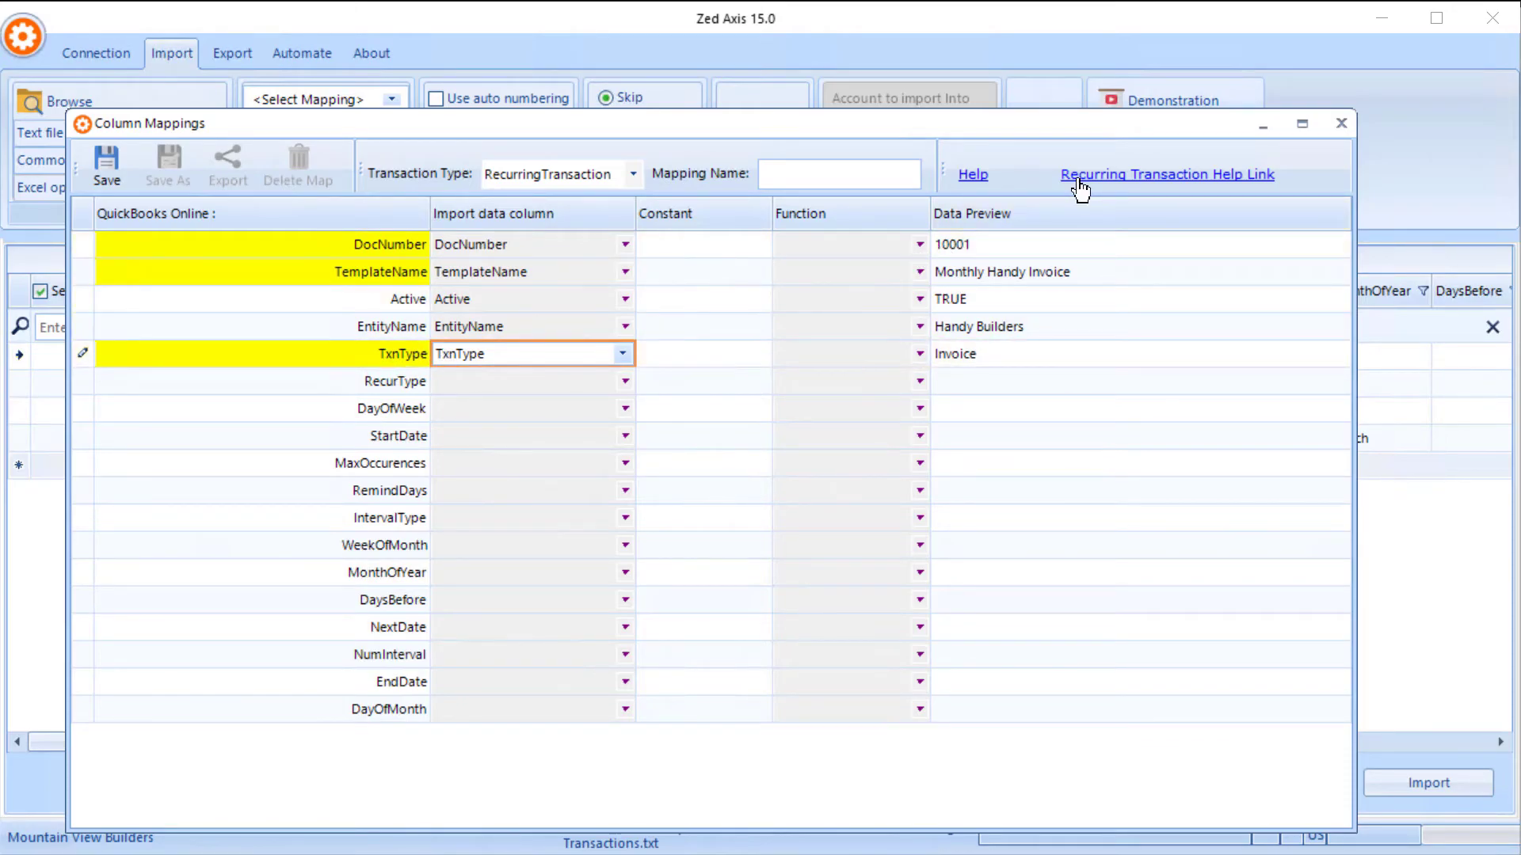
Read the help article's recurring transaction field descriptions, then return to the column mapping
left_click(1167, 175)
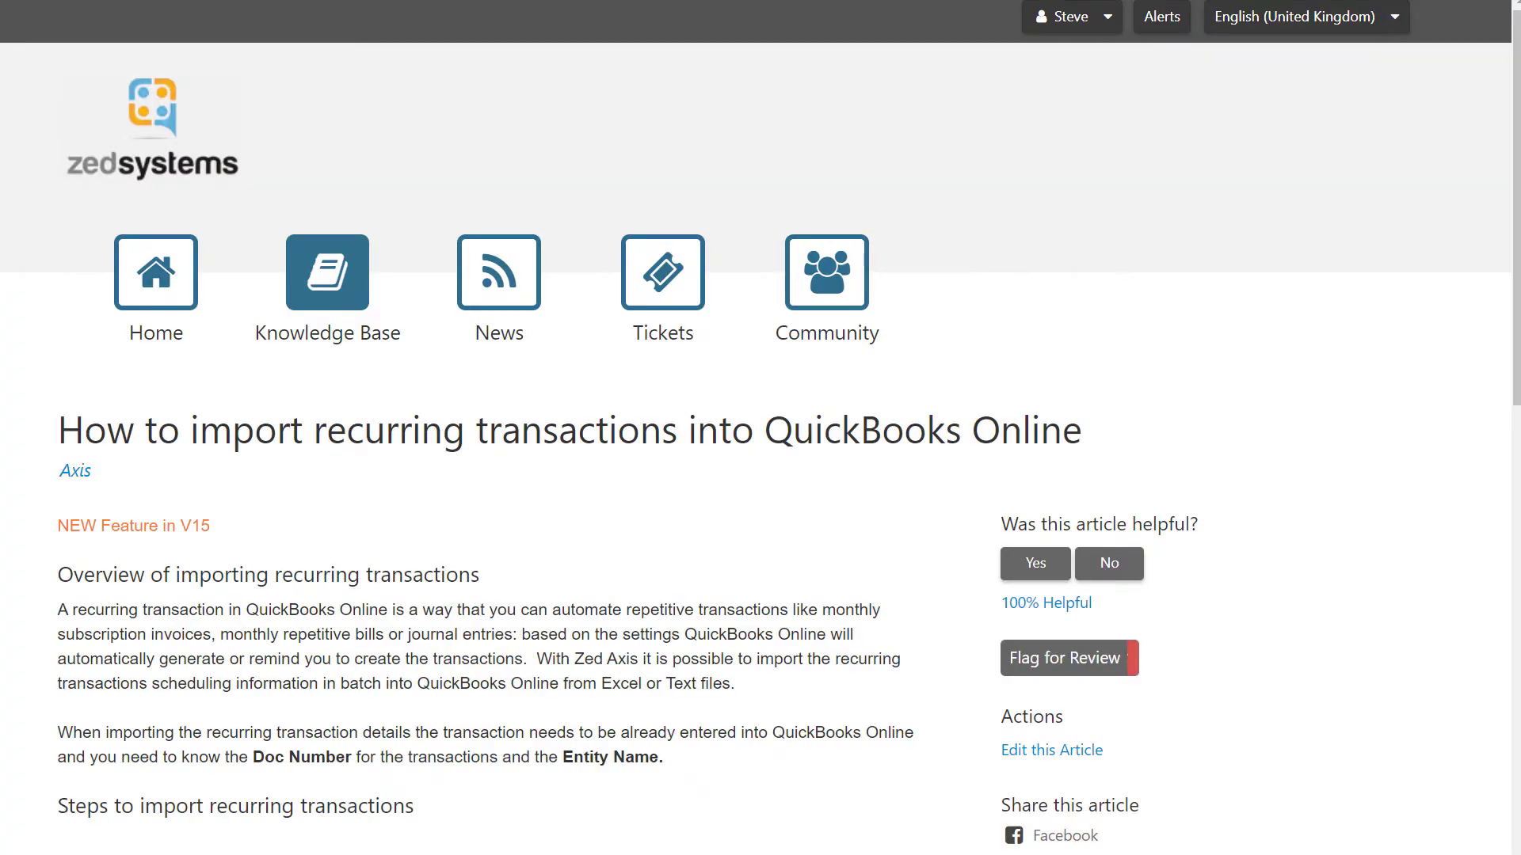
scroll("down", 3)
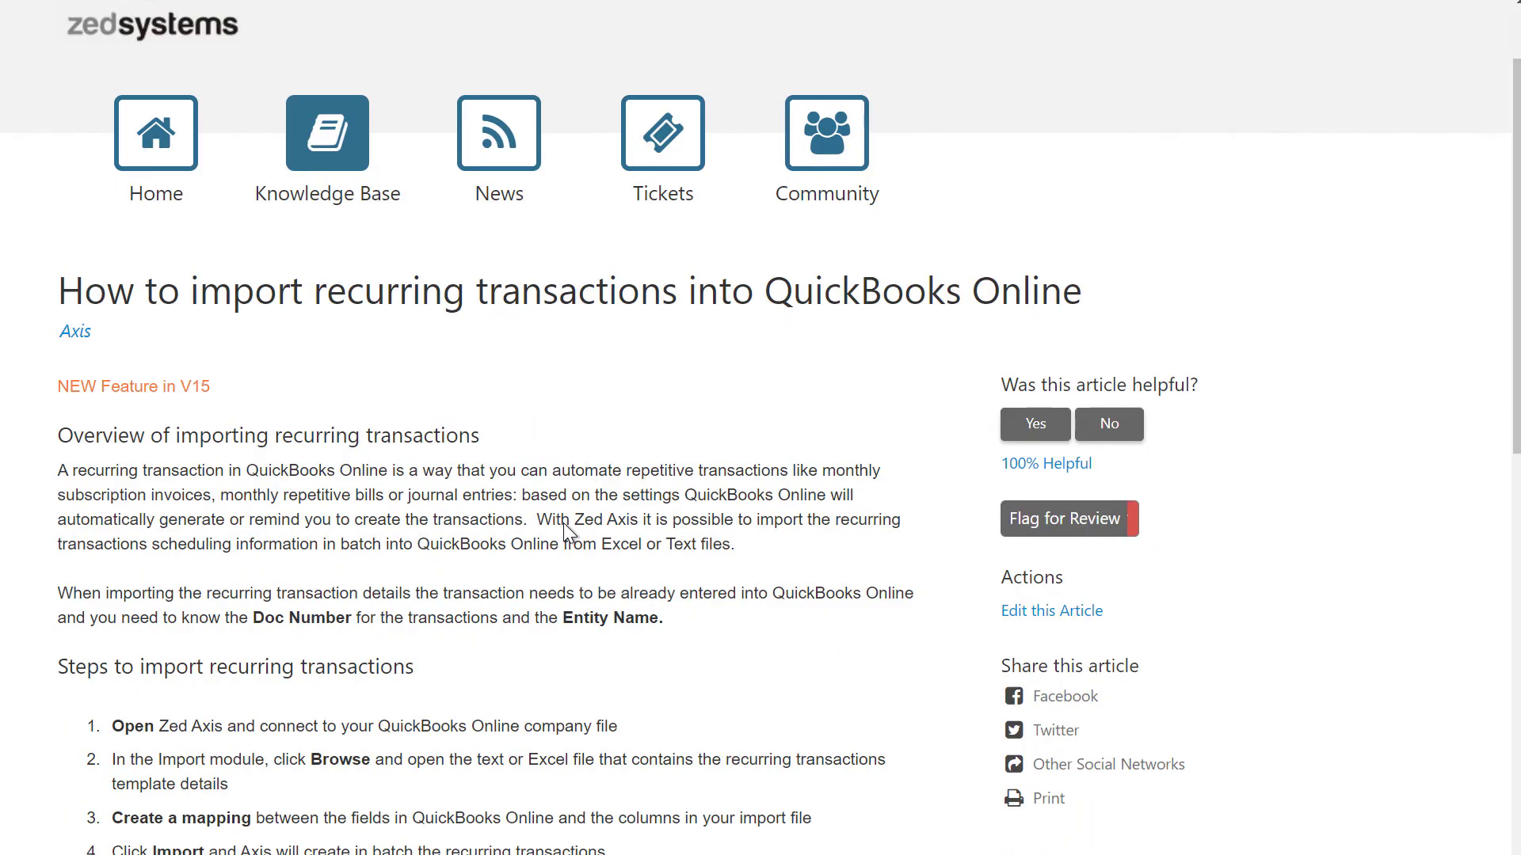
scroll("down", 3)
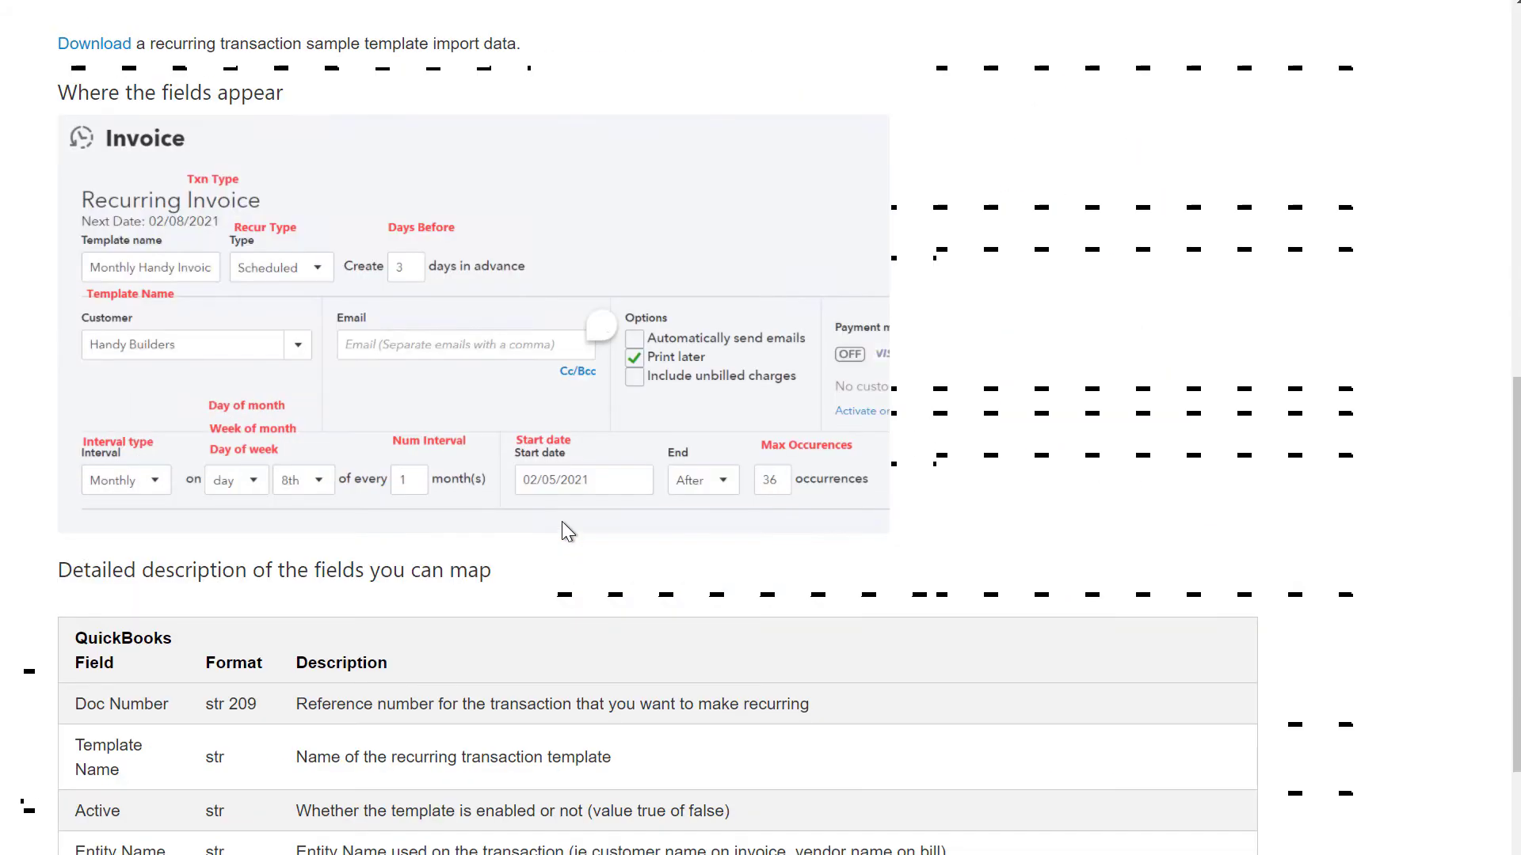
scroll("down", 3)
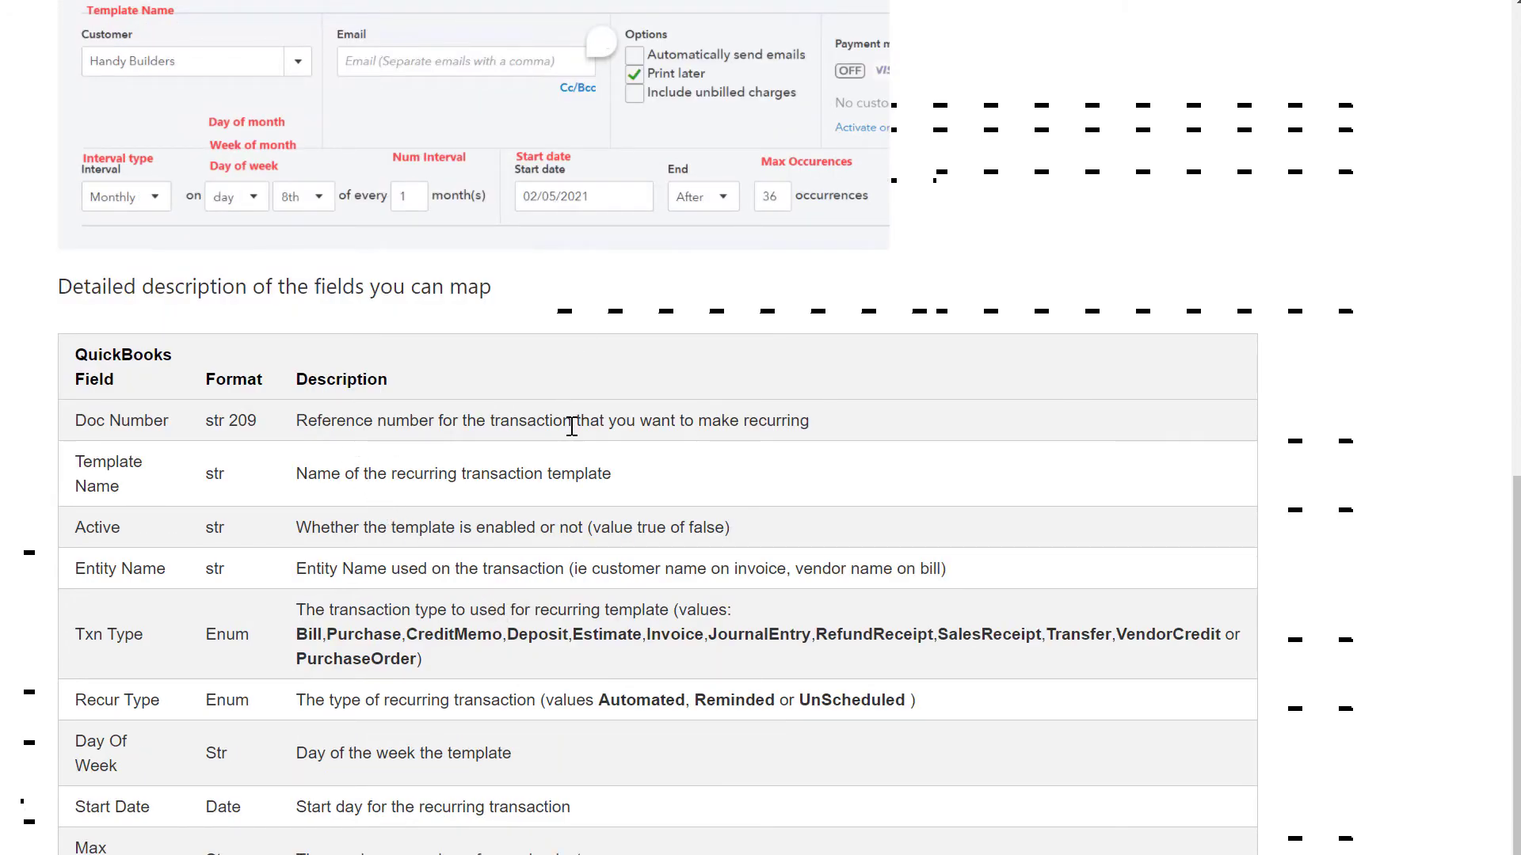
mouse_move(179, 646)
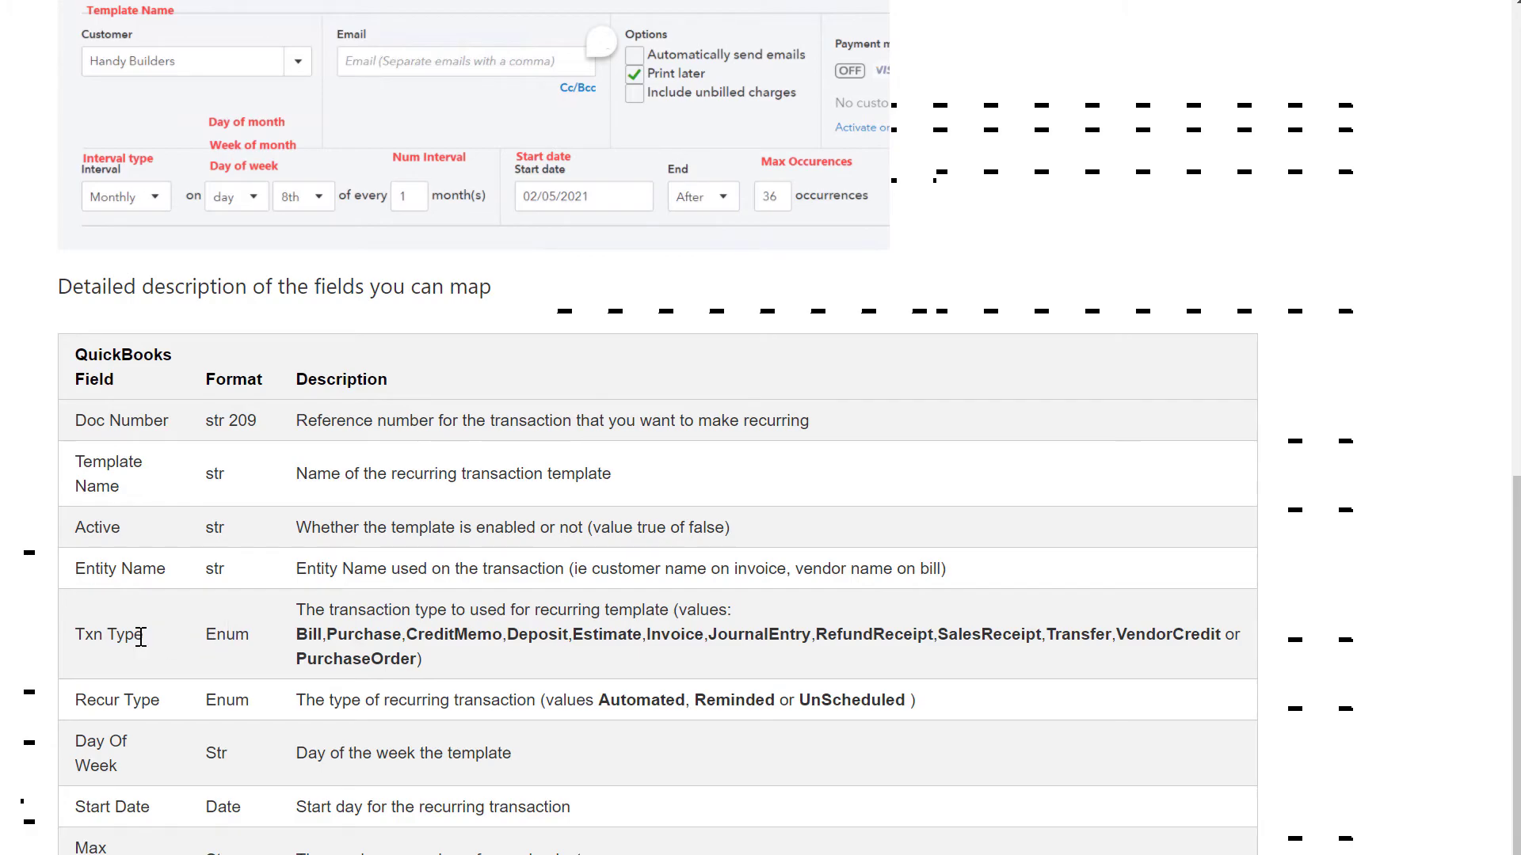
double_click(109, 634)
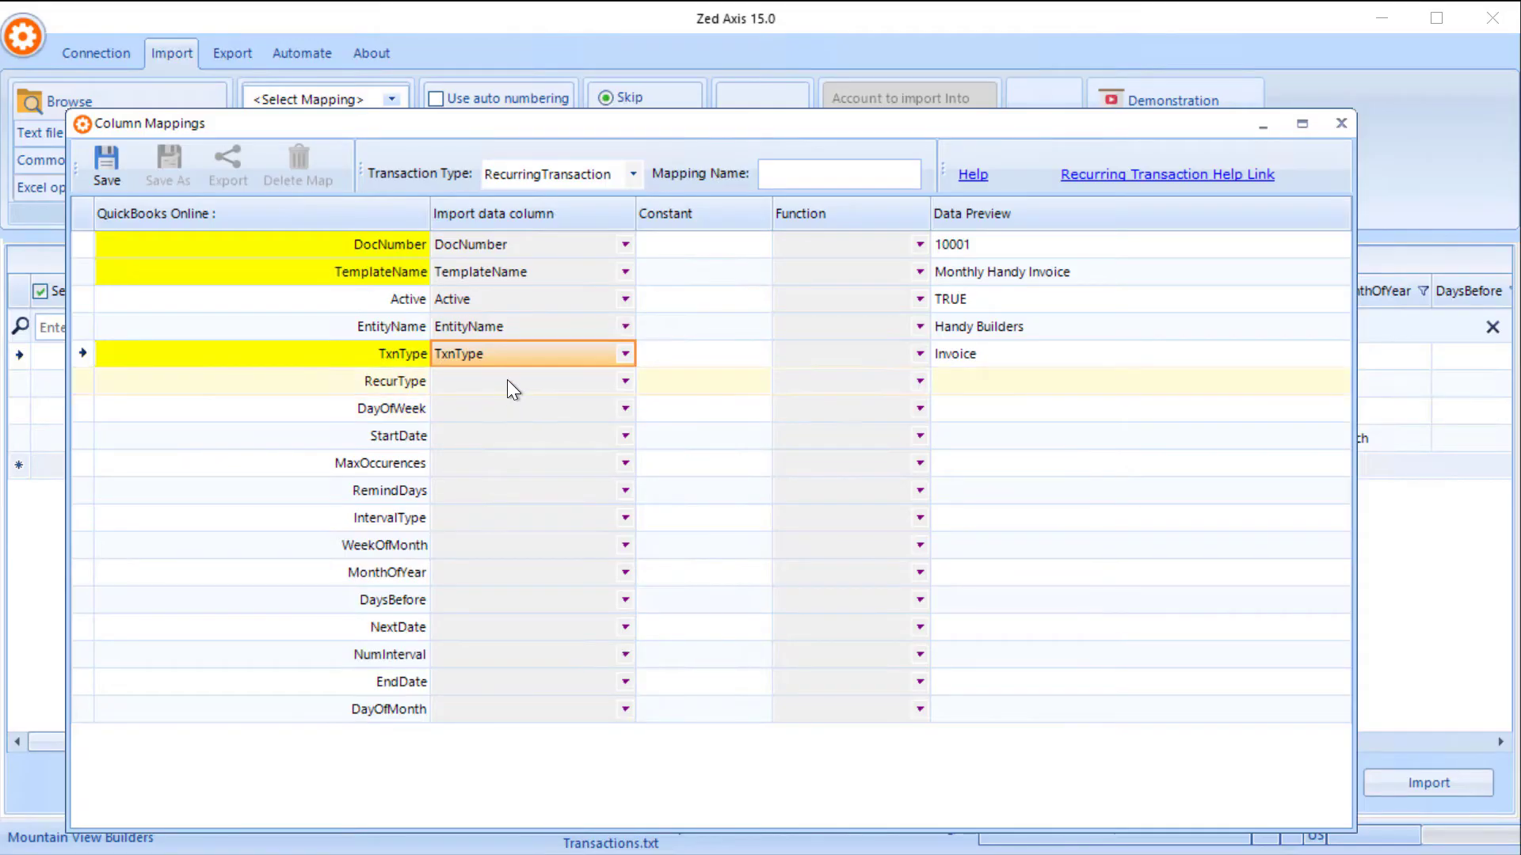
Map RecurType through DayOfMonth and save the mapping as 'Recurring Transction'
left_click(624, 380)
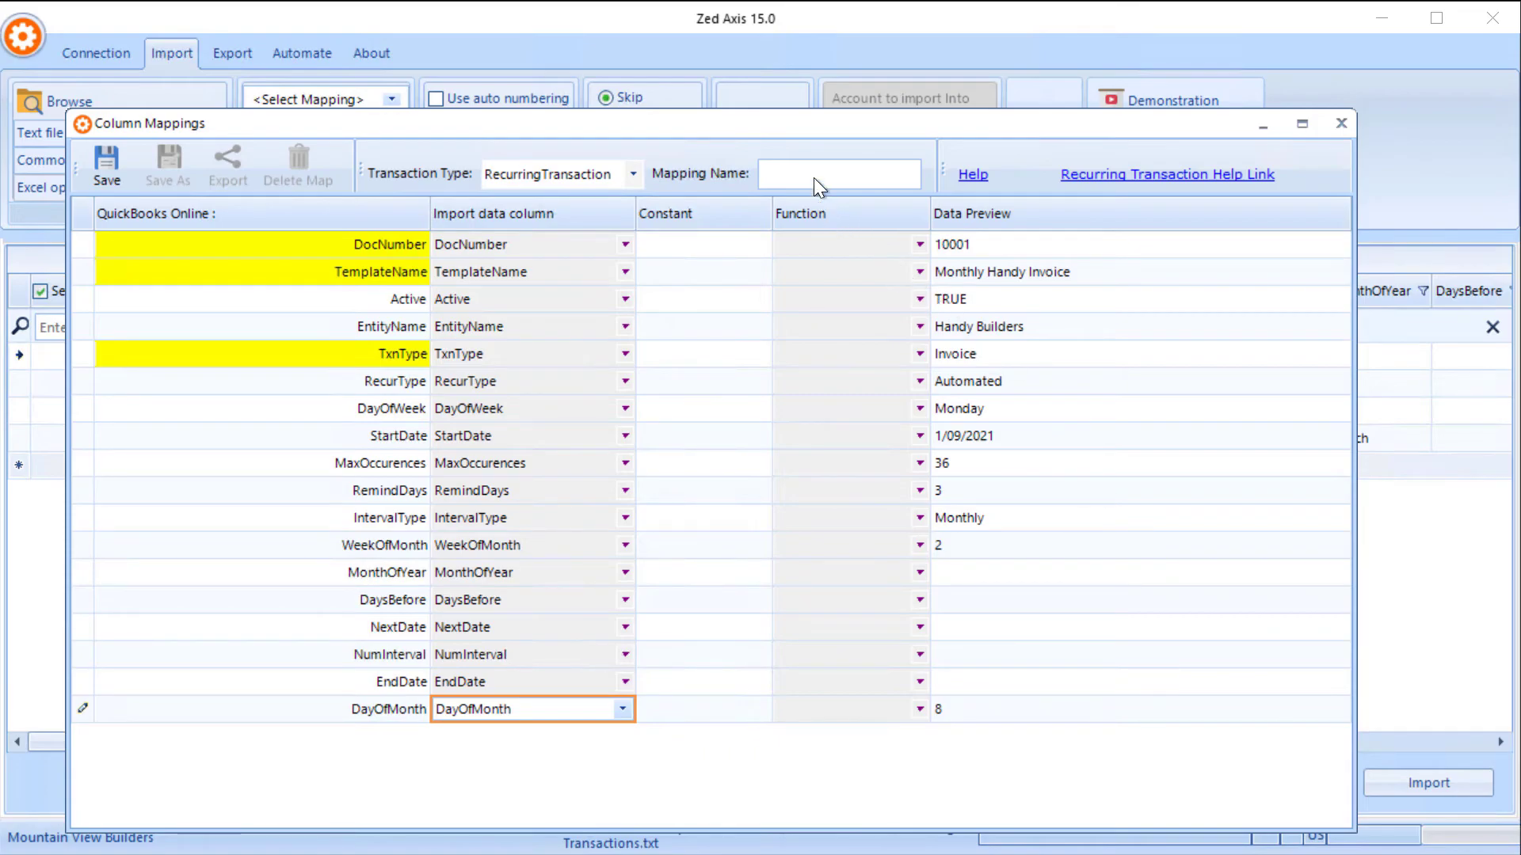
left_click(840, 174)
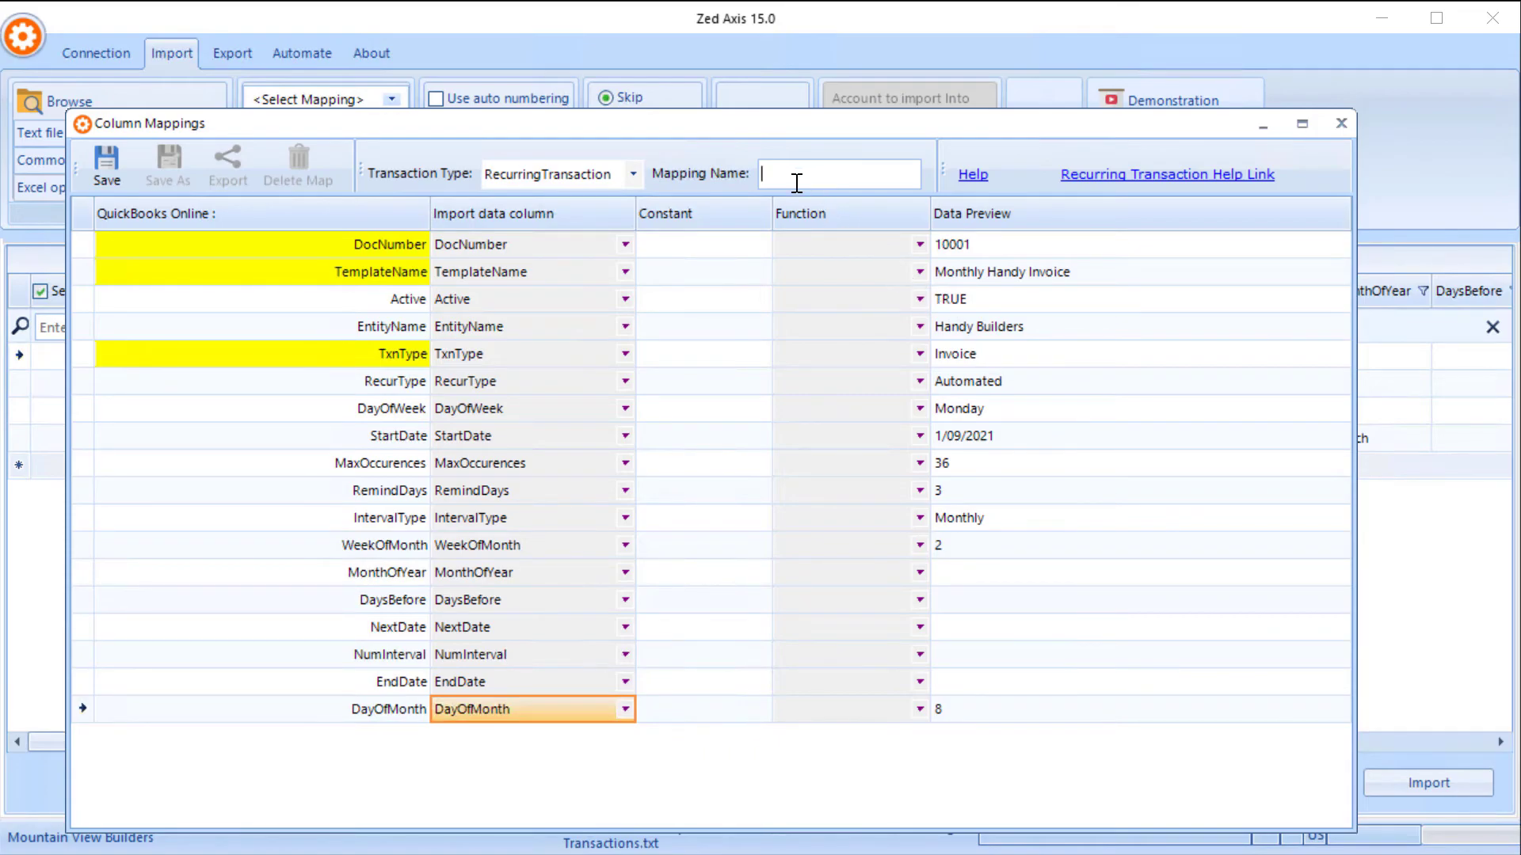
type("Recurring Transction")
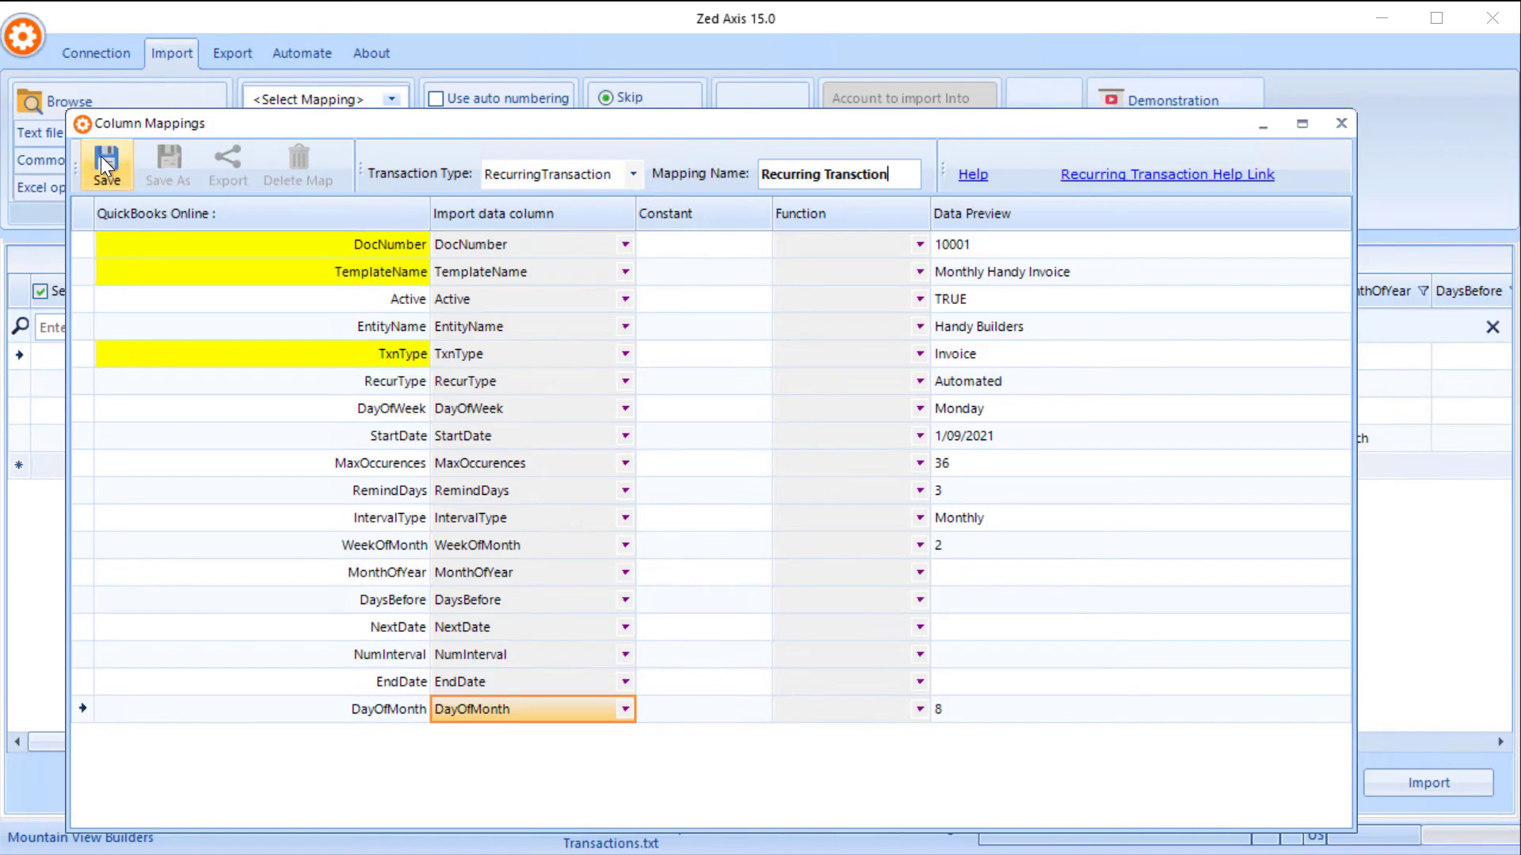
left_click(106, 165)
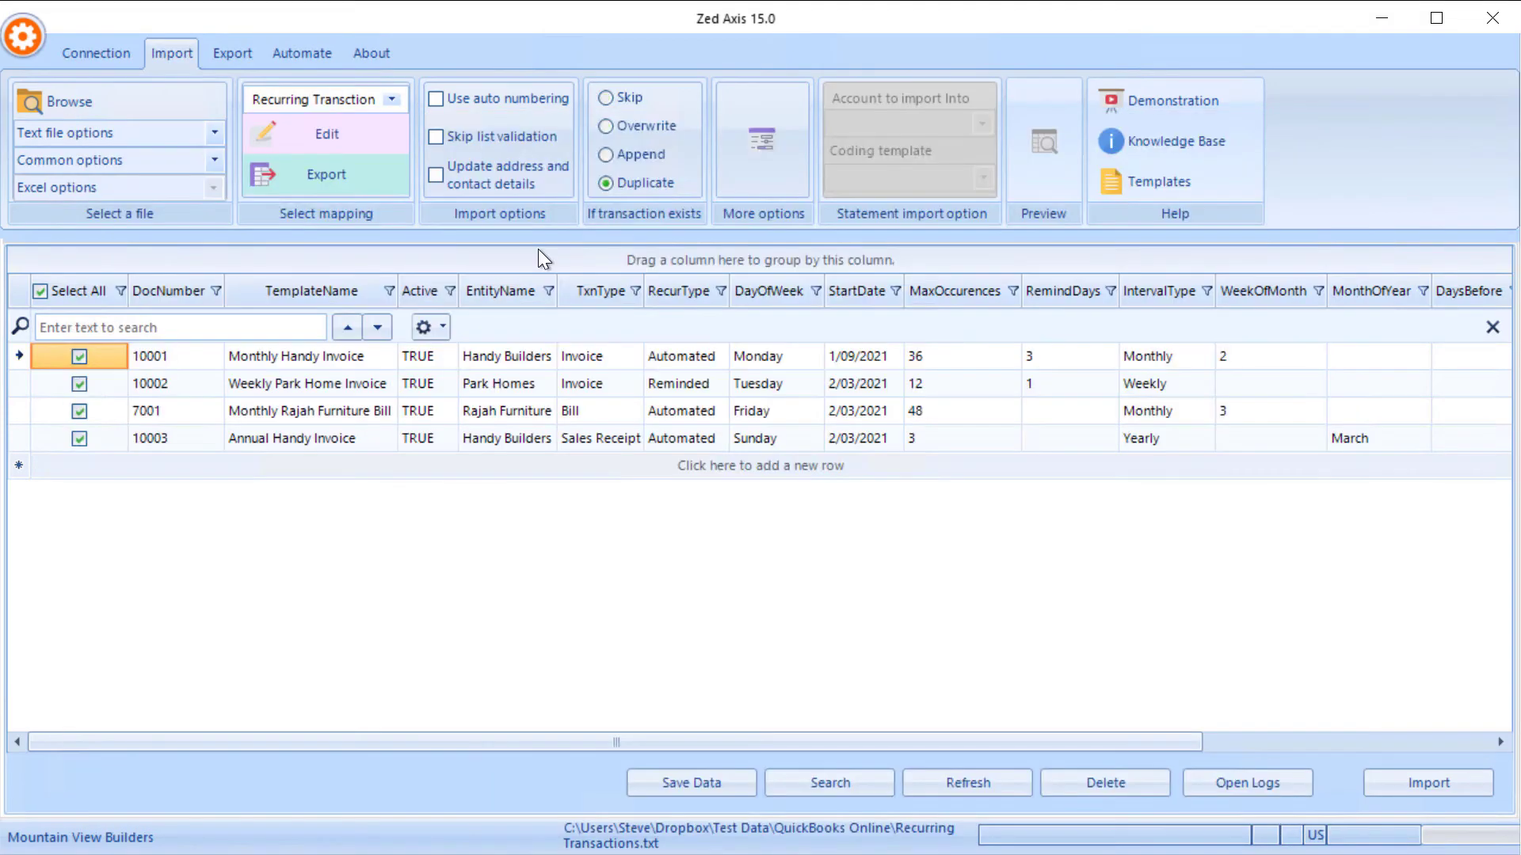
mouse_move(497, 276)
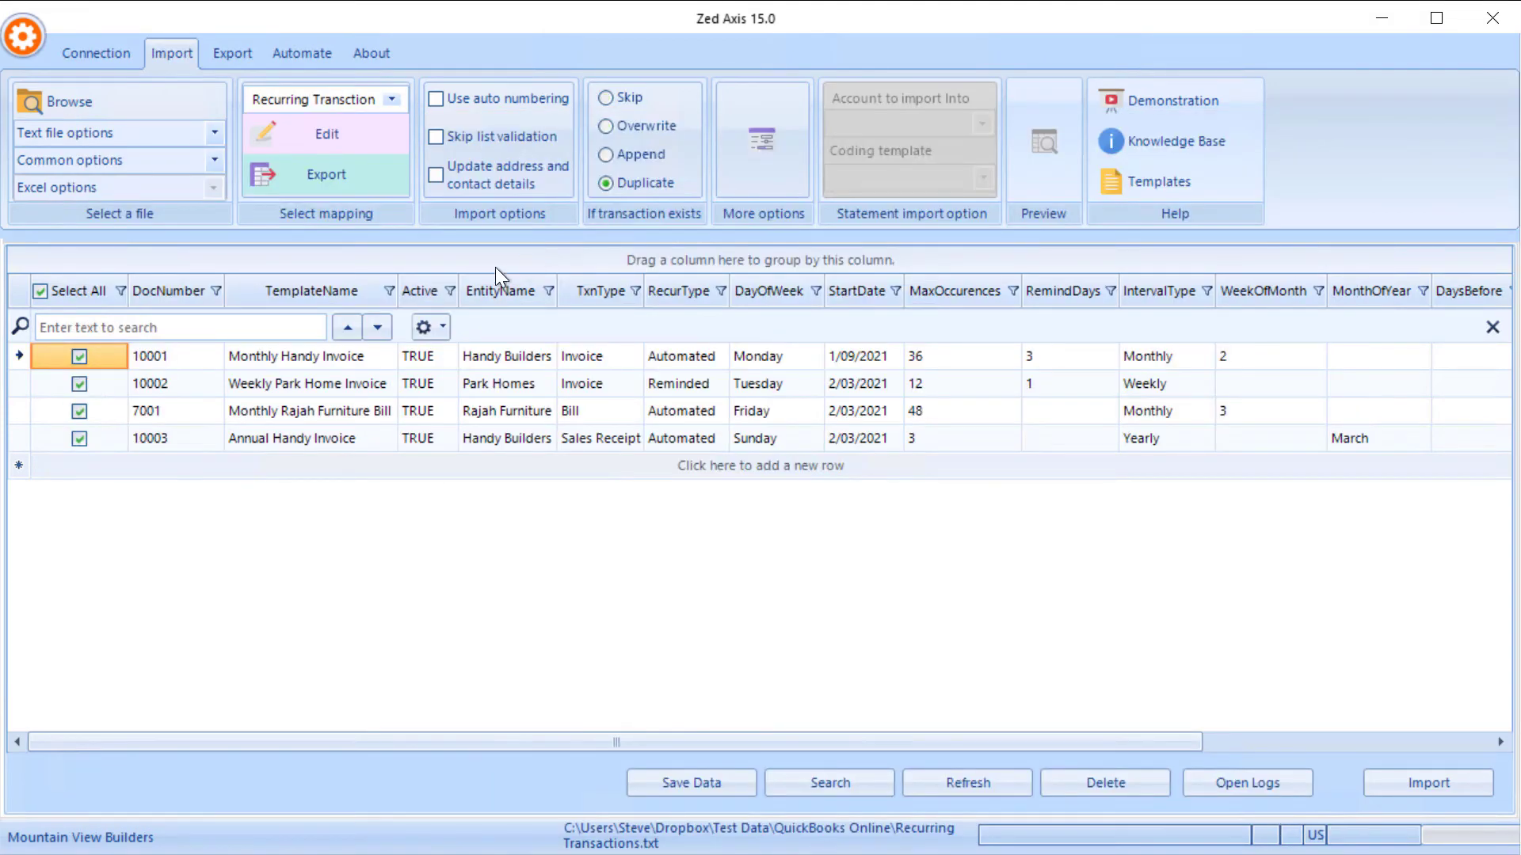
Untick rows 7001 and 10003 and edit the Monthly Handy Invoice template name
left_click(81, 410)
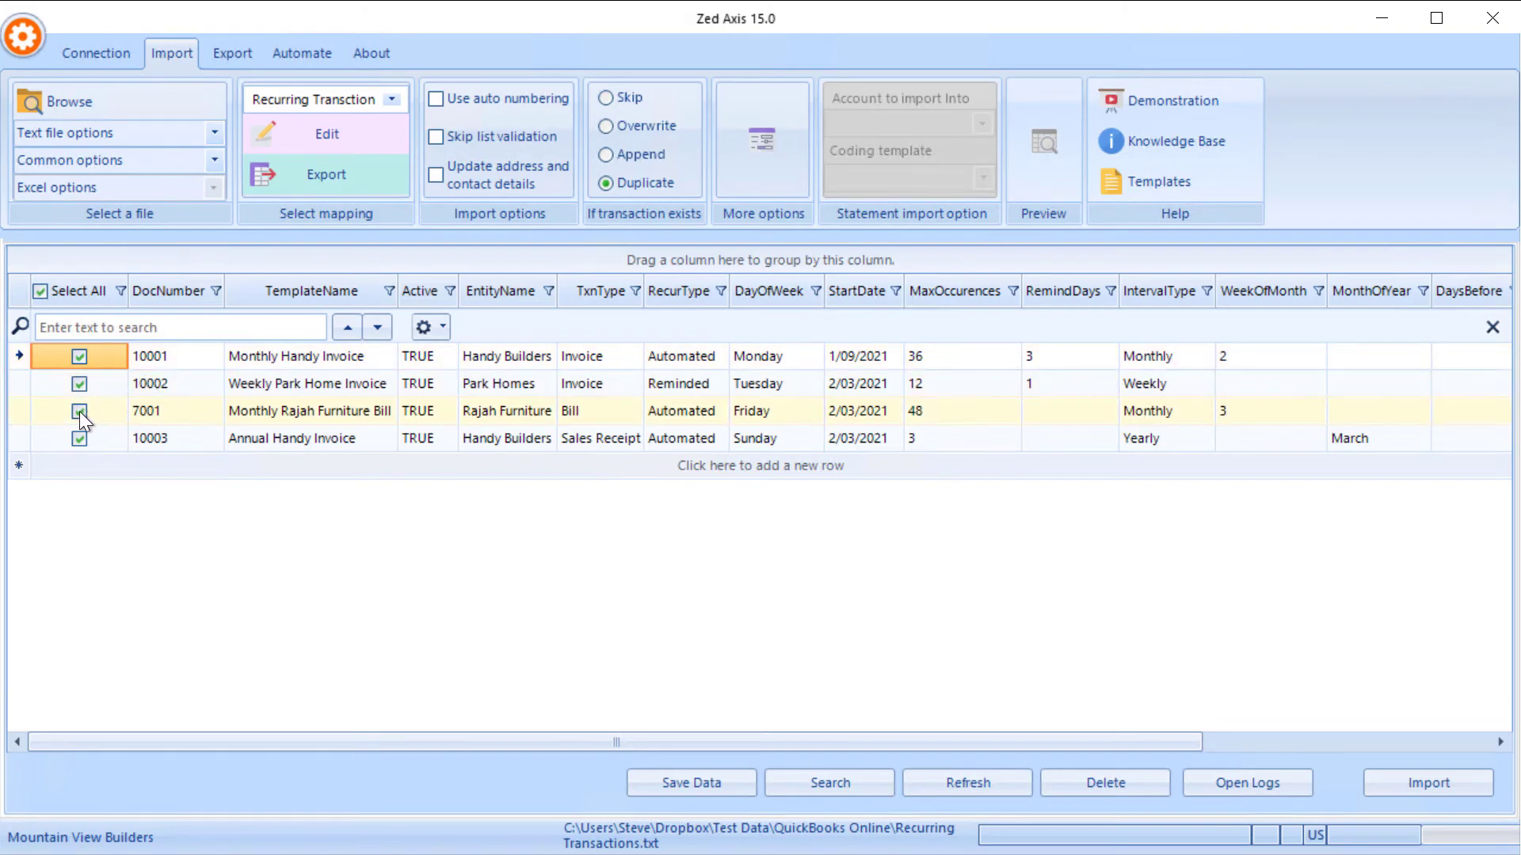
left_click(79, 410)
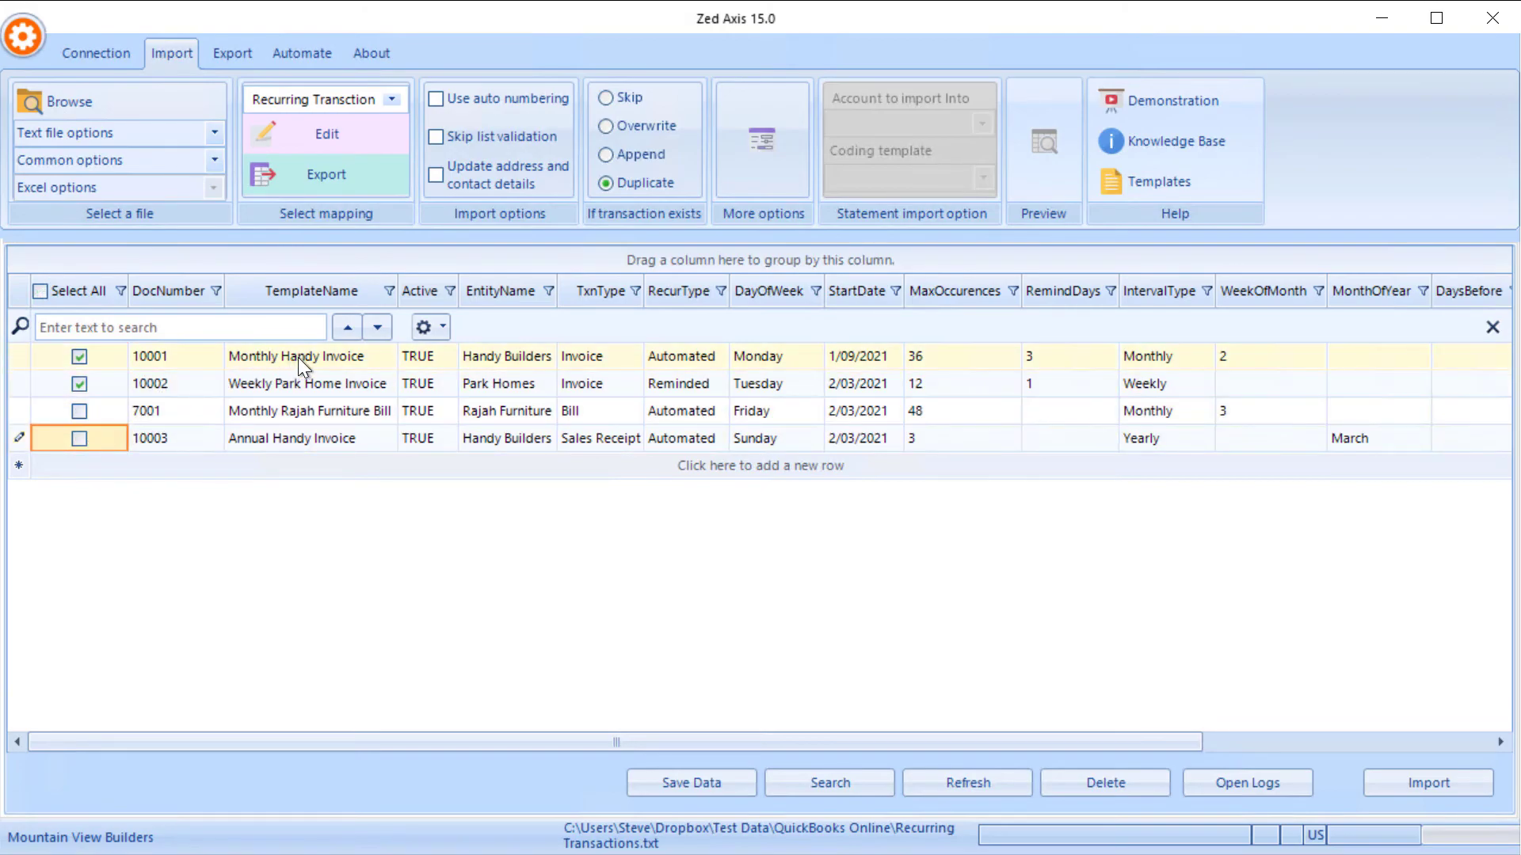
double_click(297, 356)
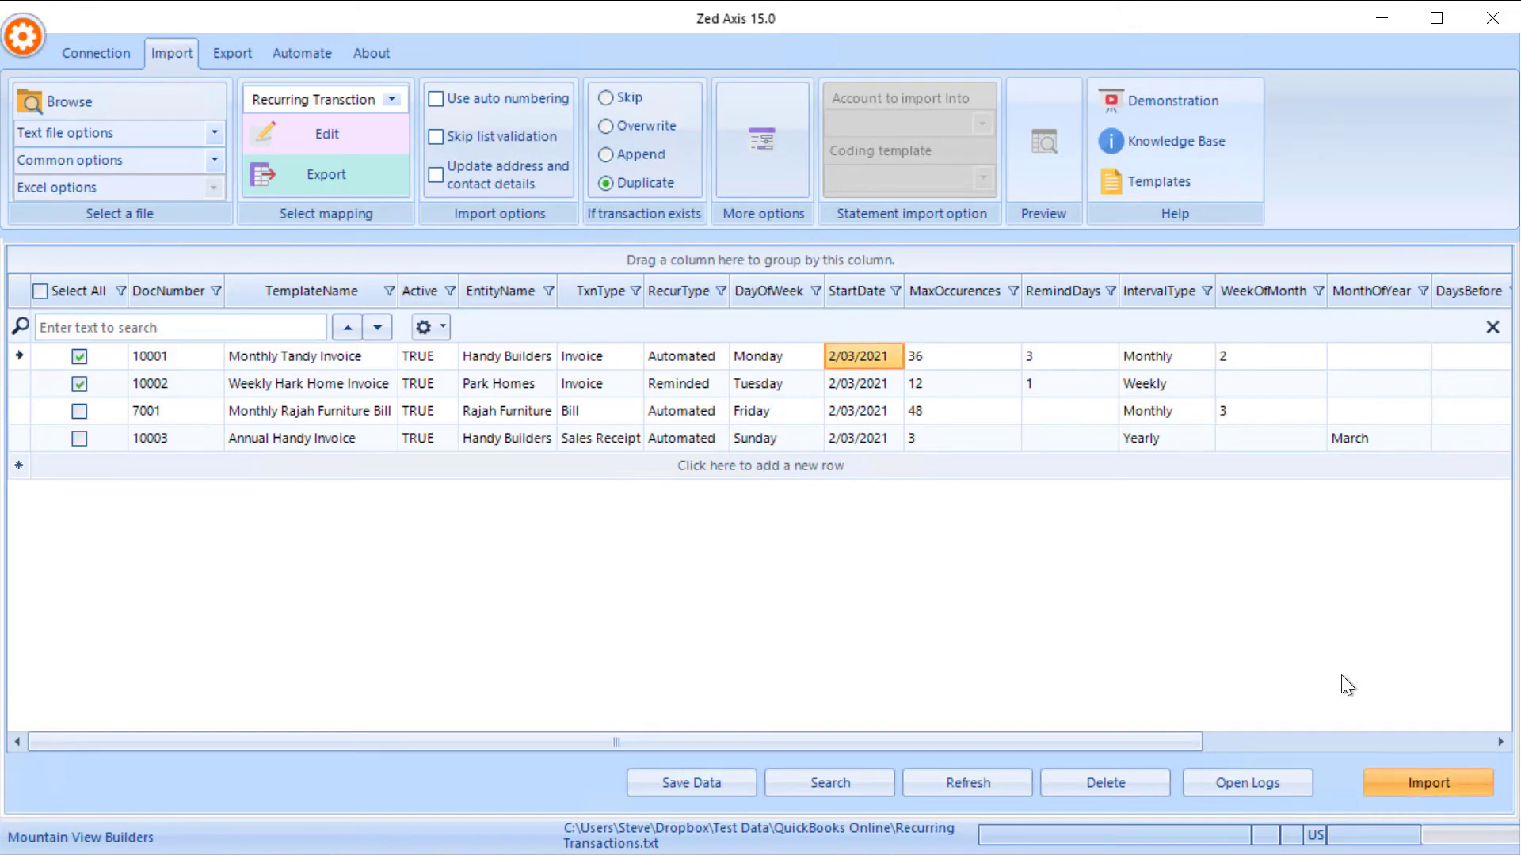
Import both ticked recurring invoice templates and switch over to QuickBooks Online
left_click(1425, 782)
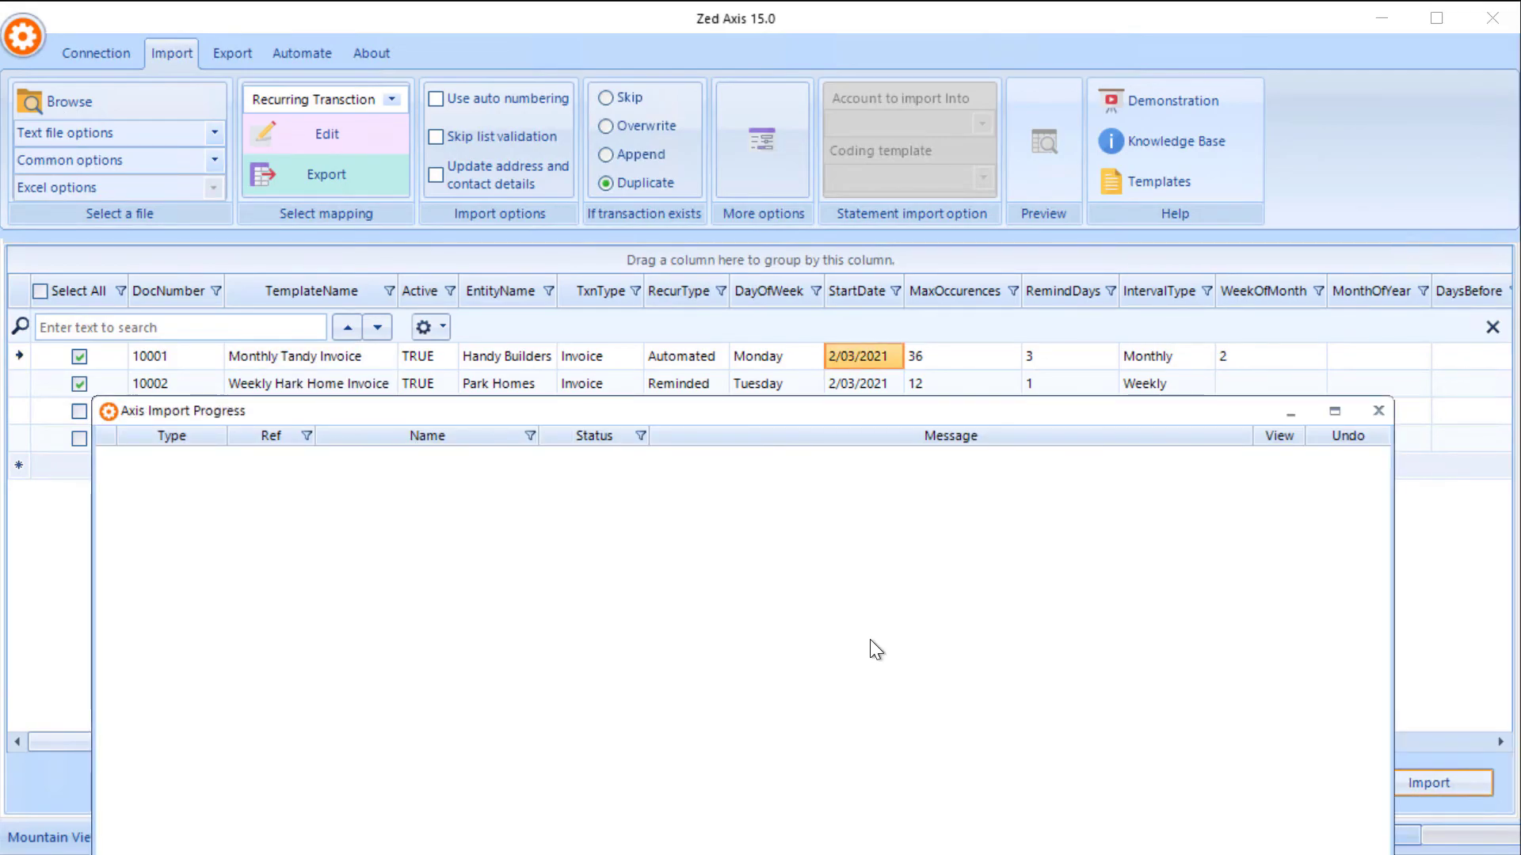
left_click(1441, 782)
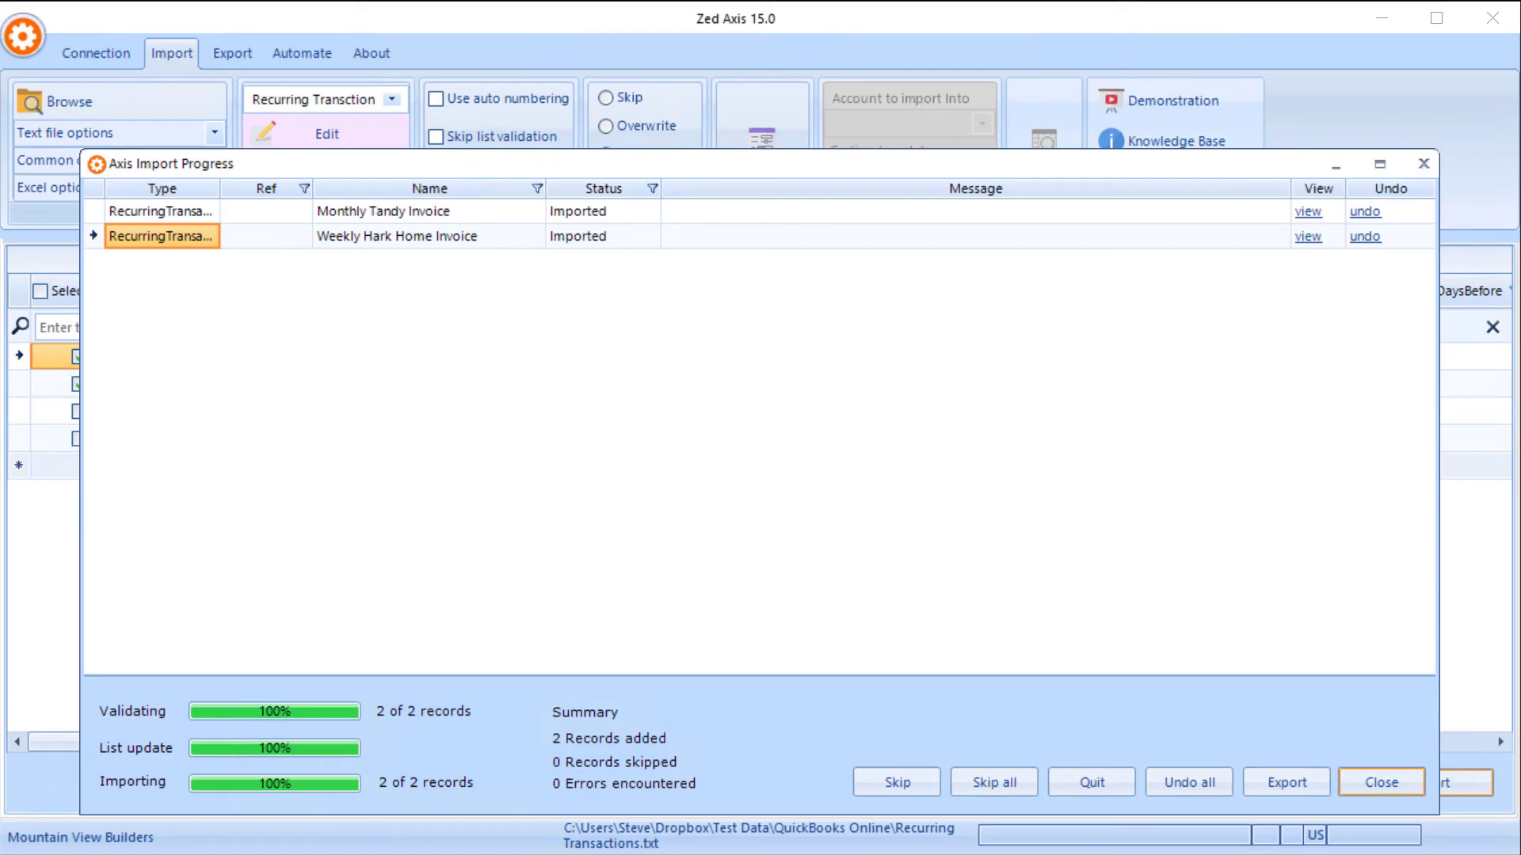
left_click(1379, 781)
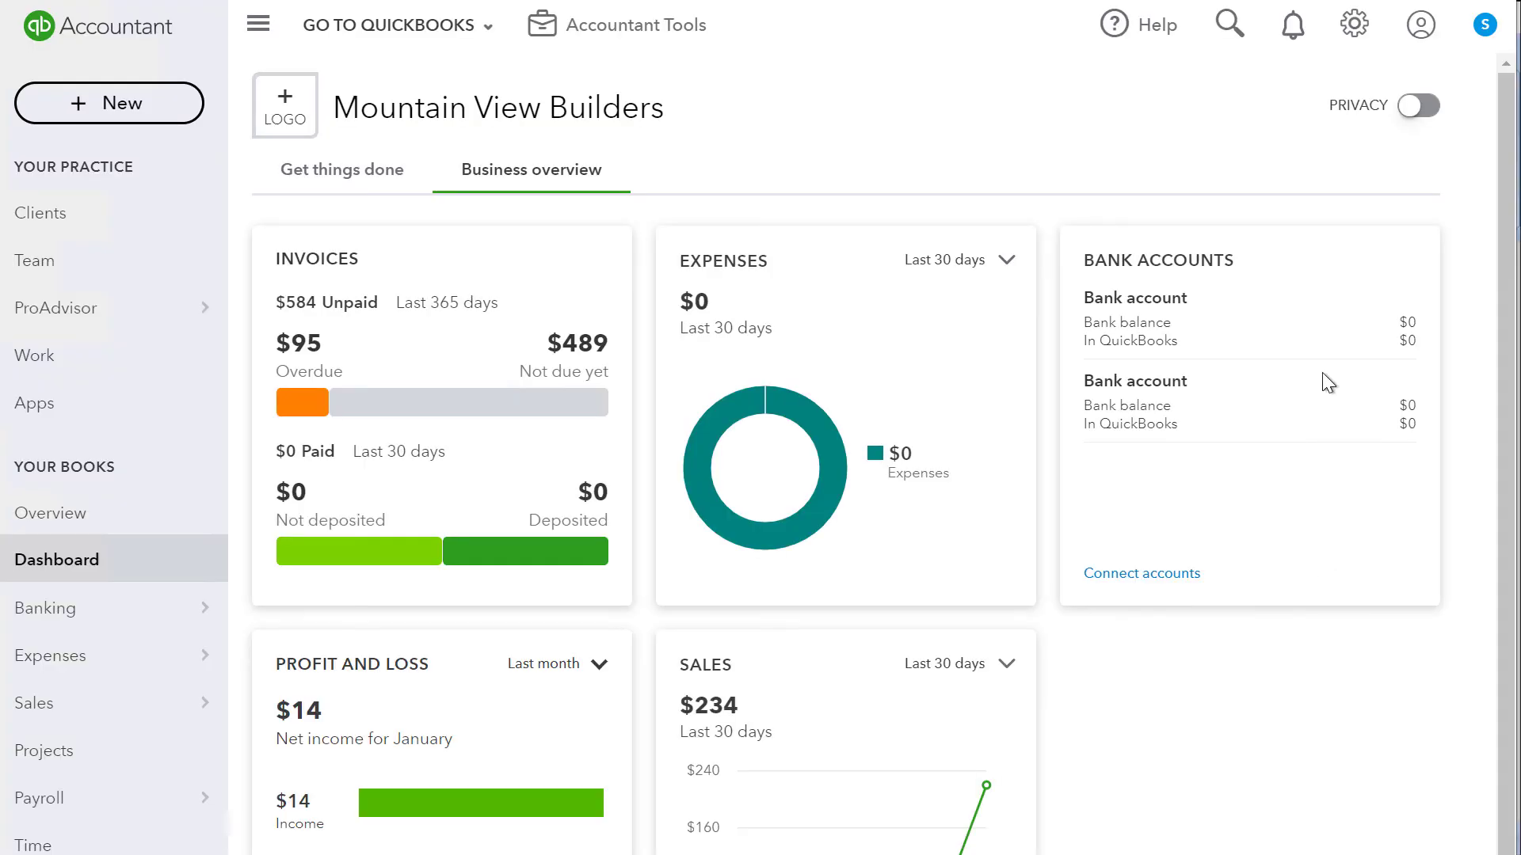
Show the Recurring Transactions list with both new templates, then close the import results
left_click(1354, 24)
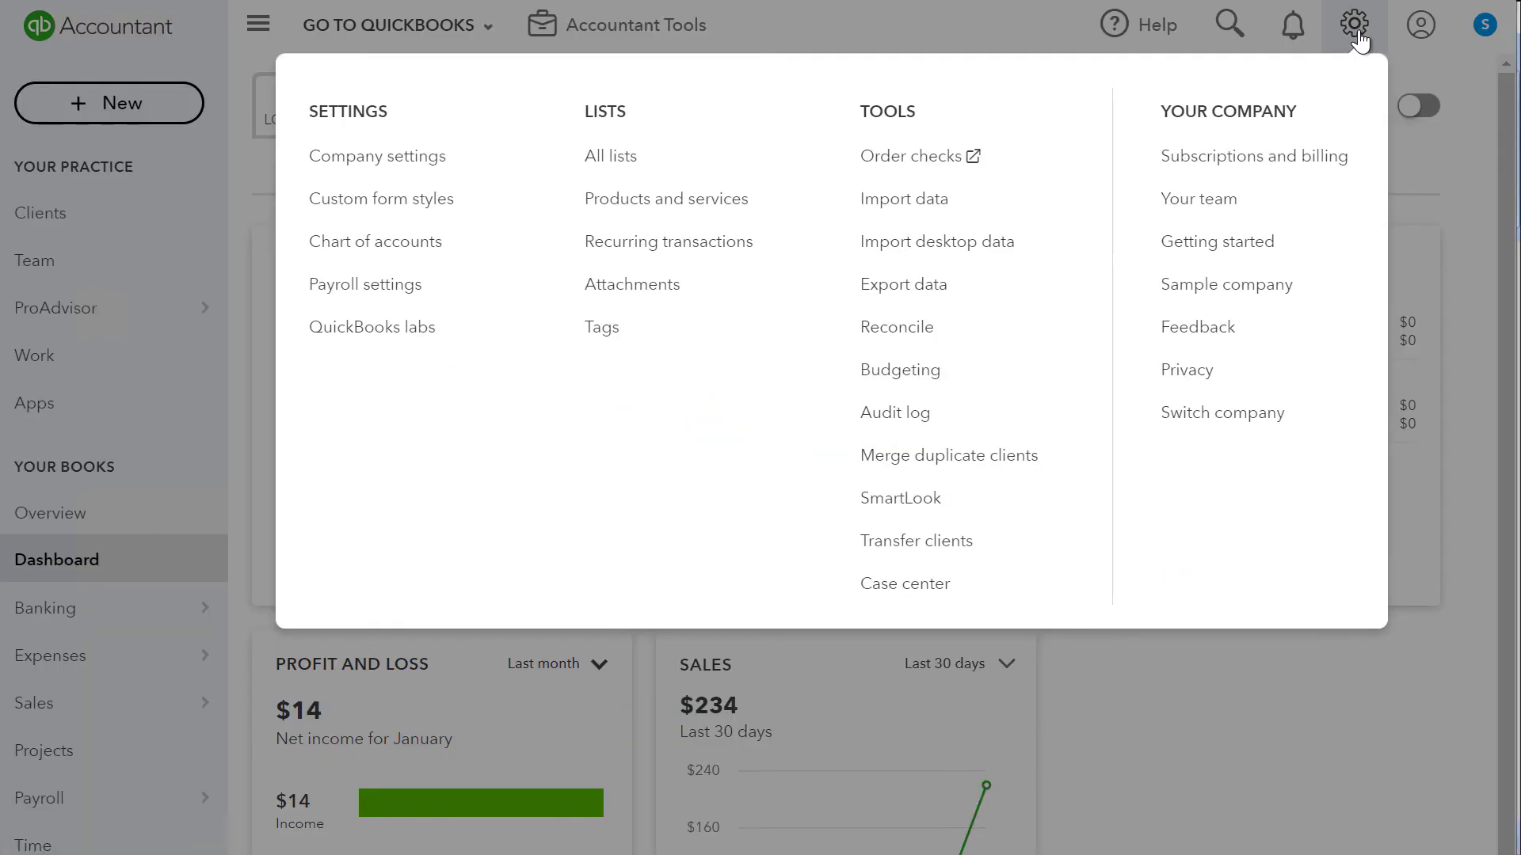
mouse_move(936, 283)
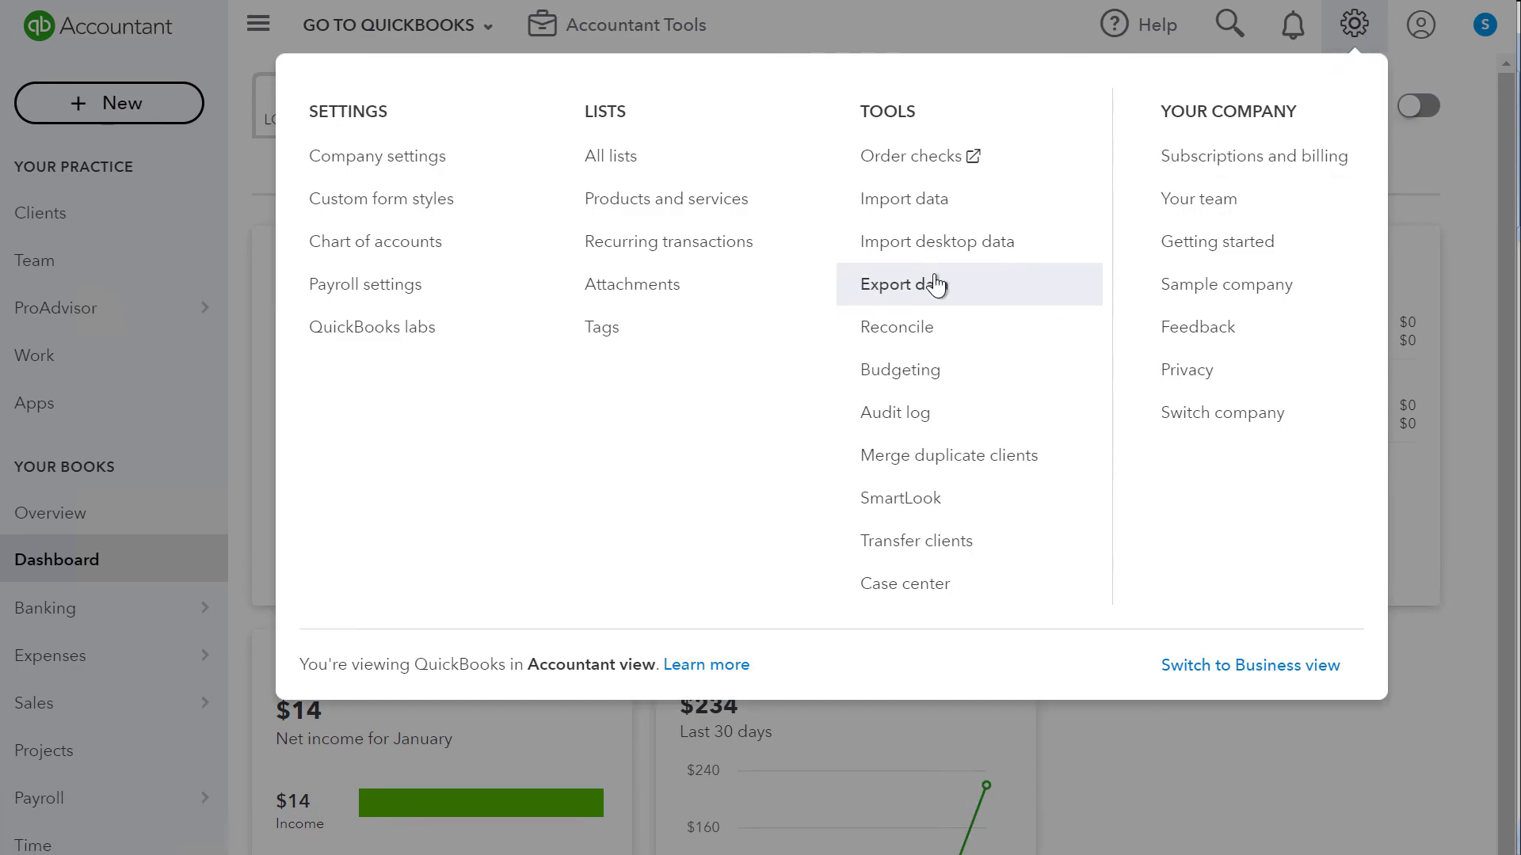
left_click(668, 241)
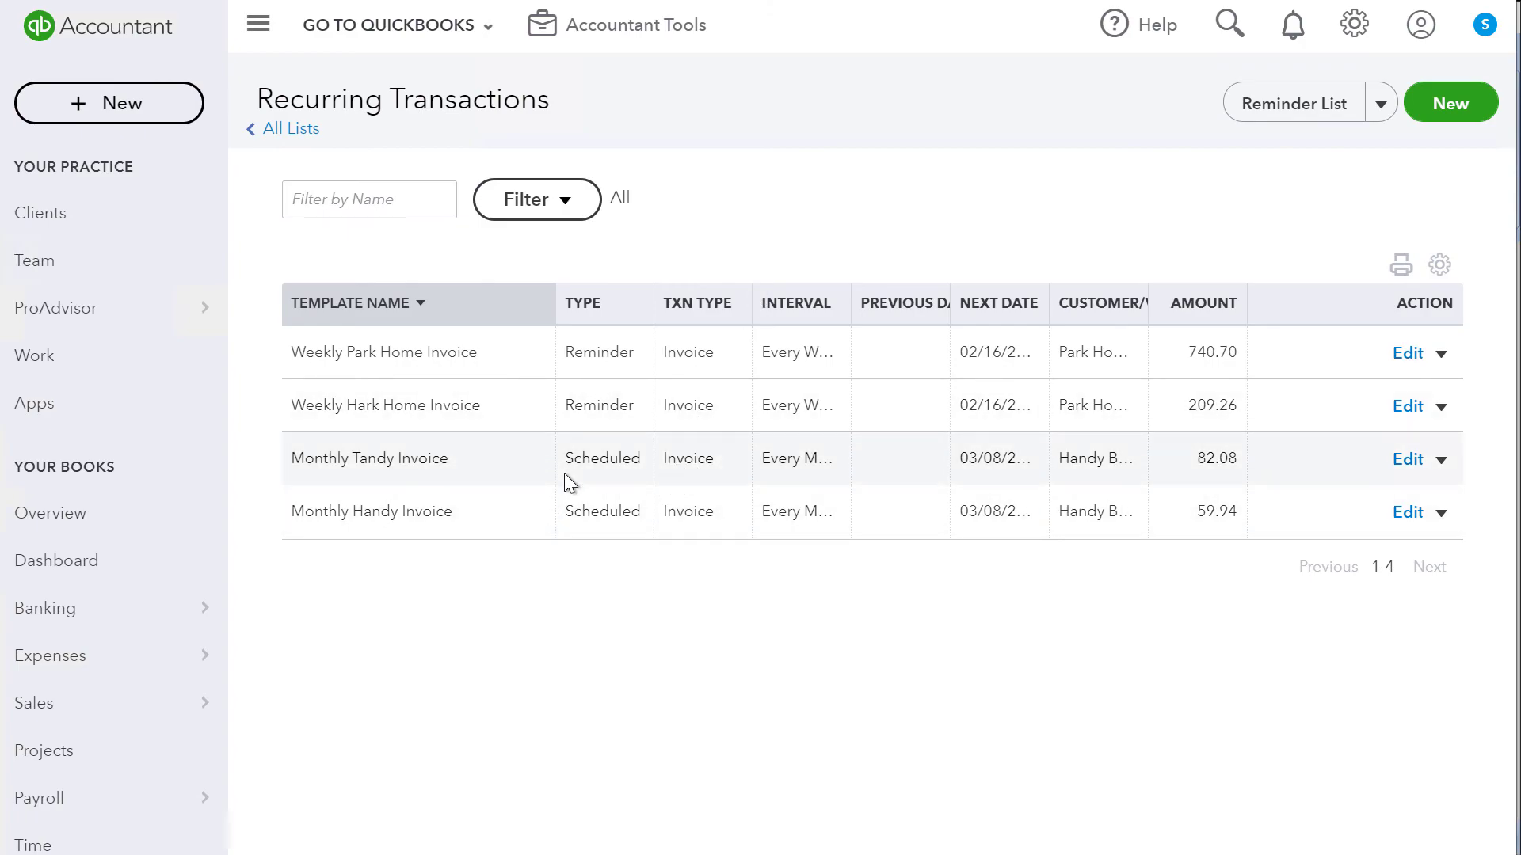
mouse_move(558, 451)
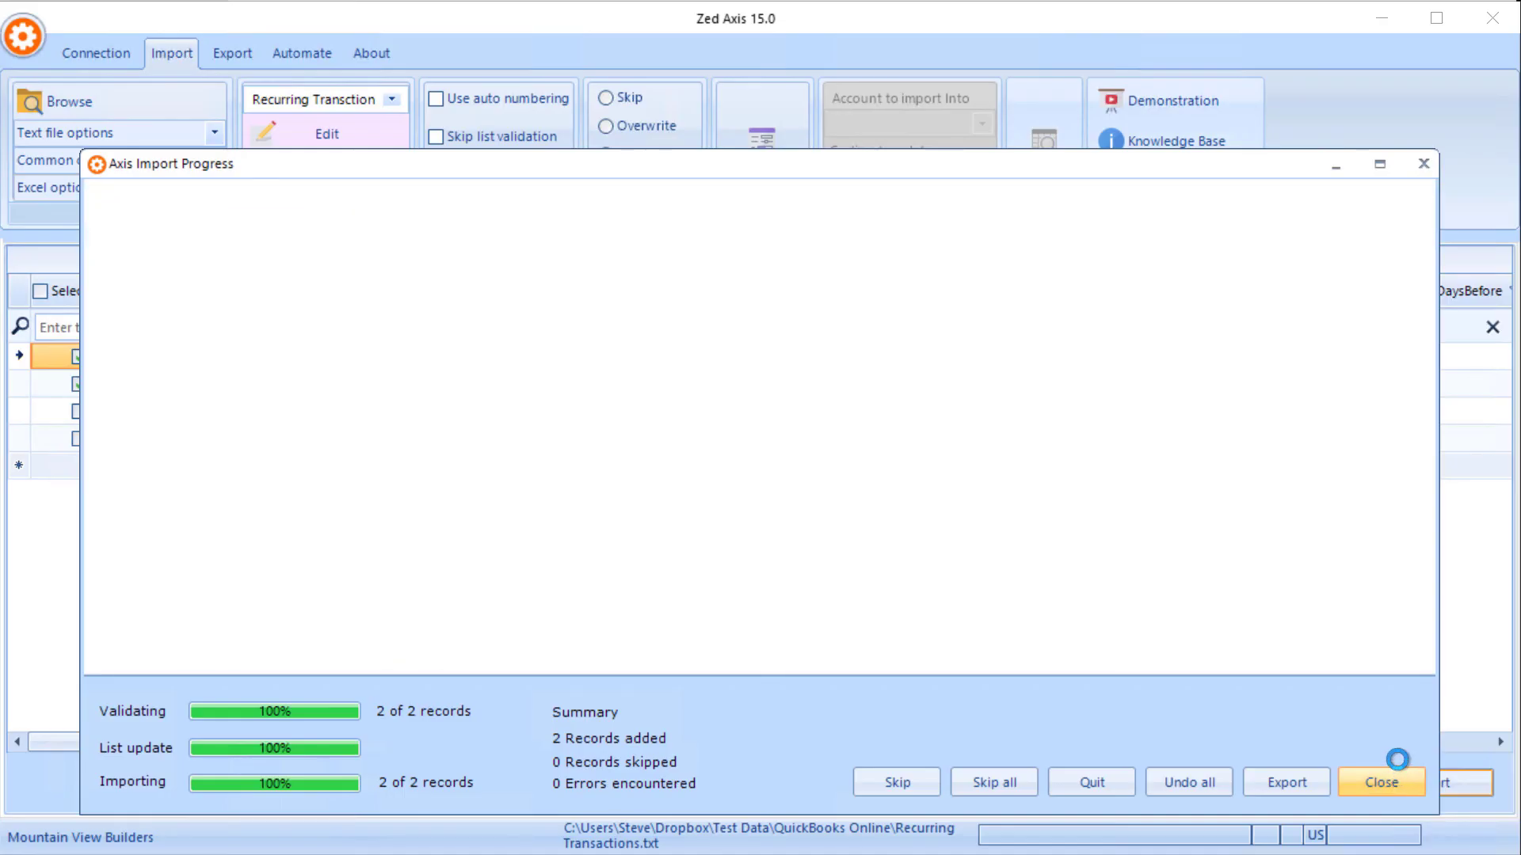
left_click(1380, 781)
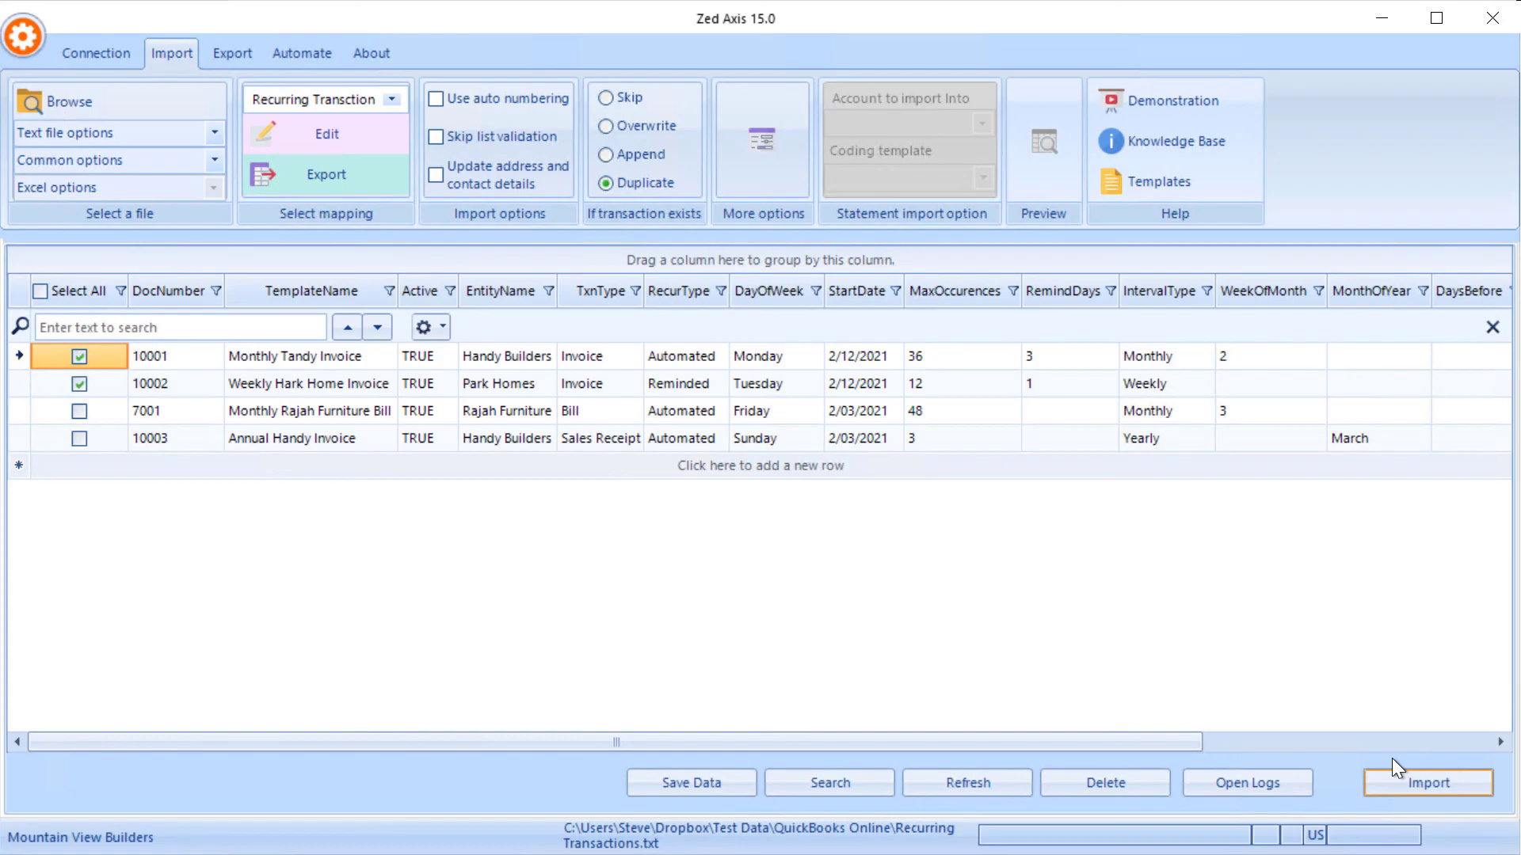